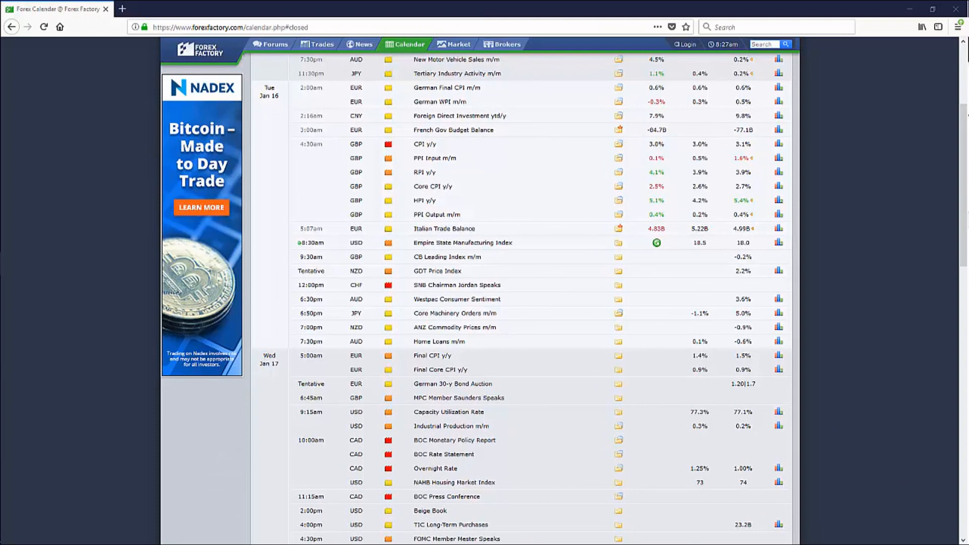
mouse_move(575, 366)
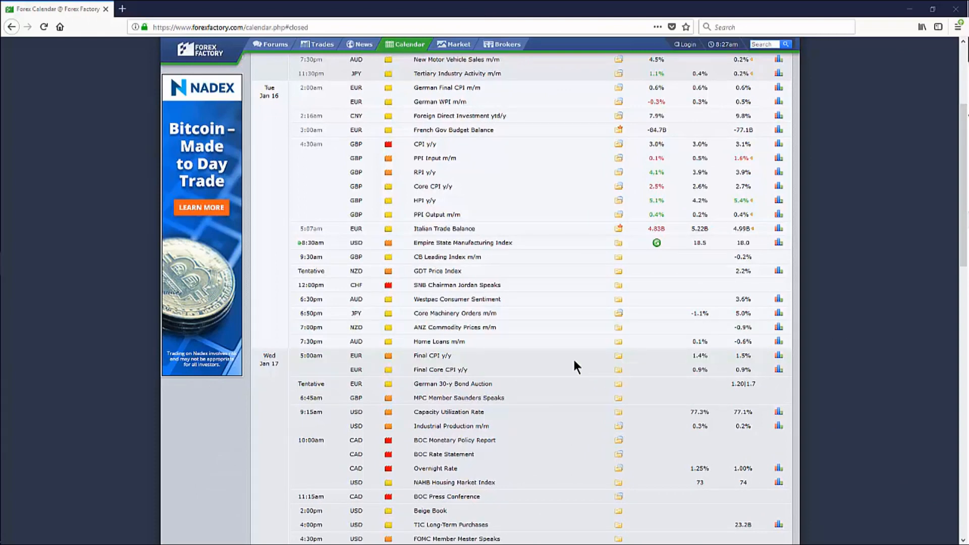
mouse_move(445, 228)
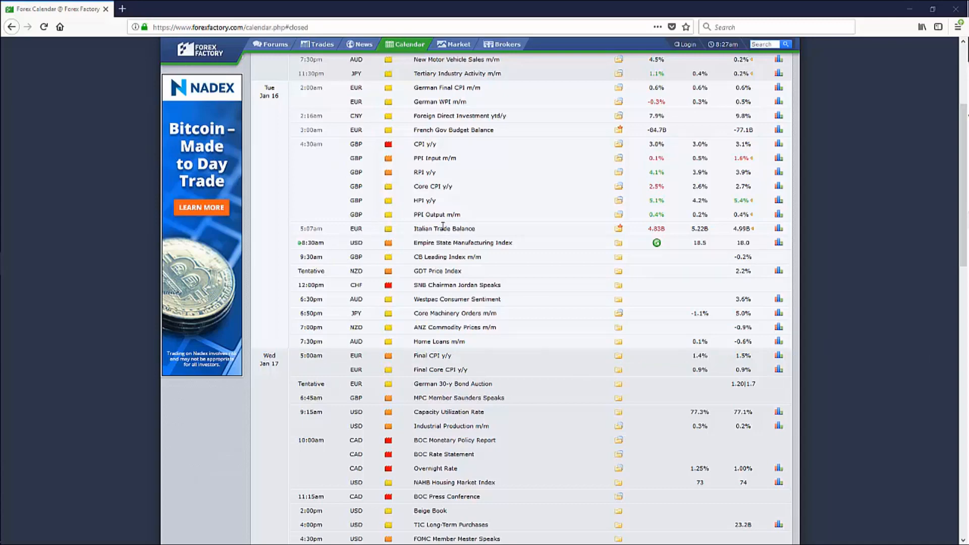
mouse_move(657, 250)
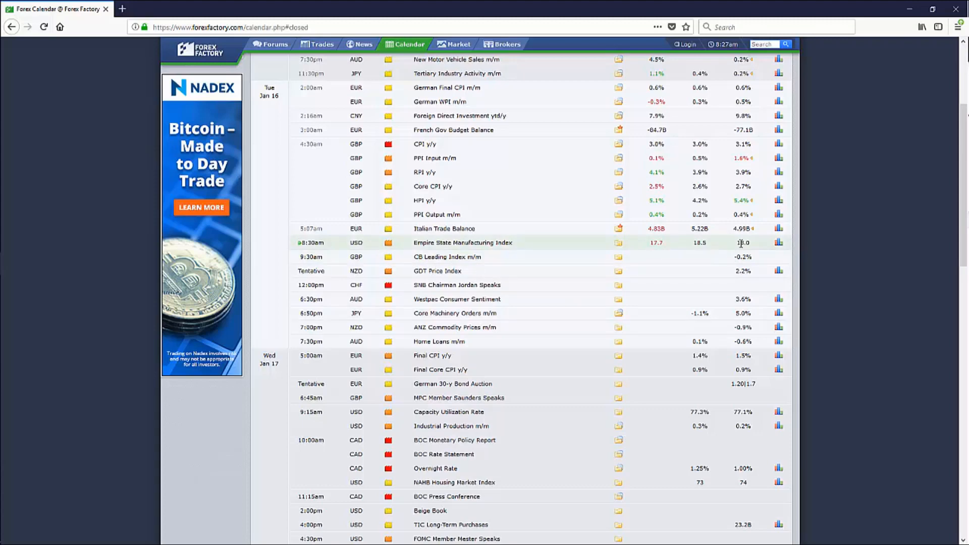
mouse_move(661, 253)
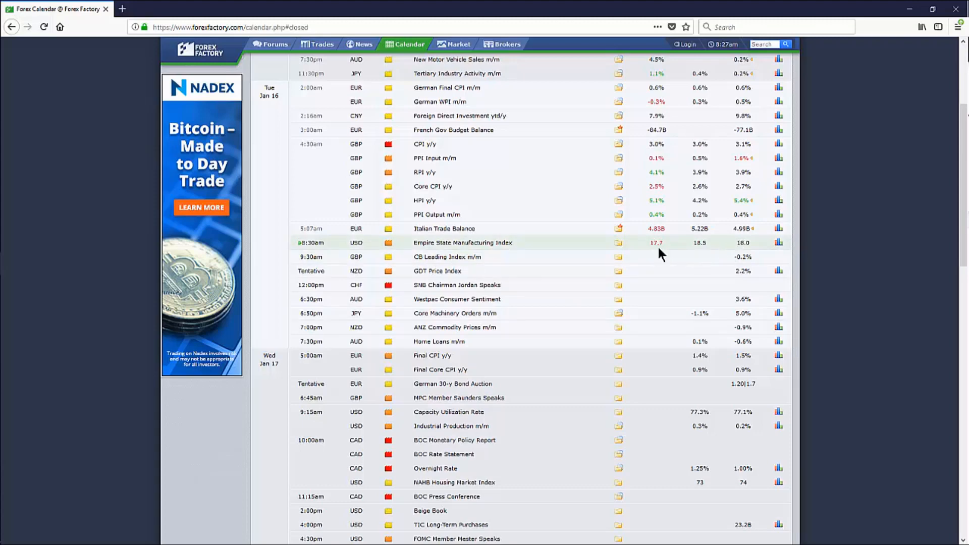
mouse_move(652, 242)
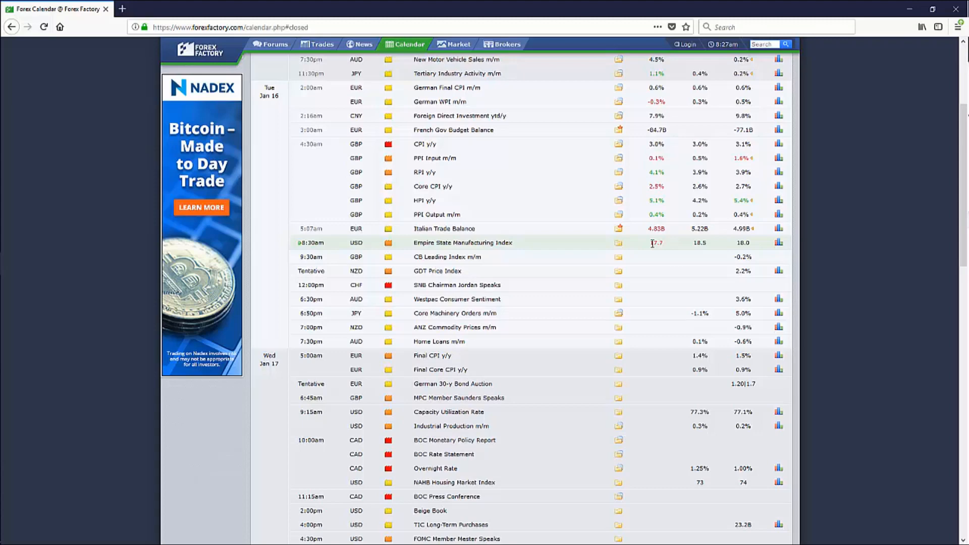
mouse_move(658, 255)
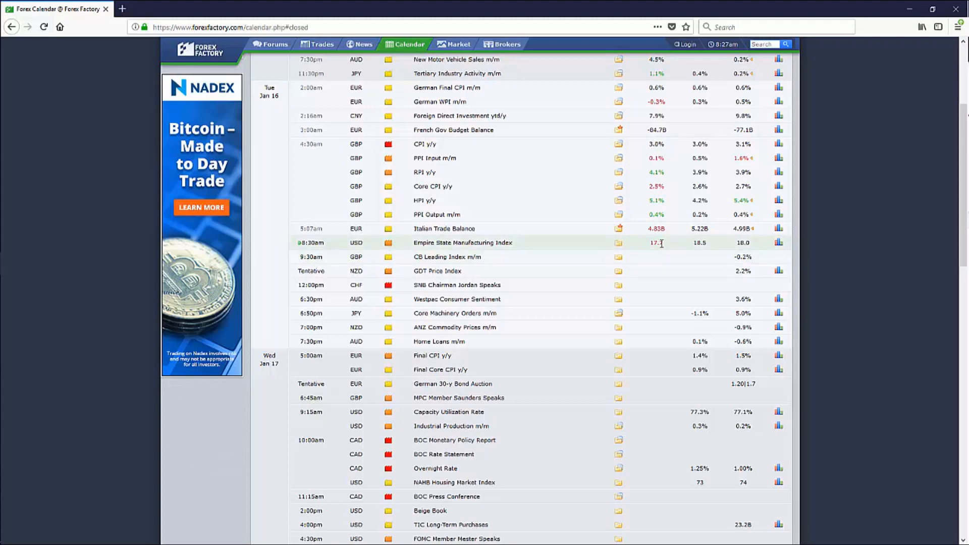
mouse_move(388, 242)
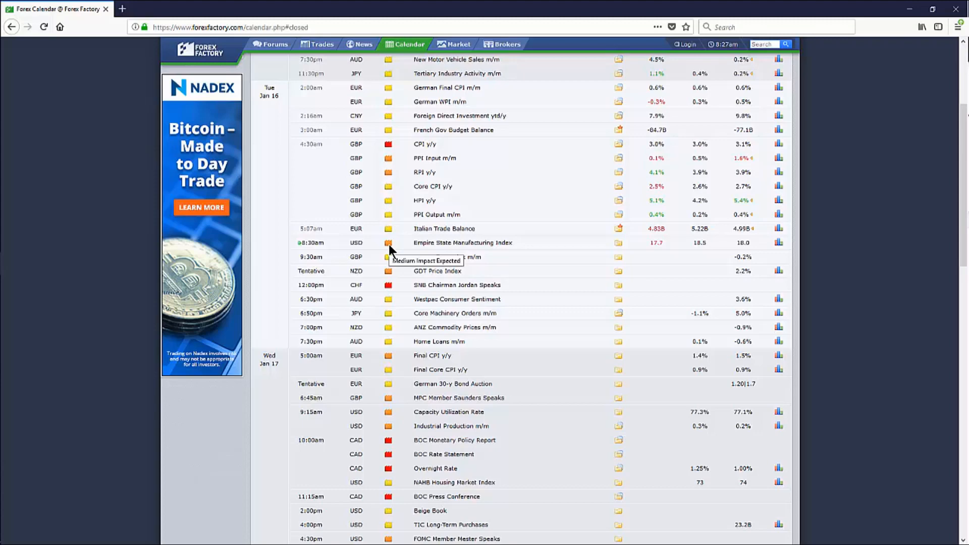
mouse_move(526, 248)
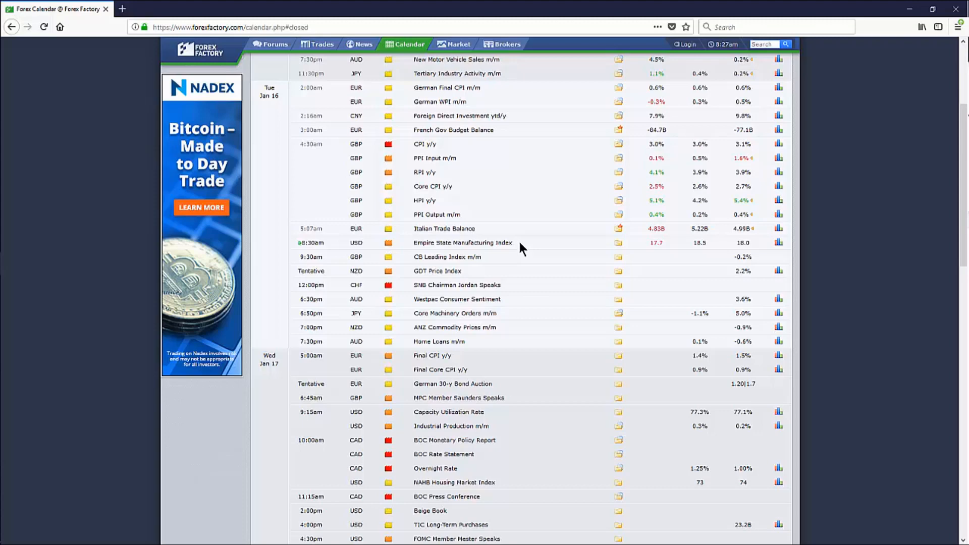
mouse_move(552, 246)
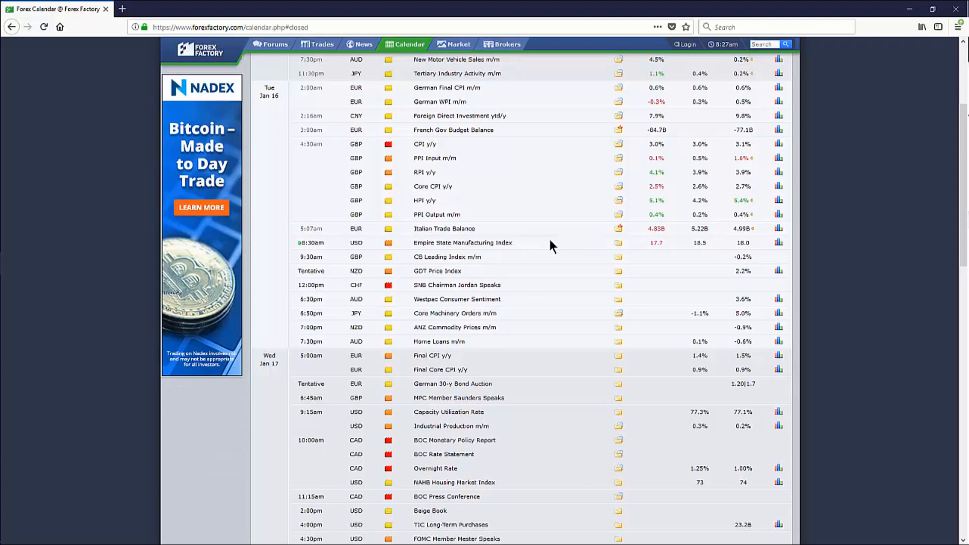
mouse_move(523, 249)
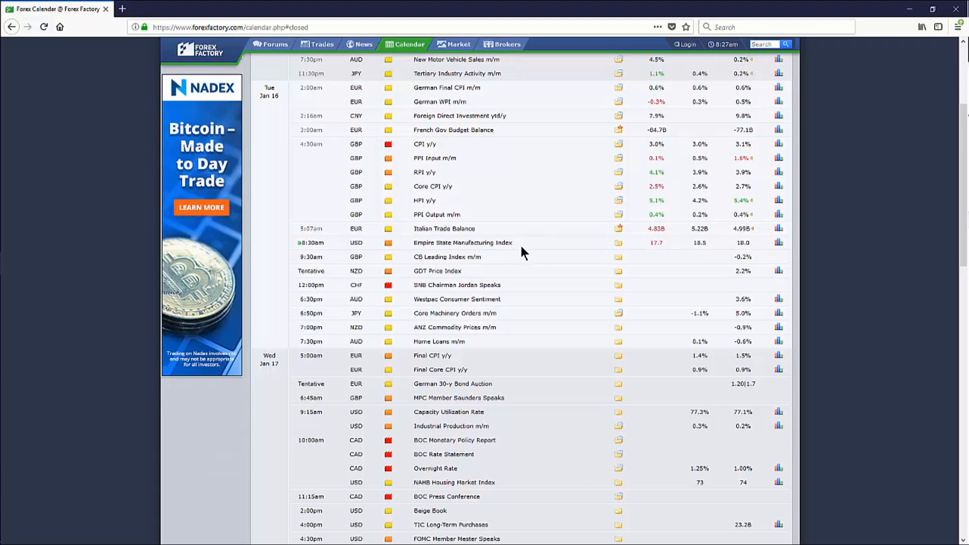
mouse_move(484, 286)
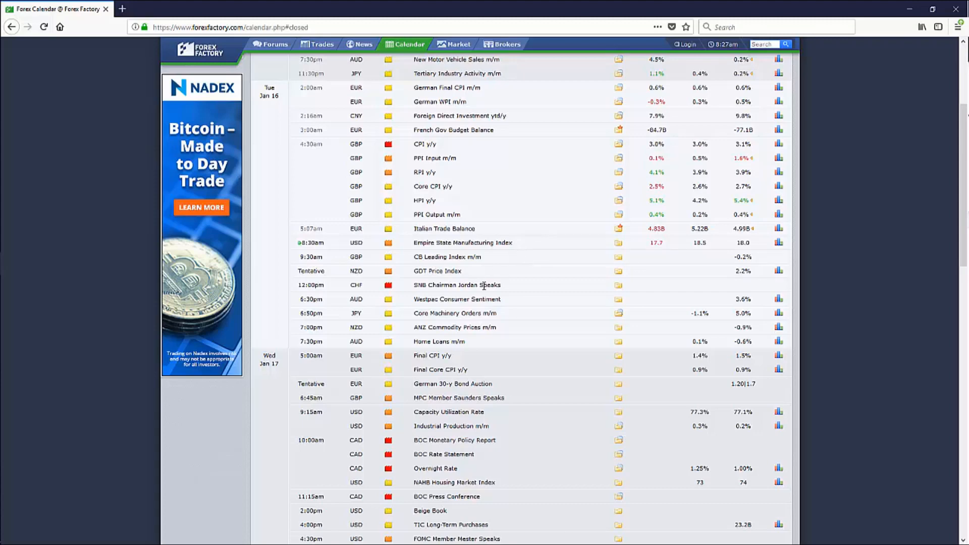
mouse_move(425, 339)
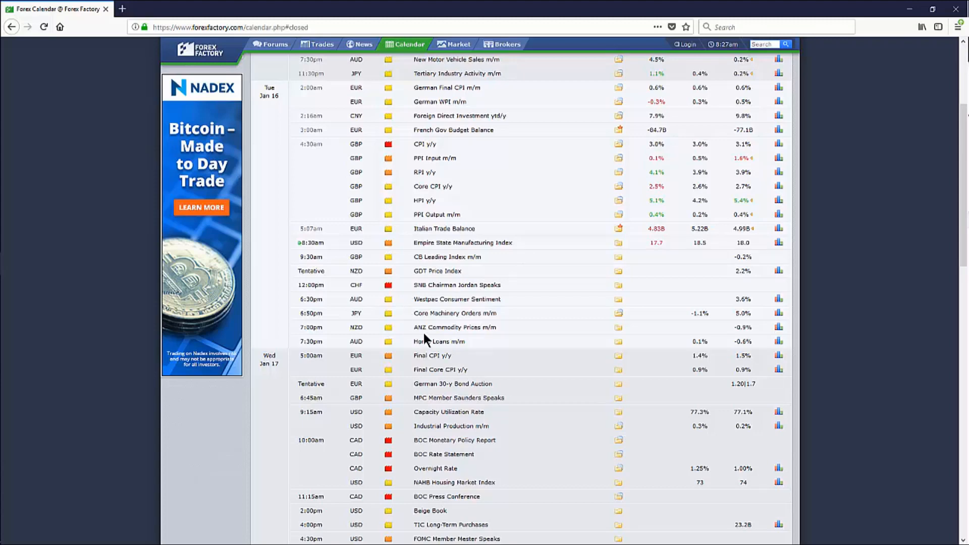
mouse_move(415, 293)
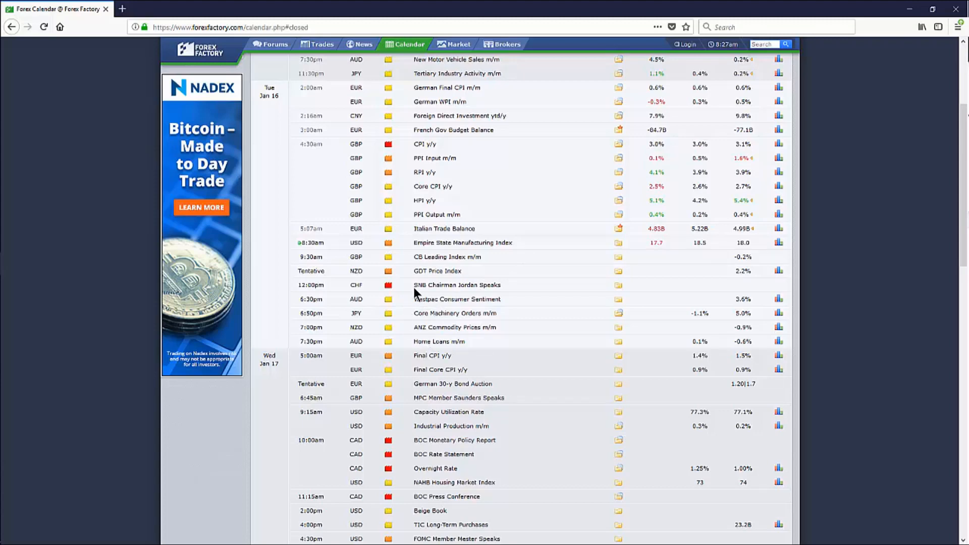
mouse_move(436, 284)
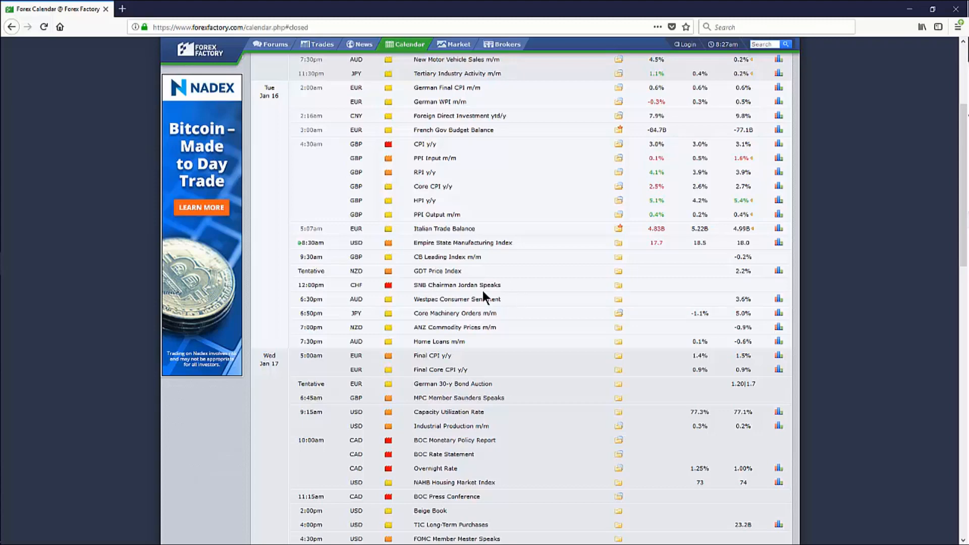
mouse_move(481, 291)
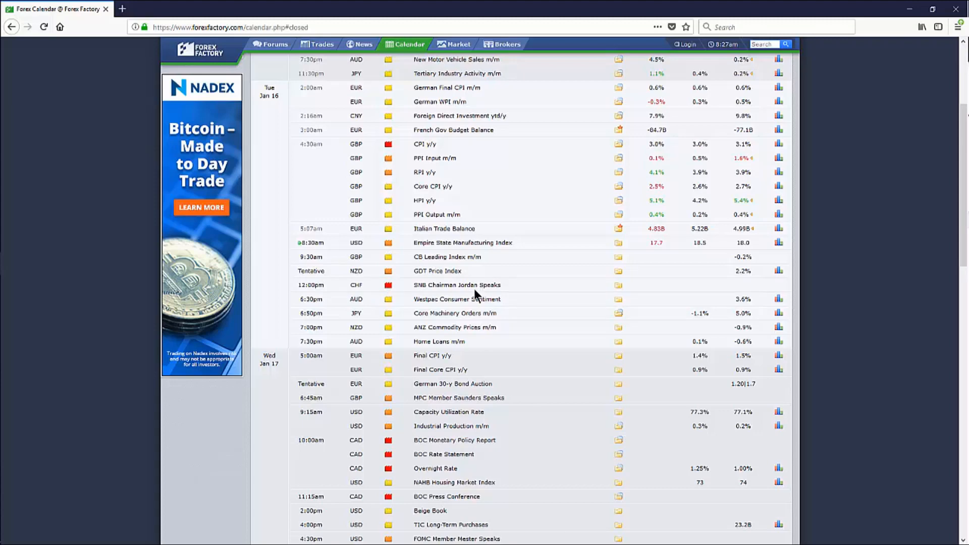
mouse_move(438, 302)
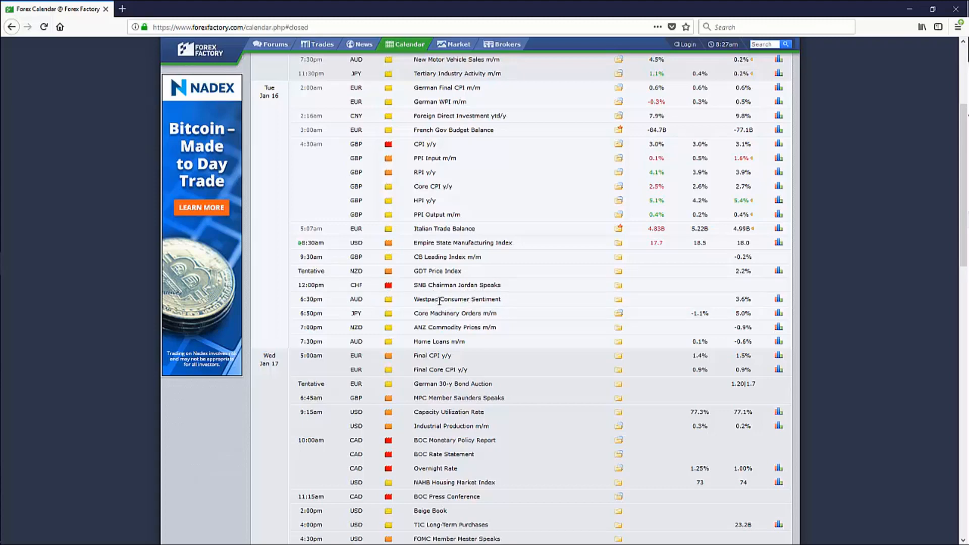
mouse_move(391, 335)
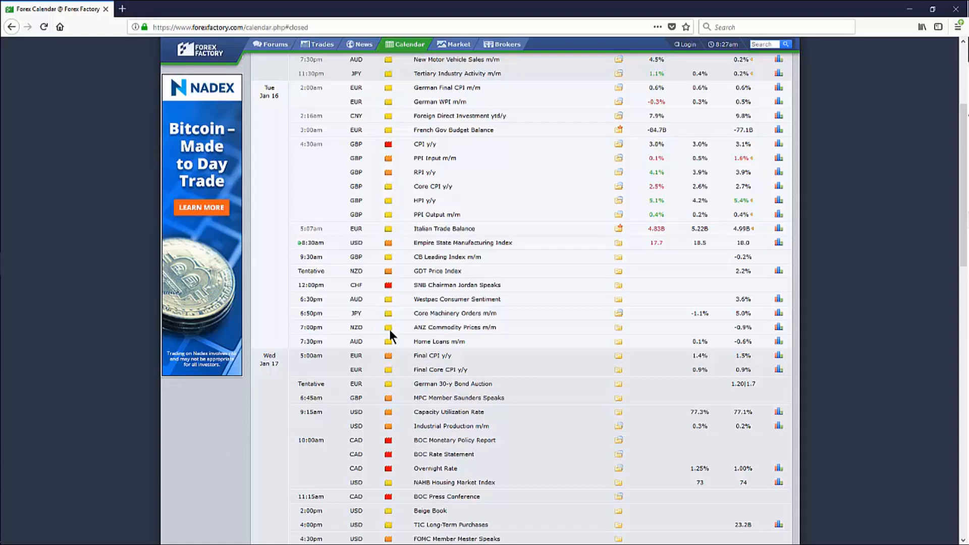
- Scroll the Forex Factory calendar down past Wed Jan 17's BOC rate statement and Overnight Rate
scroll(down, 3)
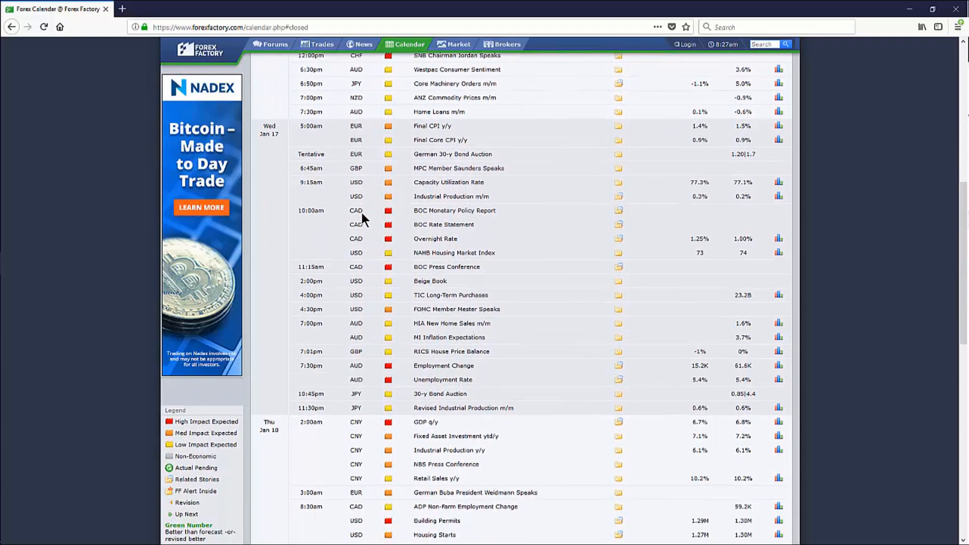
mouse_move(413, 213)
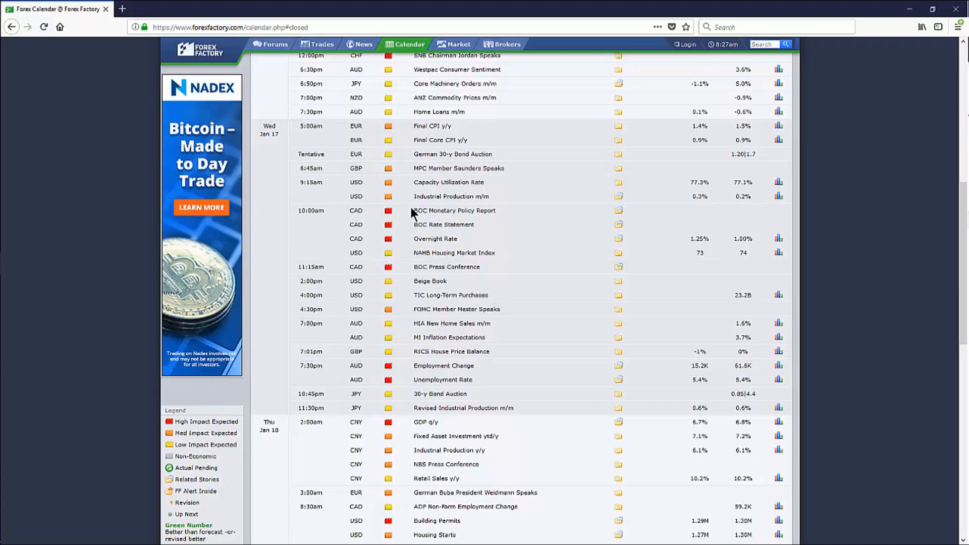
mouse_move(439, 240)
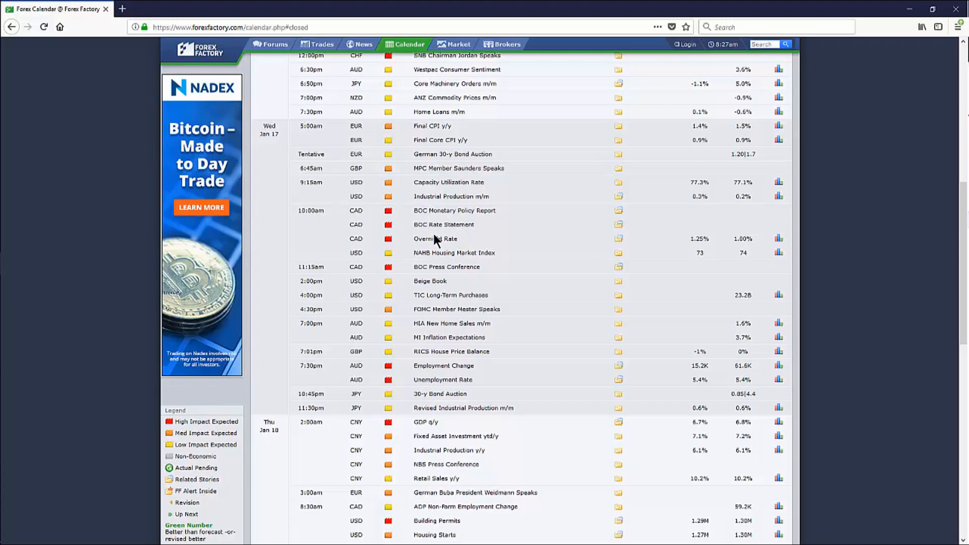
mouse_move(431, 241)
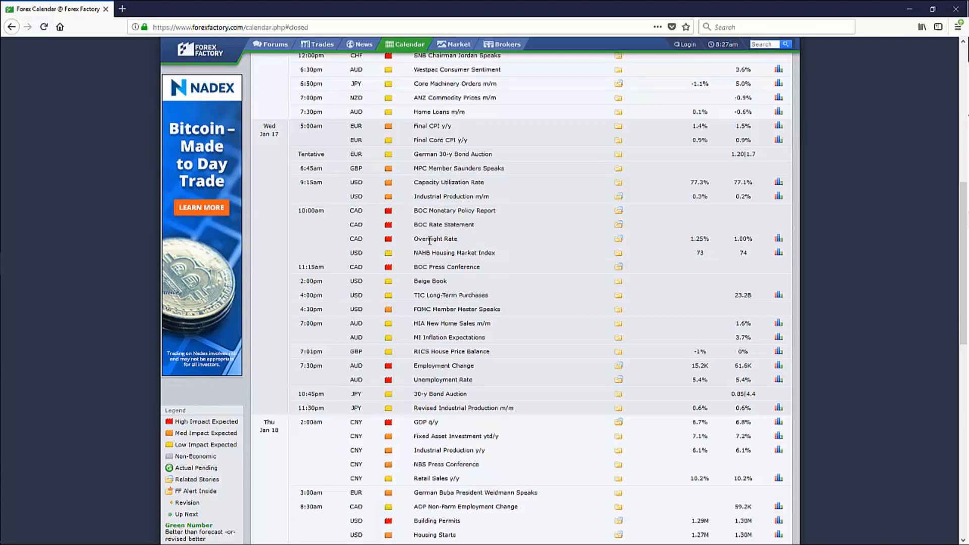
mouse_move(434, 210)
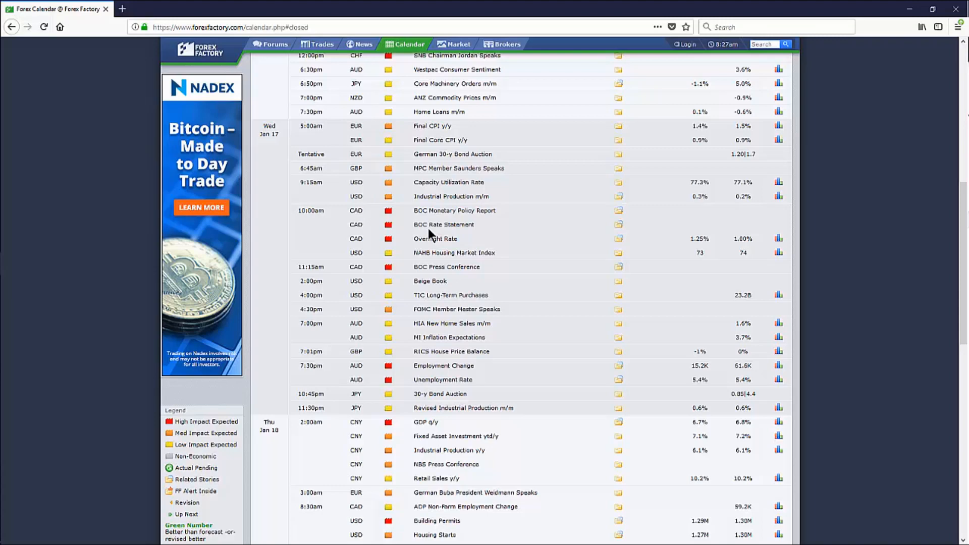
mouse_move(399, 209)
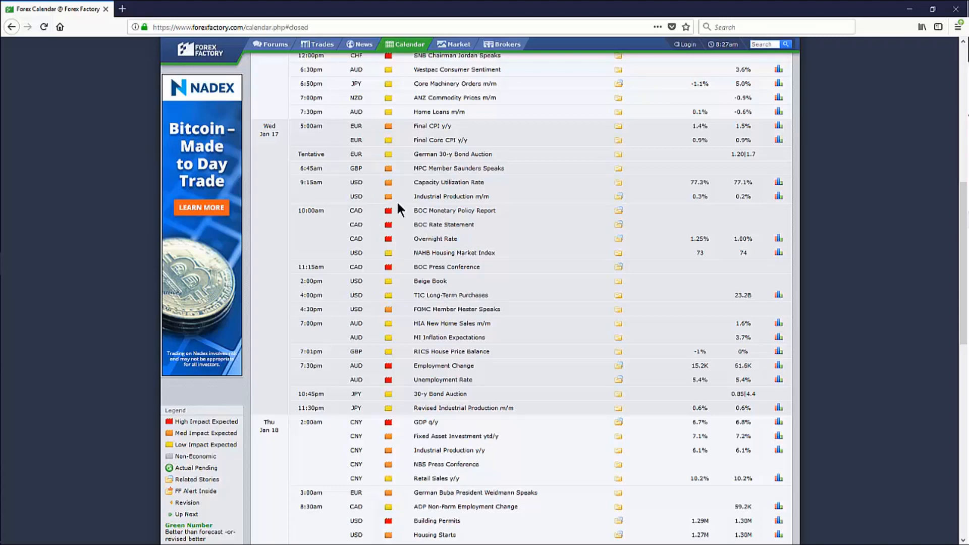
mouse_move(425, 223)
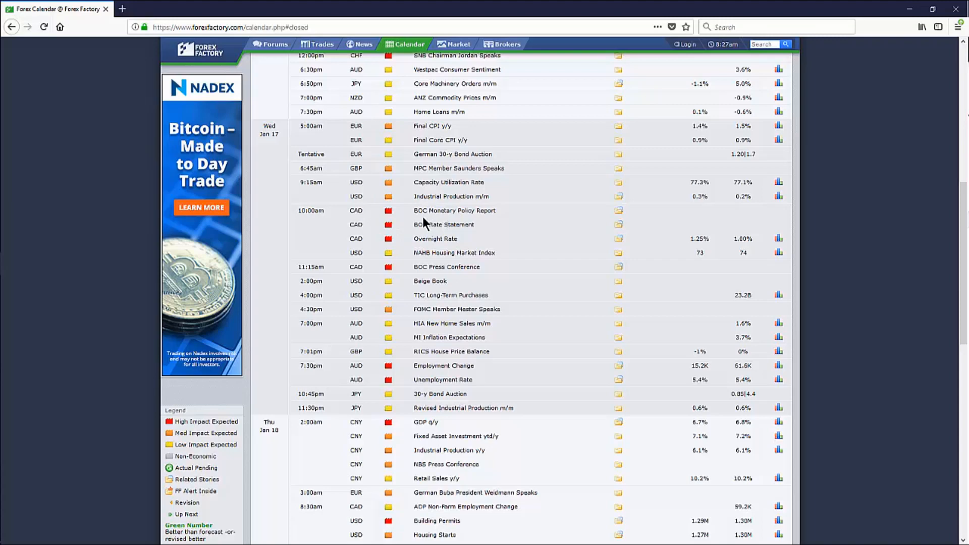
mouse_move(677, 256)
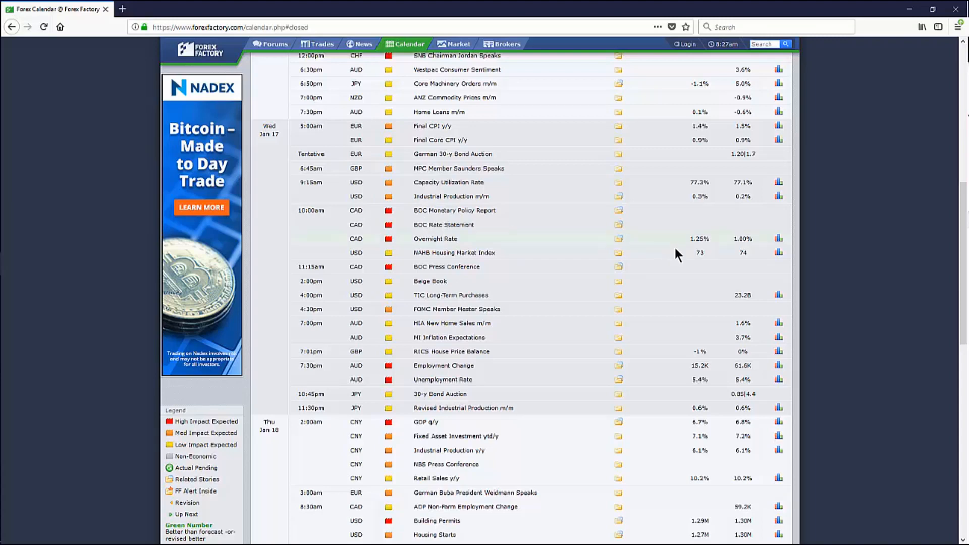
mouse_move(700, 242)
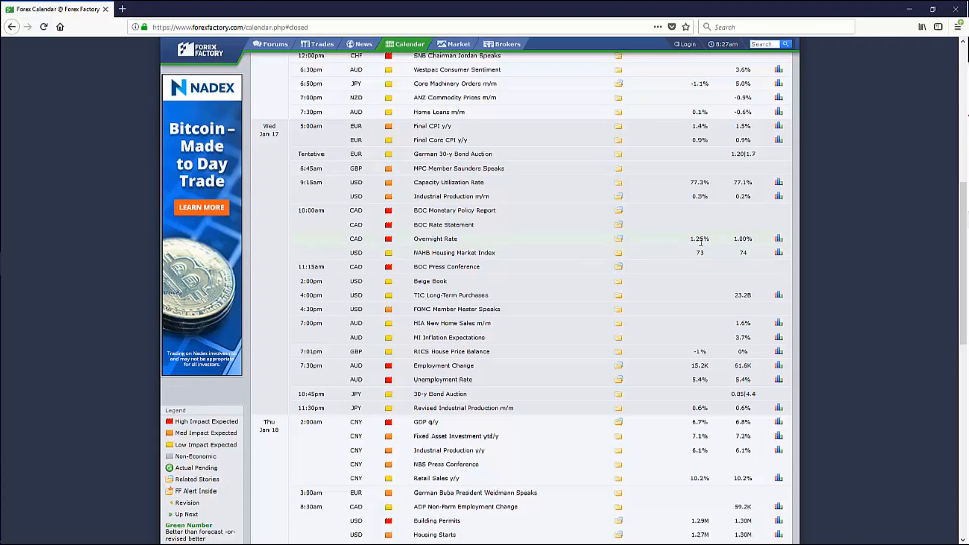
mouse_move(728, 246)
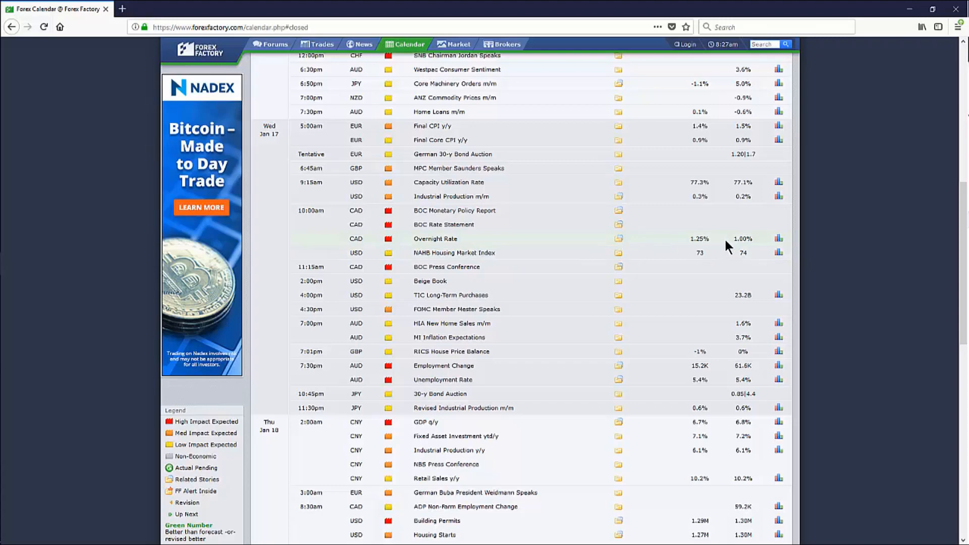
mouse_move(752, 239)
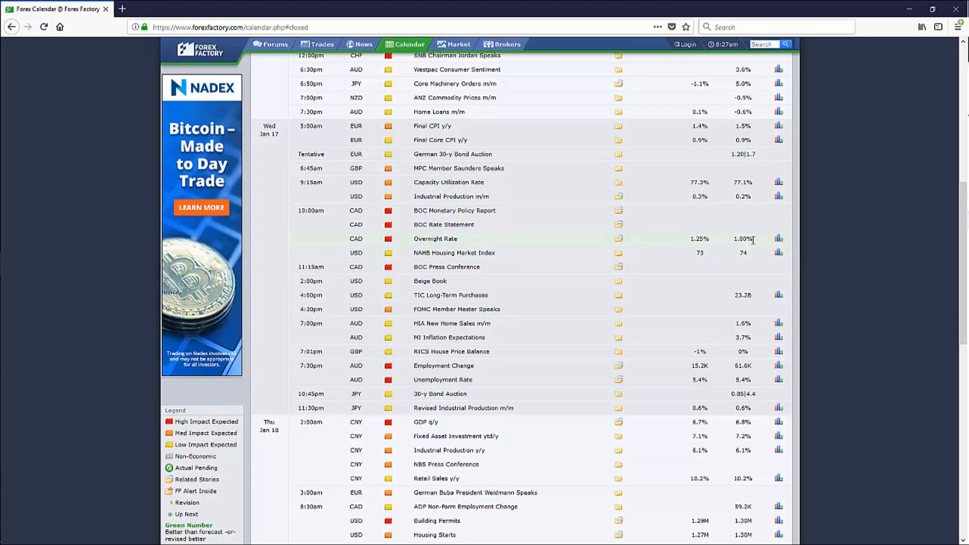
mouse_move(424, 266)
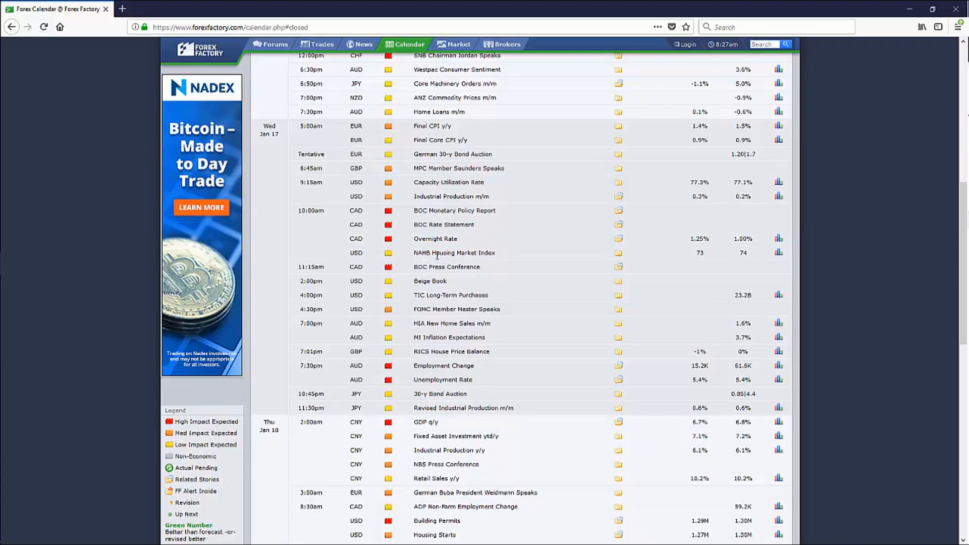
mouse_move(383, 261)
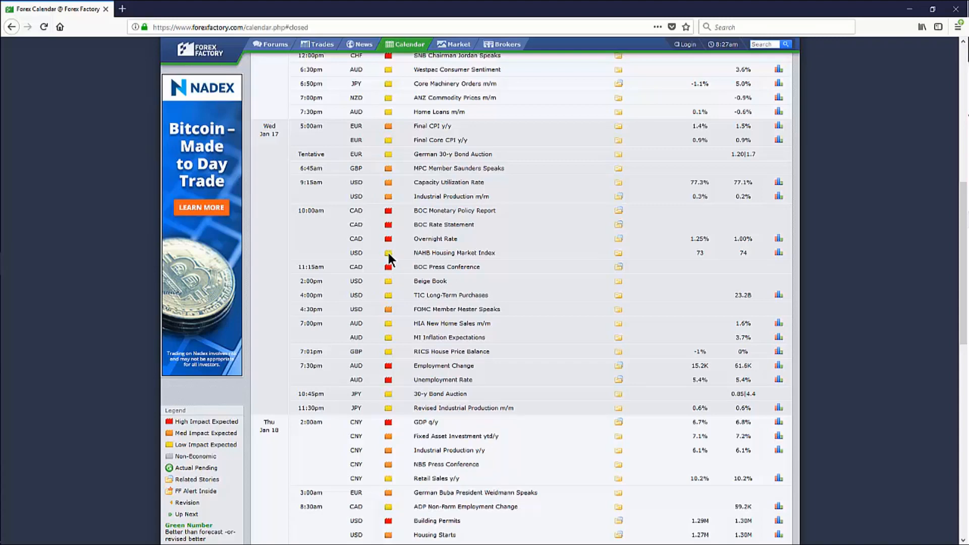
mouse_move(389, 252)
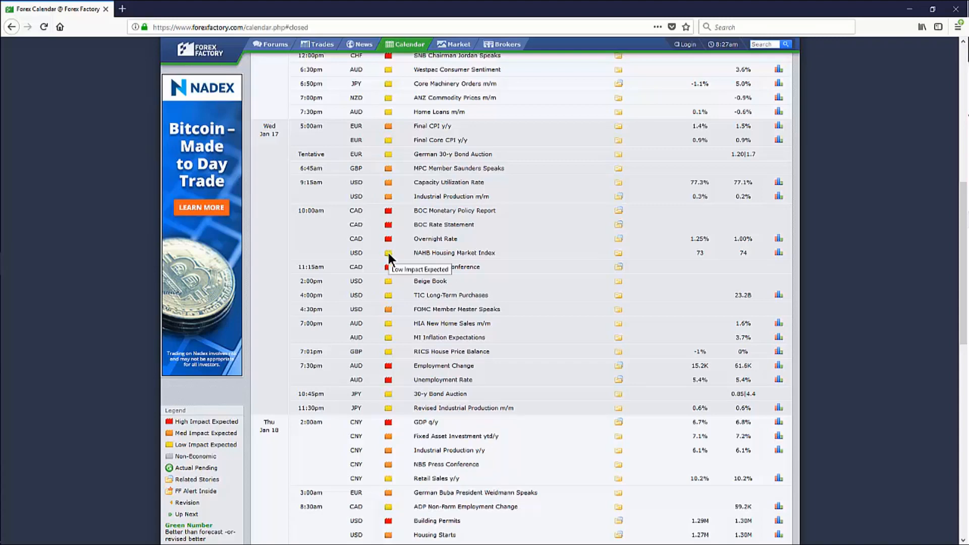
mouse_move(390, 261)
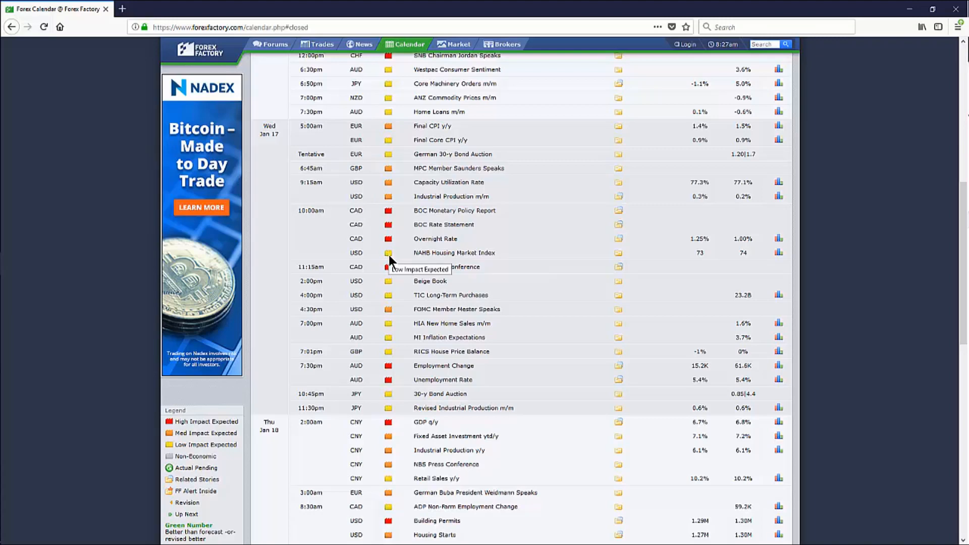
mouse_move(389, 283)
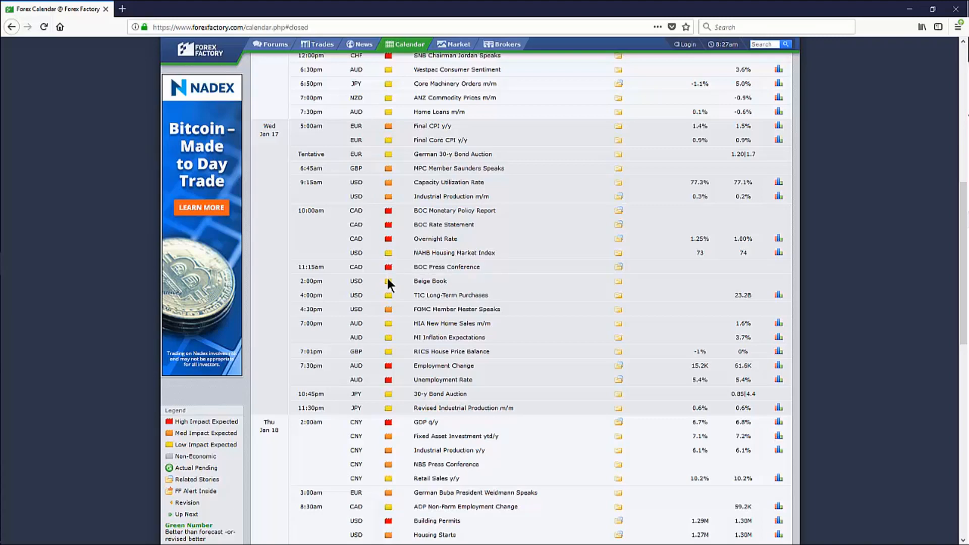
mouse_move(400, 366)
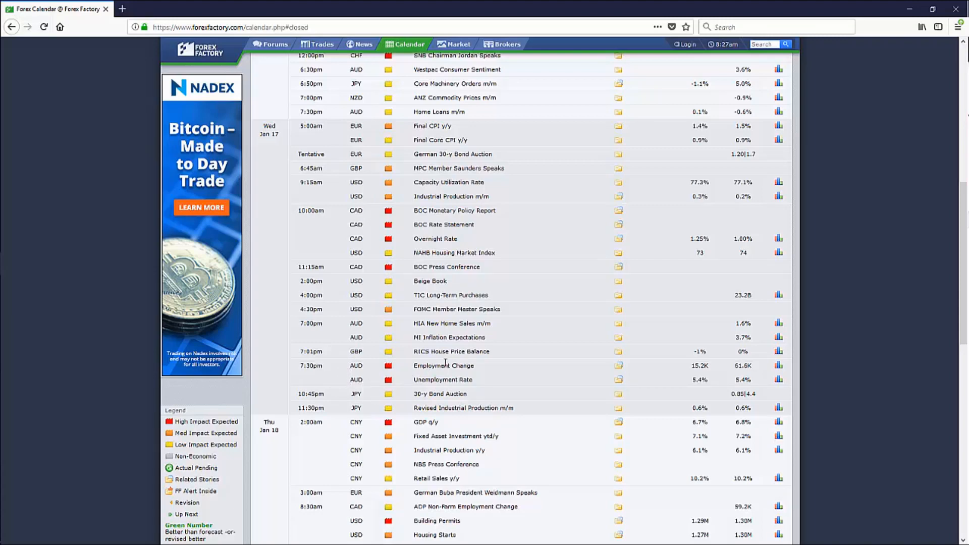
mouse_move(355, 377)
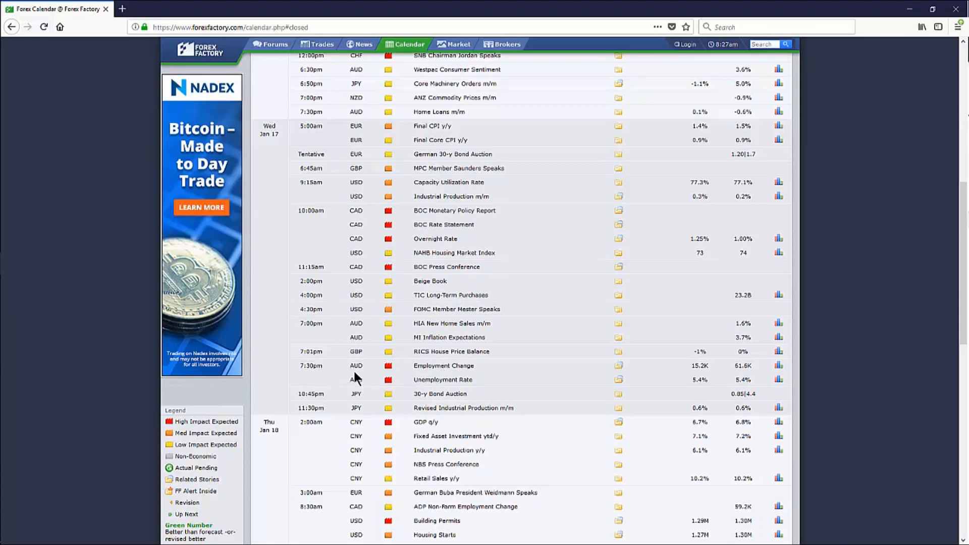
mouse_move(369, 375)
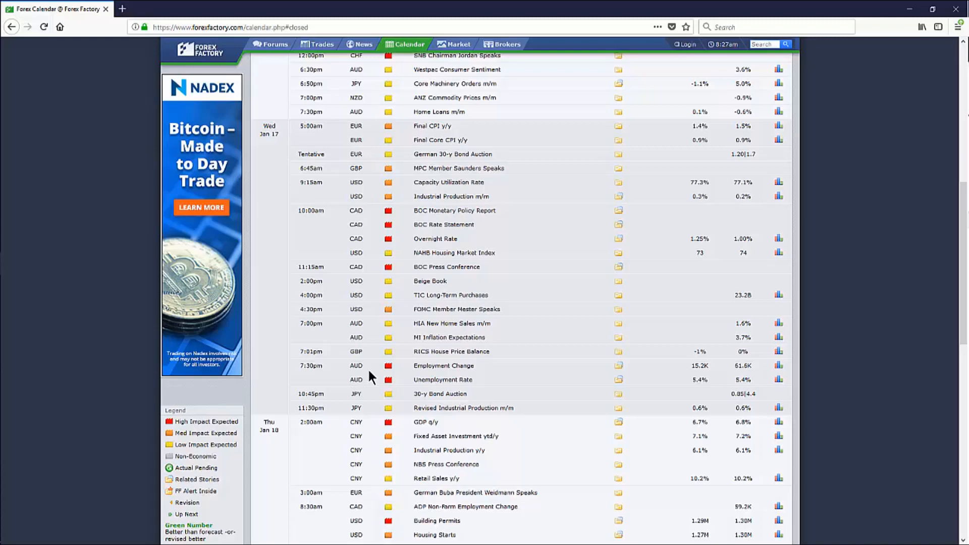
mouse_move(357, 382)
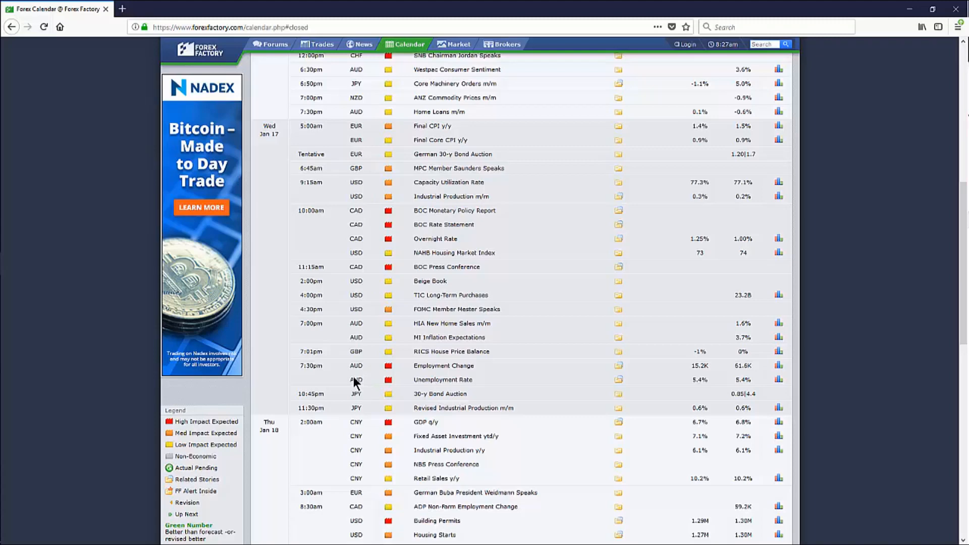
mouse_move(362, 385)
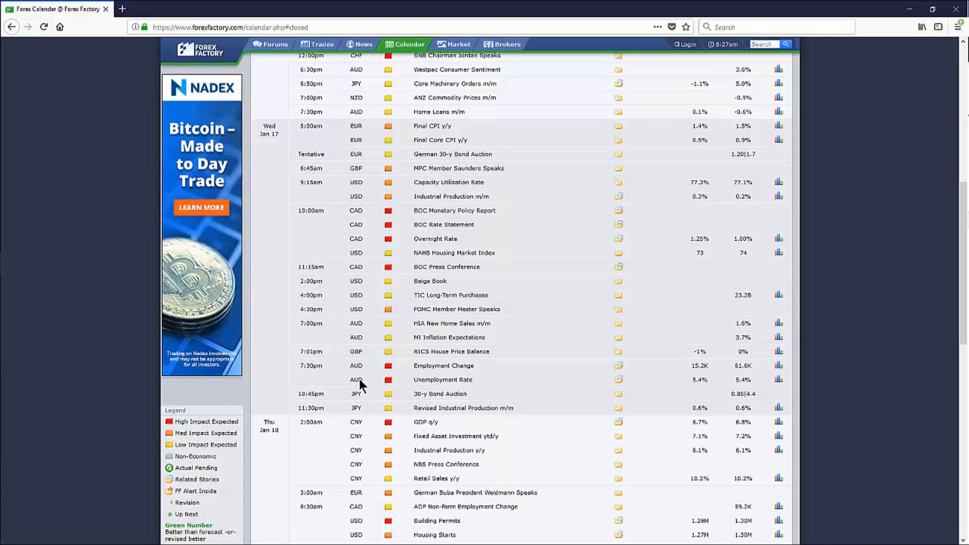
mouse_move(369, 394)
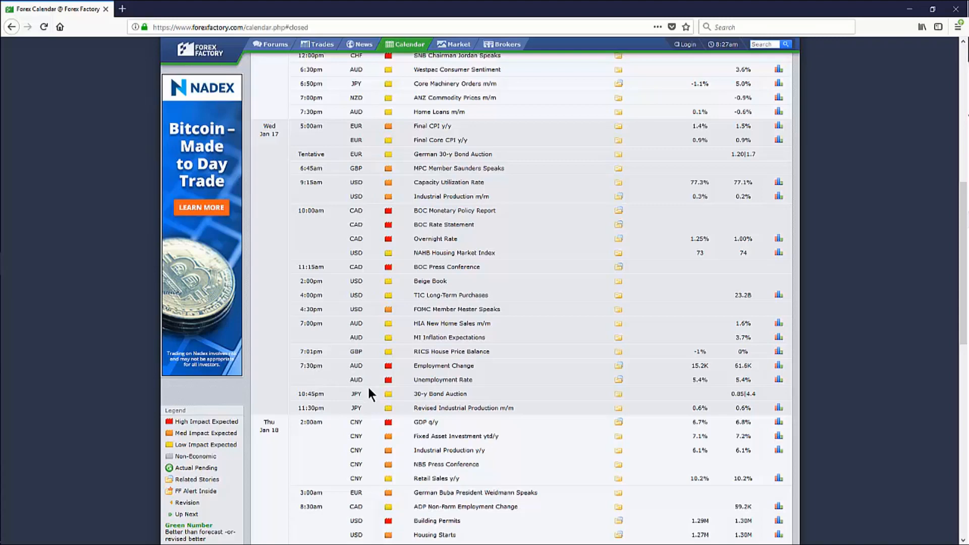
mouse_move(456, 366)
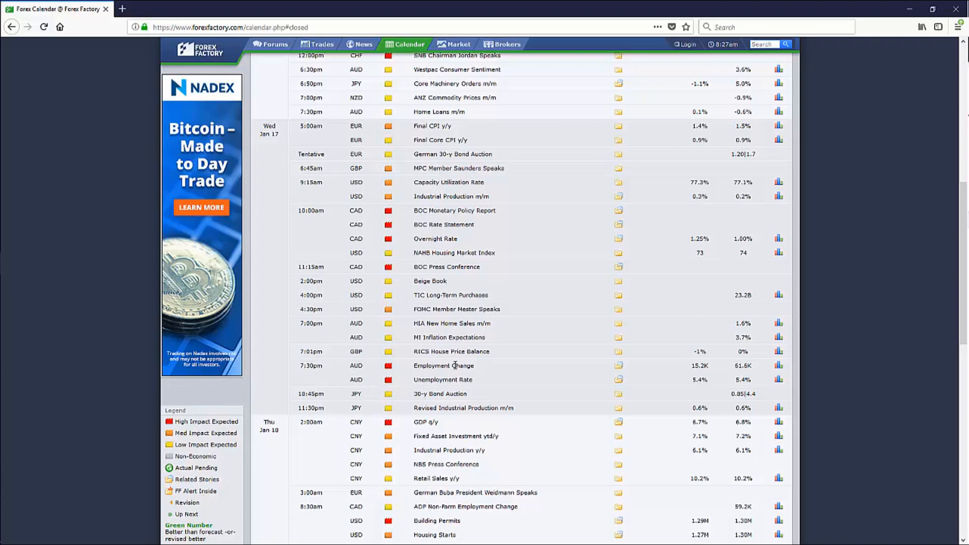
mouse_move(409, 383)
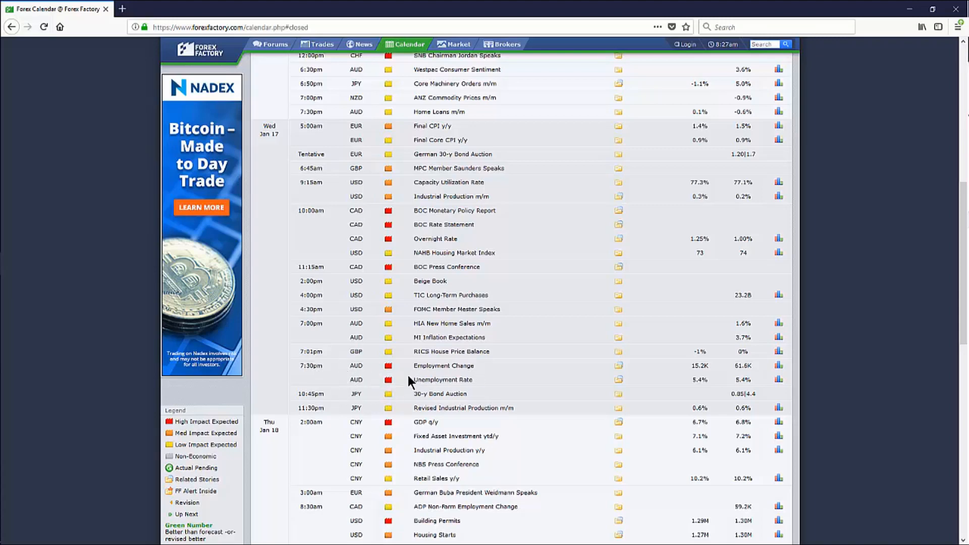
mouse_move(402, 378)
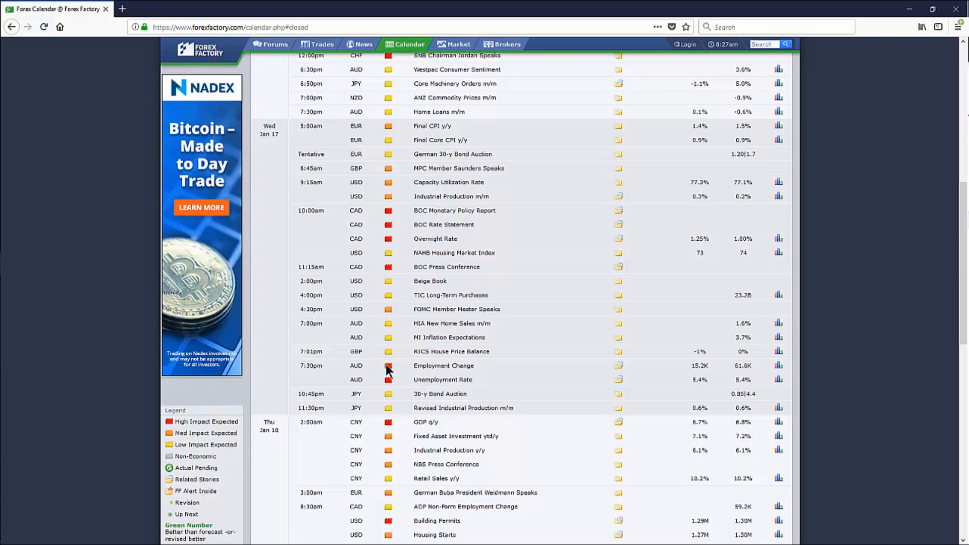
mouse_move(456, 383)
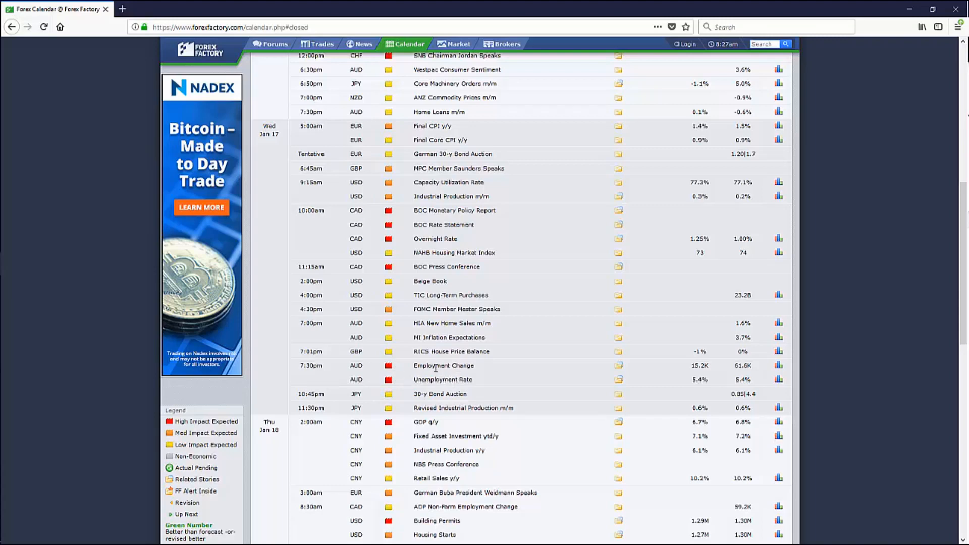
scroll(down, 3)
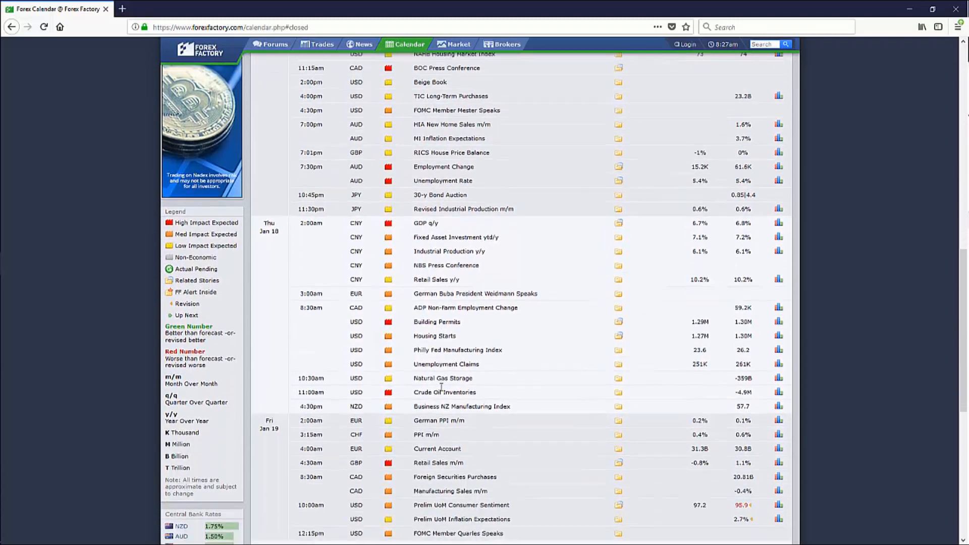
scroll(down, 3)
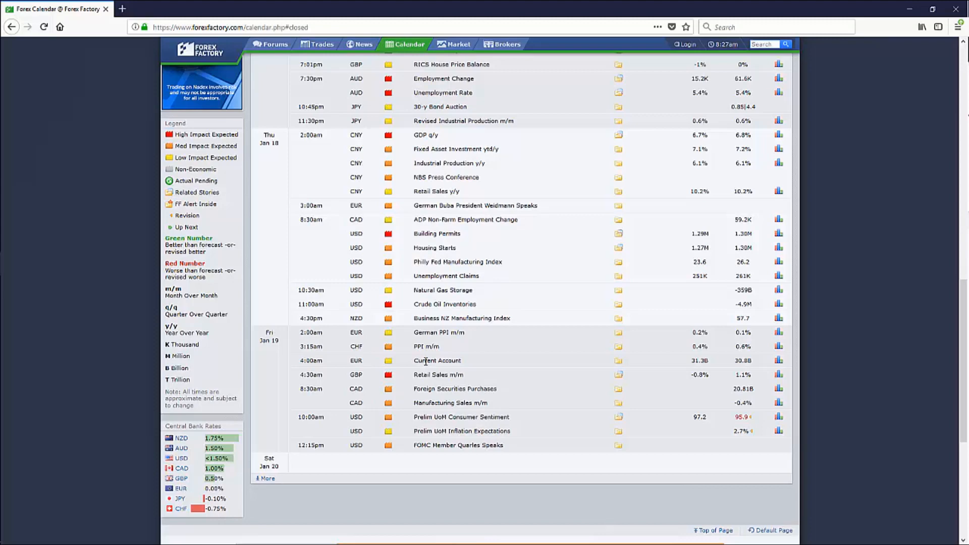
mouse_move(421, 259)
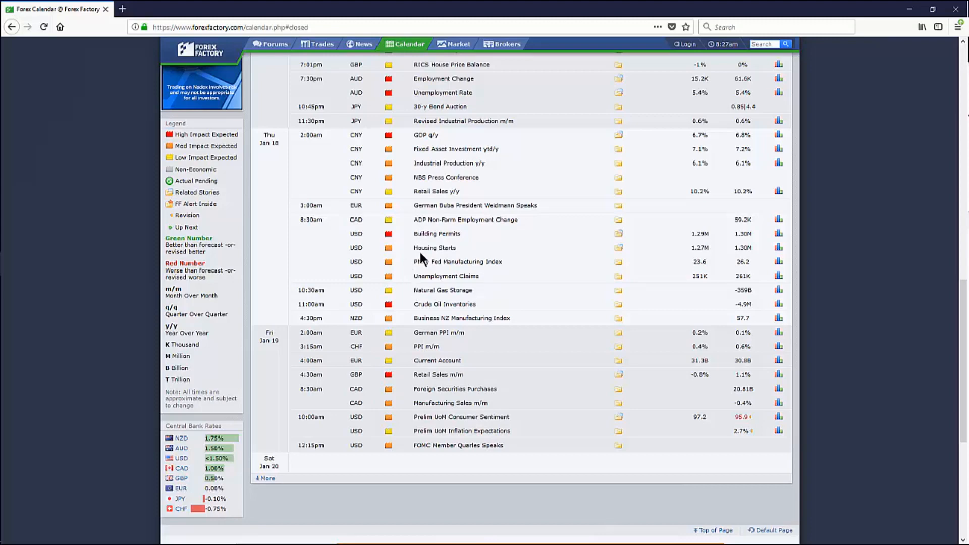
mouse_move(429, 264)
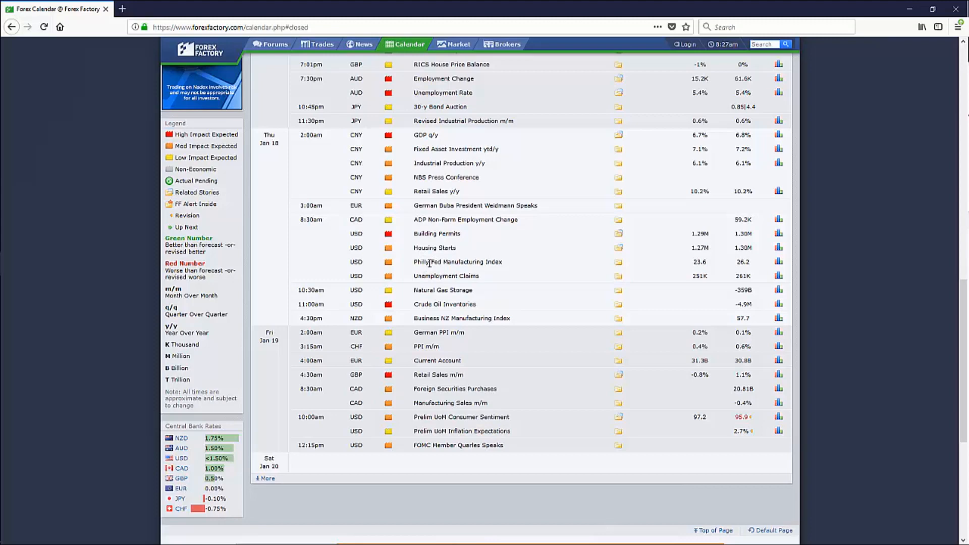
mouse_move(501, 275)
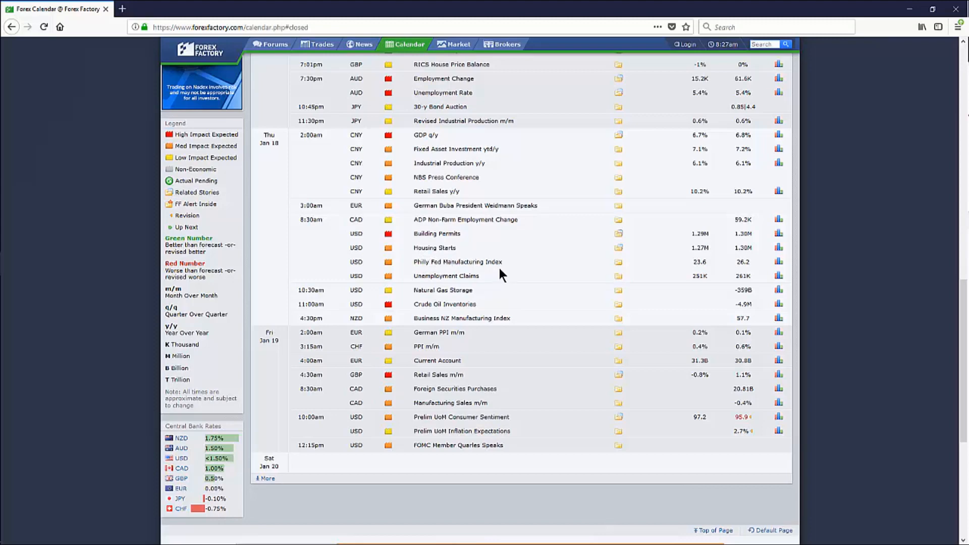
mouse_move(404, 252)
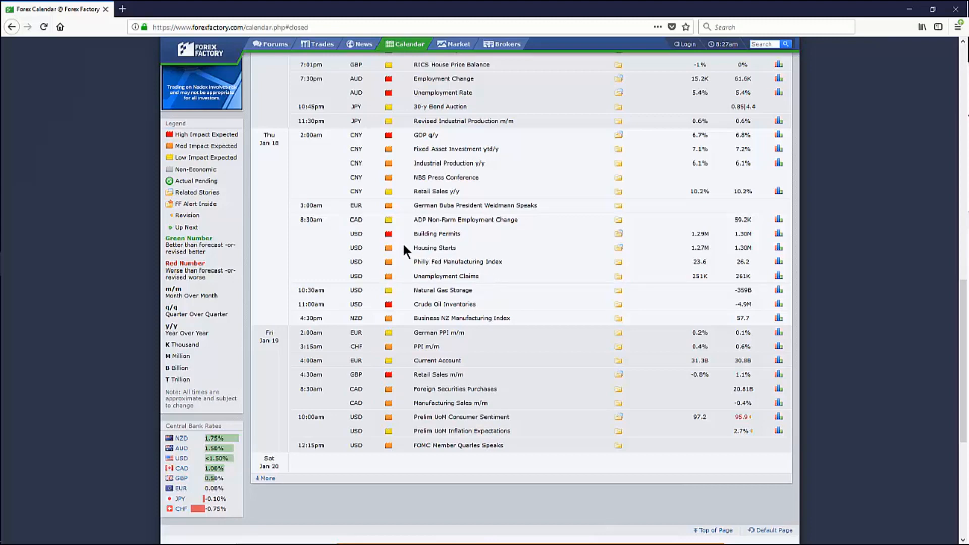
mouse_move(343, 273)
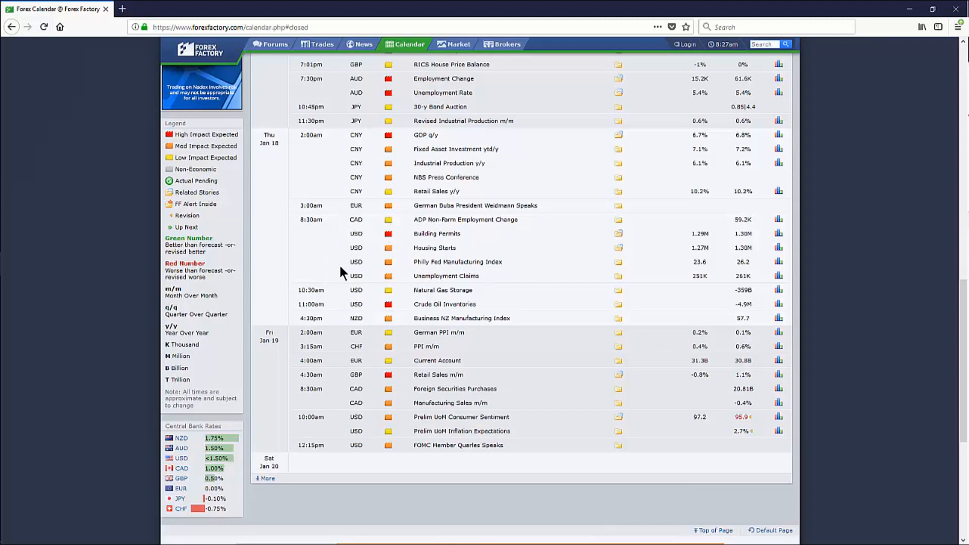
mouse_move(417, 246)
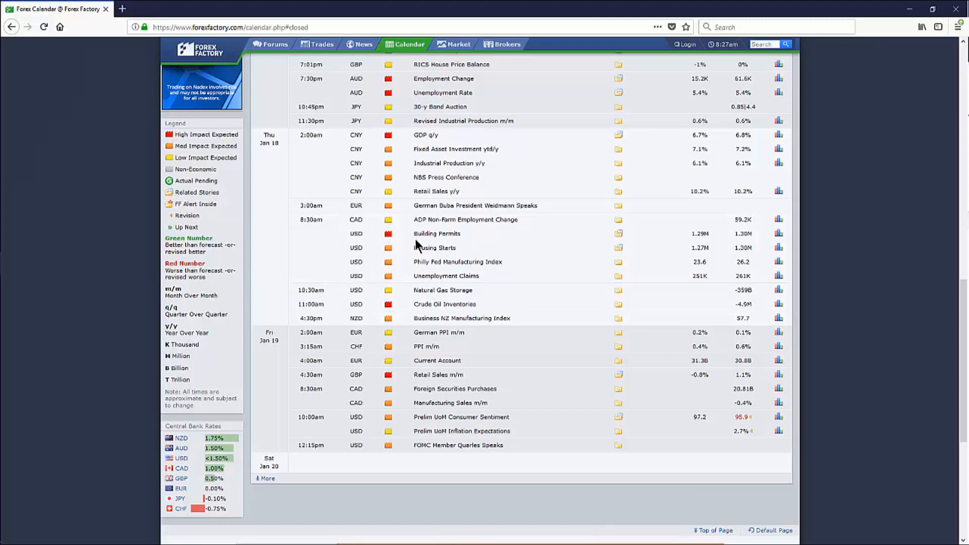
mouse_move(438, 246)
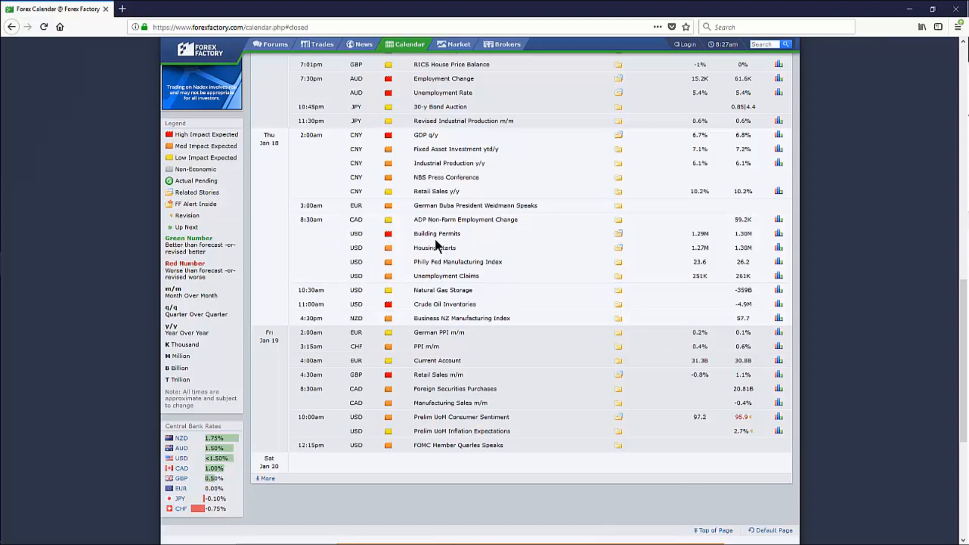
mouse_move(746, 244)
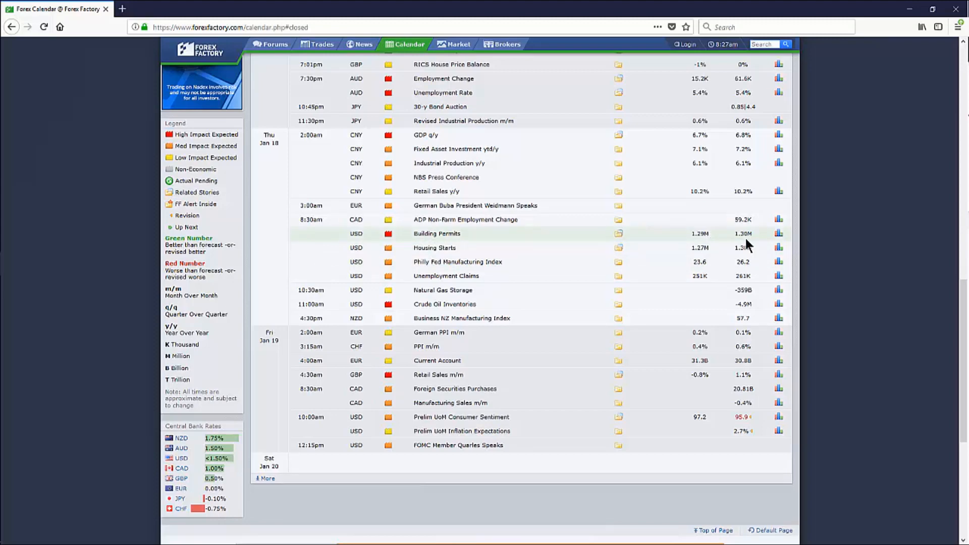
mouse_move(708, 237)
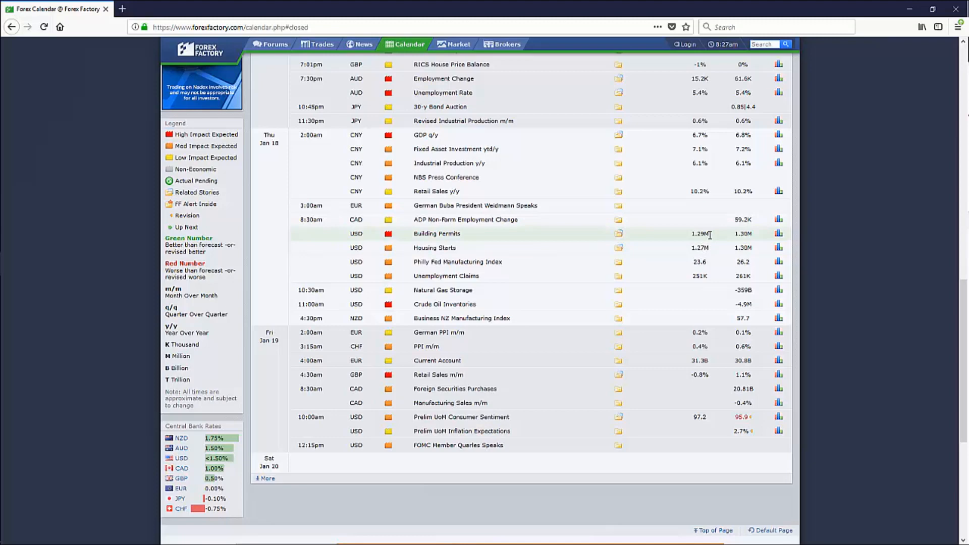
mouse_move(639, 240)
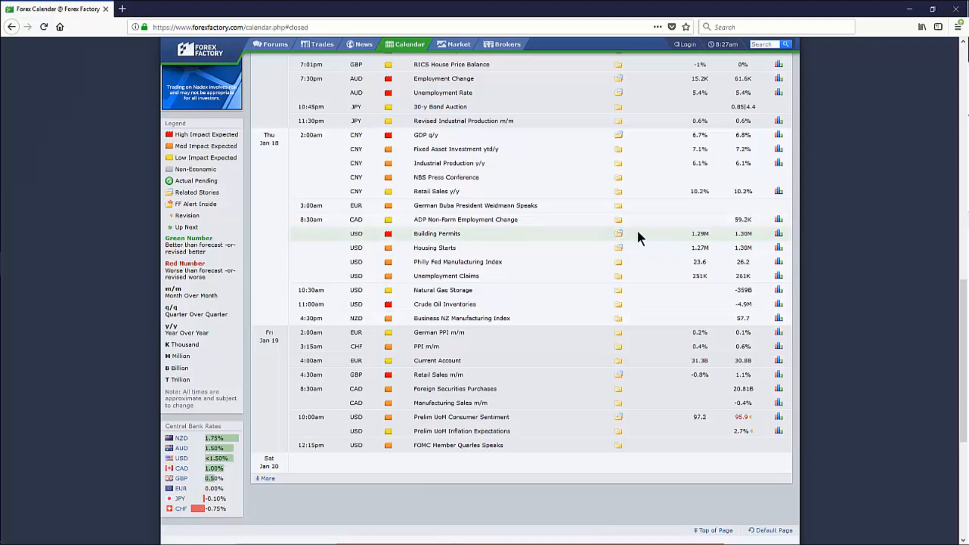
mouse_move(467, 253)
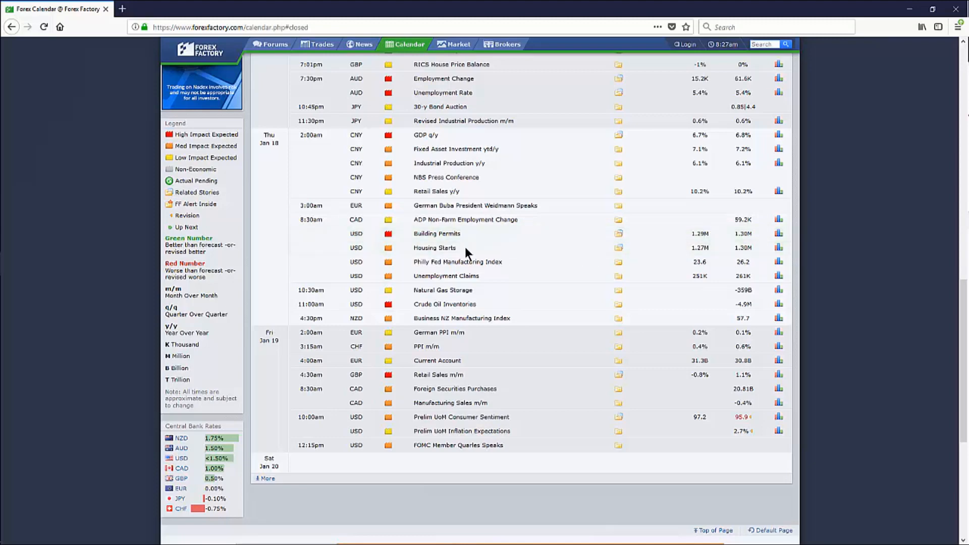
mouse_move(425, 234)
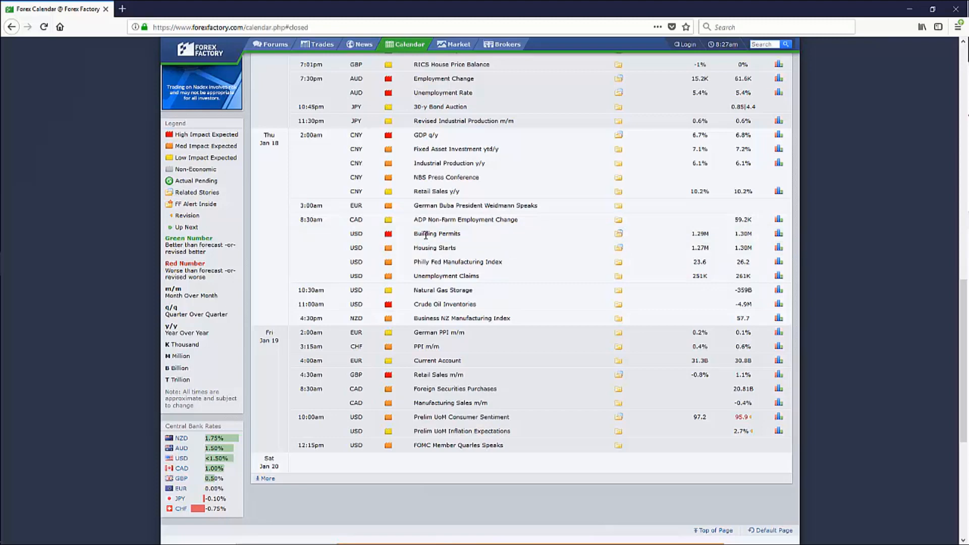
mouse_move(432, 245)
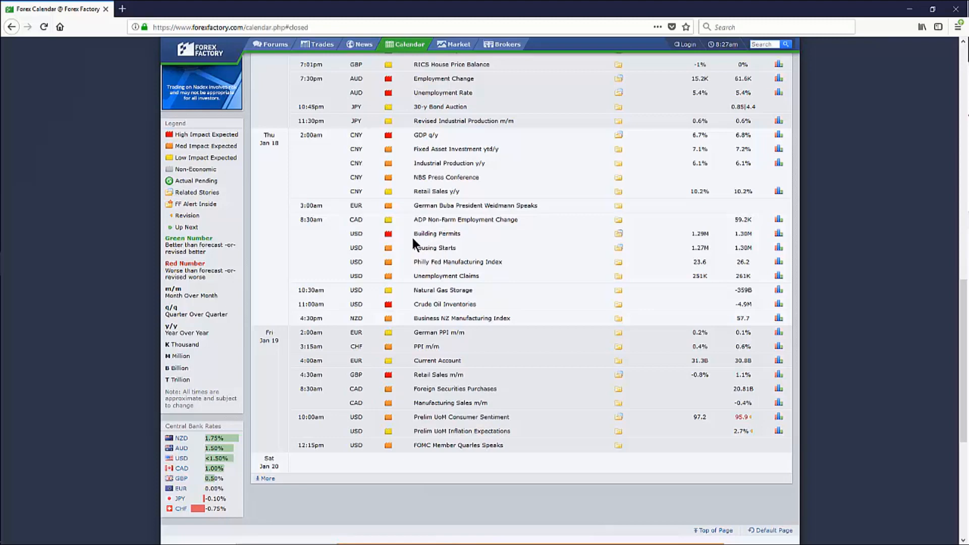
mouse_move(423, 259)
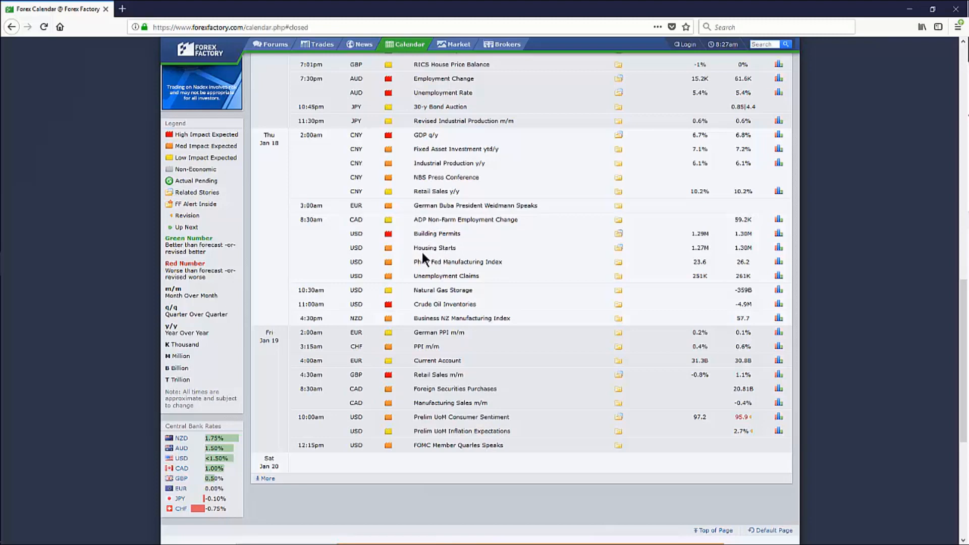
mouse_move(427, 248)
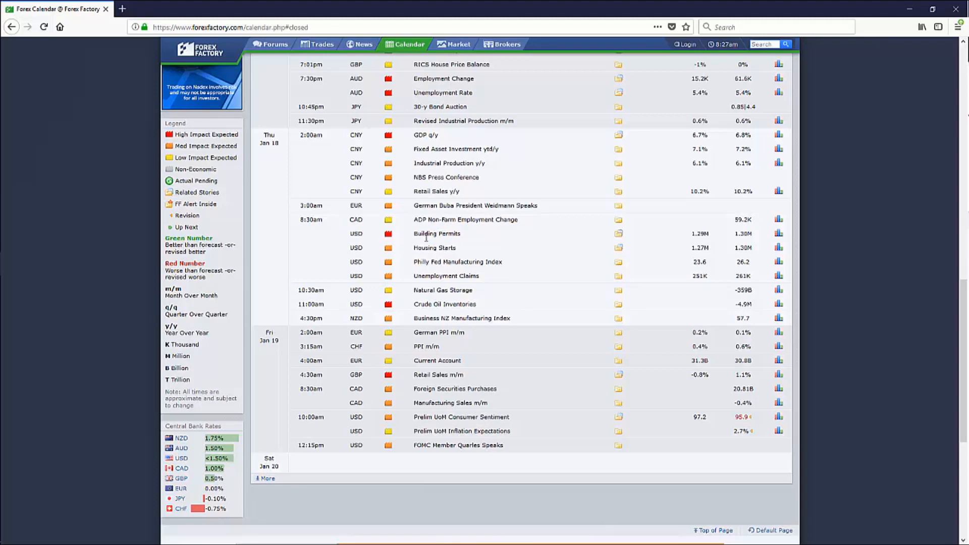
mouse_move(465, 245)
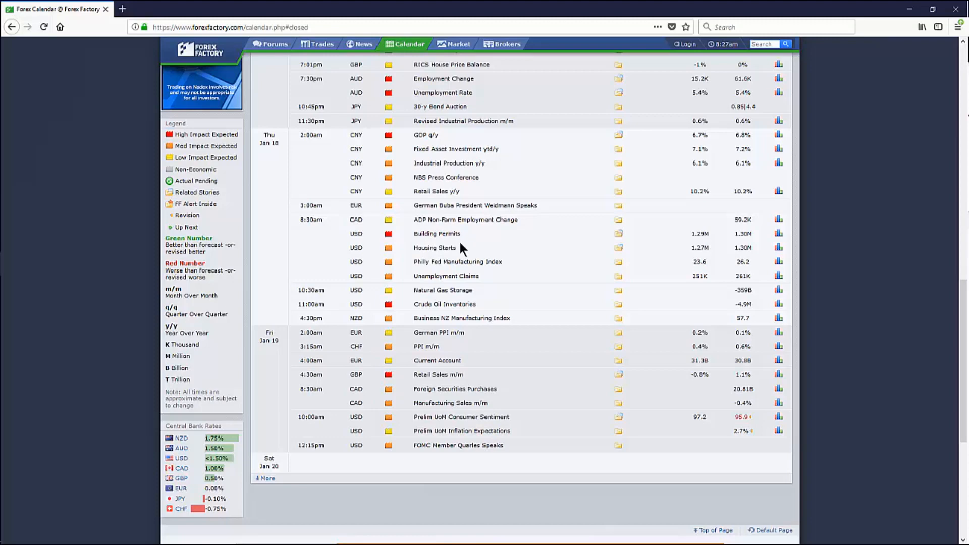
mouse_move(452, 245)
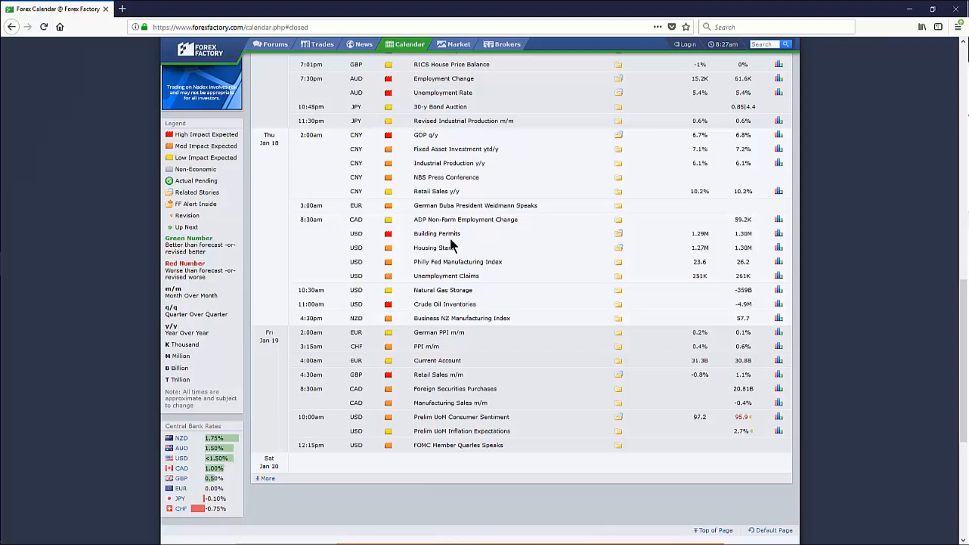
mouse_move(430, 241)
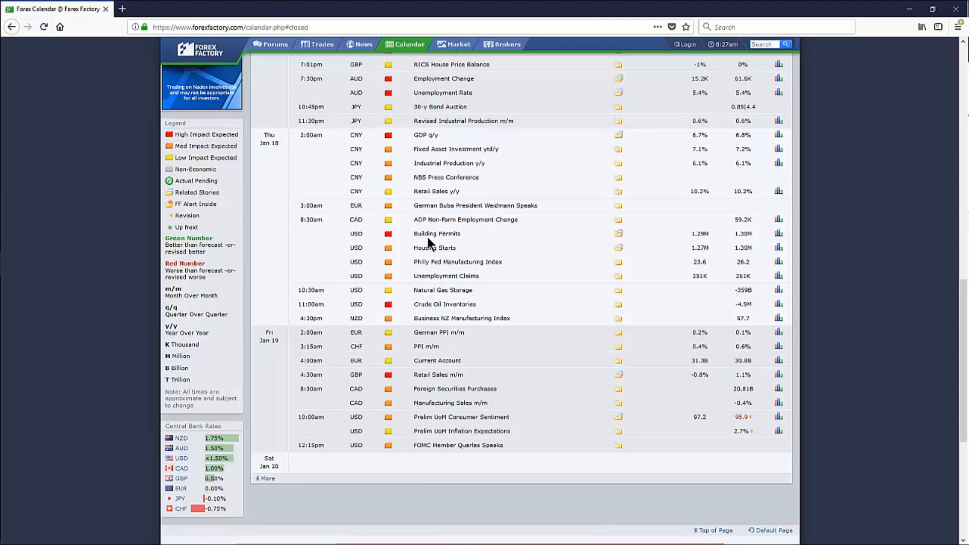
mouse_move(432, 259)
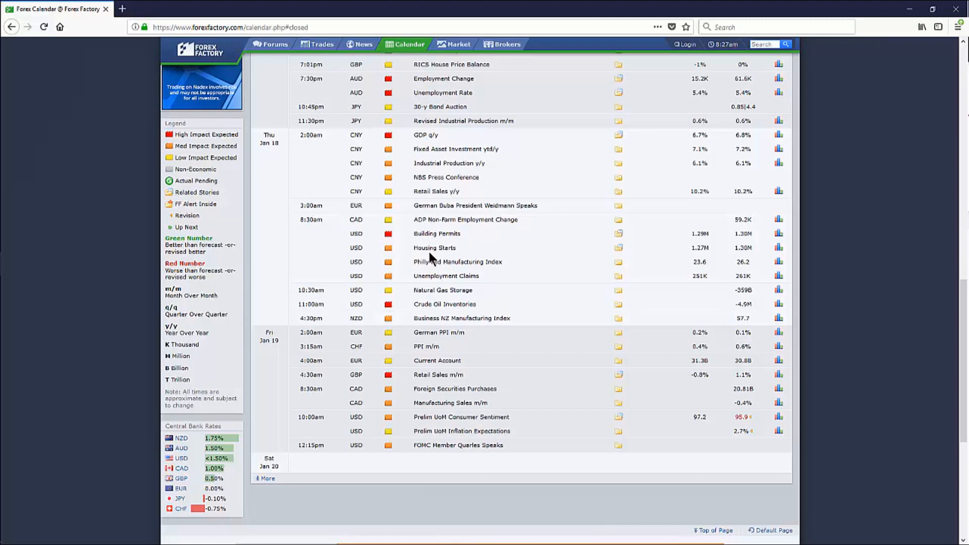
mouse_move(432, 252)
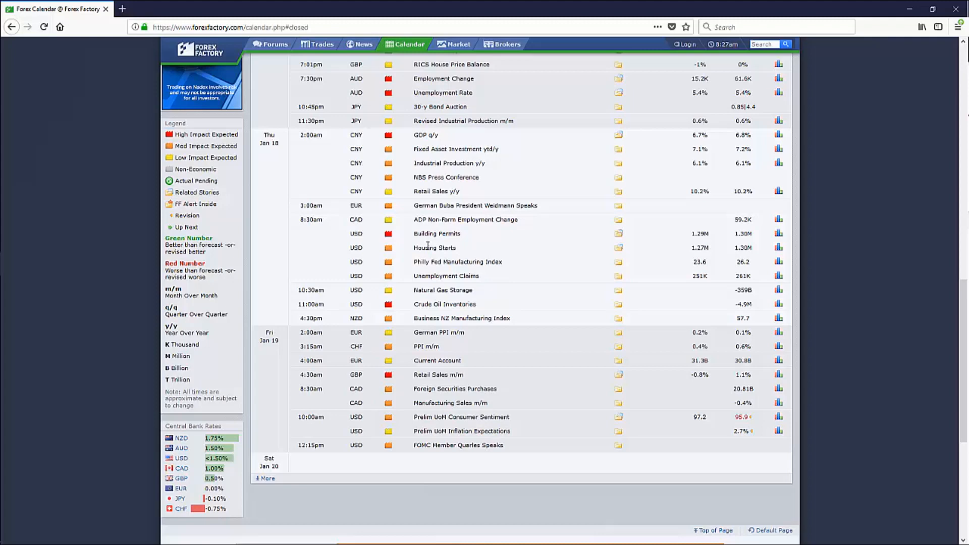
mouse_move(441, 259)
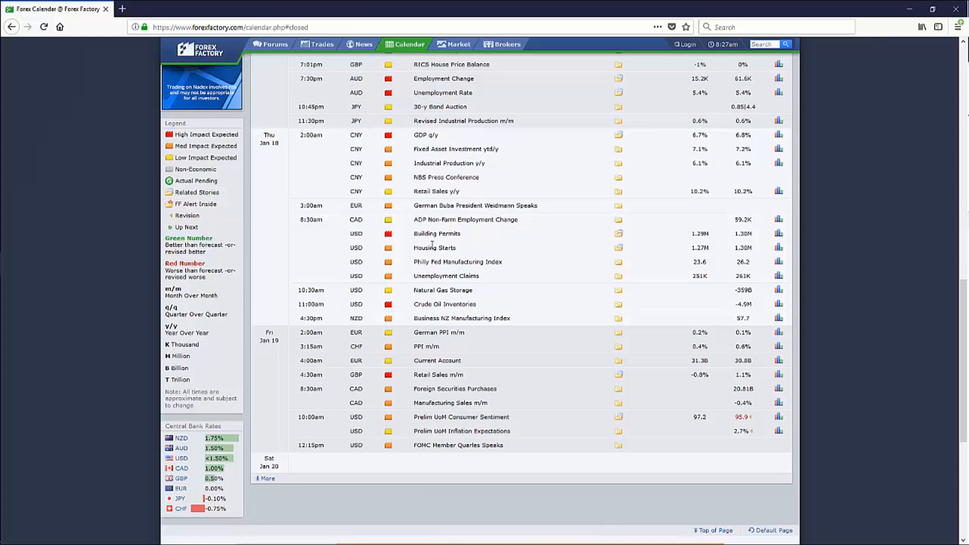
mouse_move(466, 240)
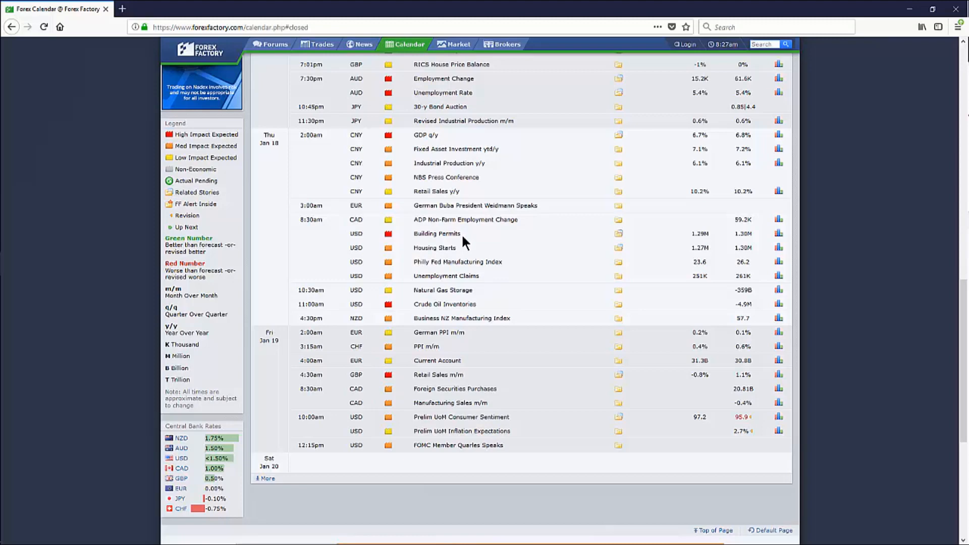
mouse_move(465, 266)
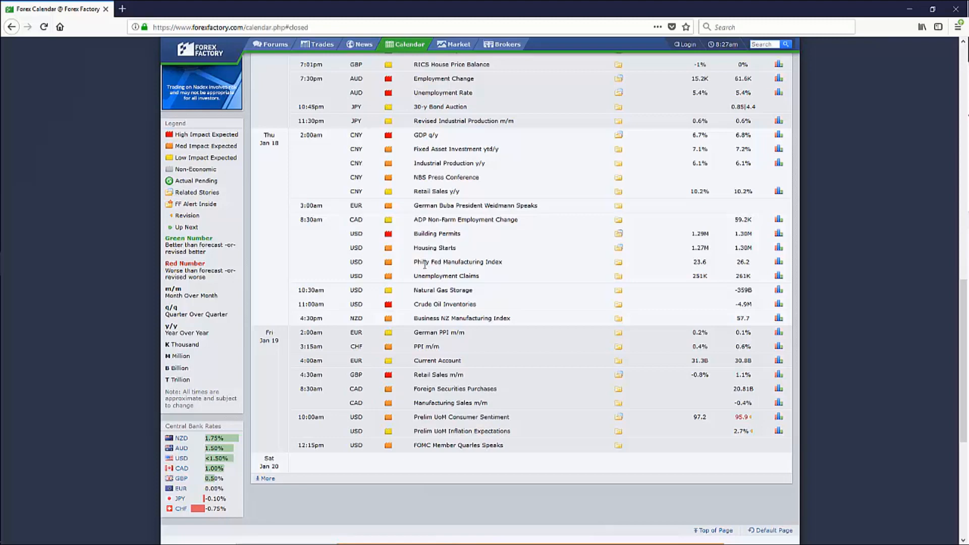
mouse_move(425, 270)
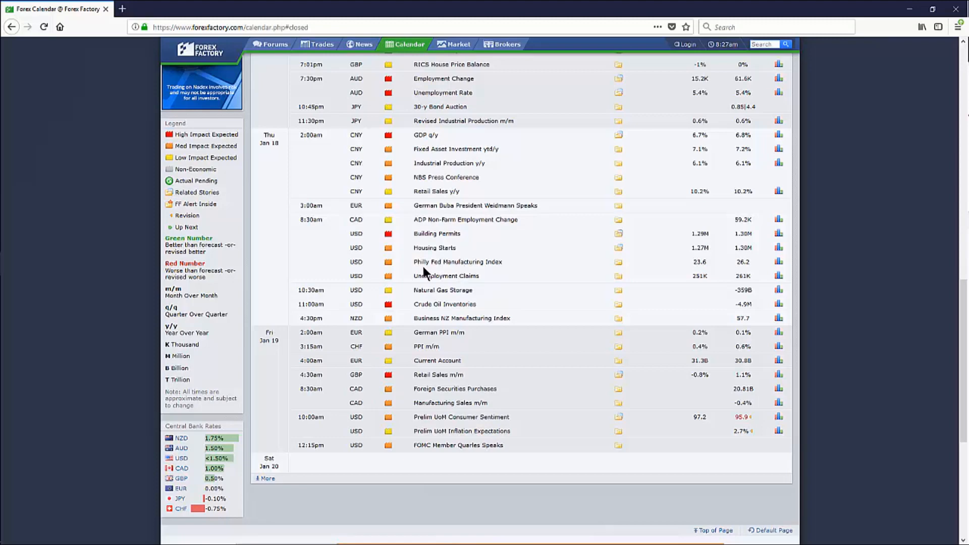
mouse_move(437, 266)
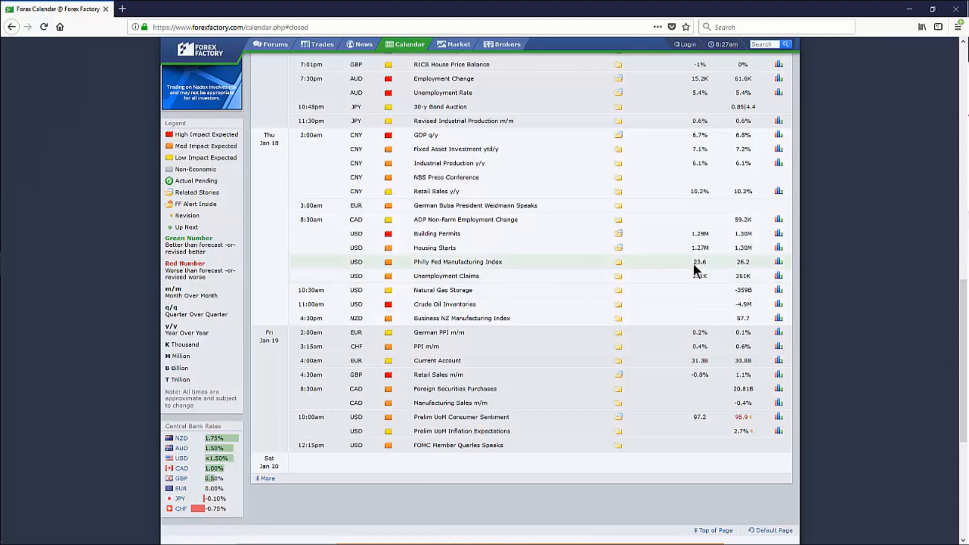
mouse_move(689, 272)
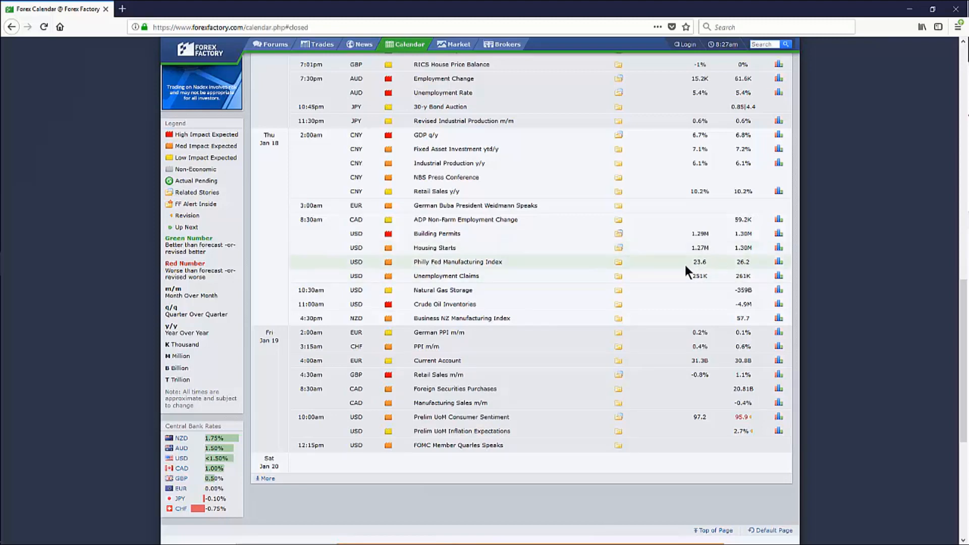
mouse_move(663, 272)
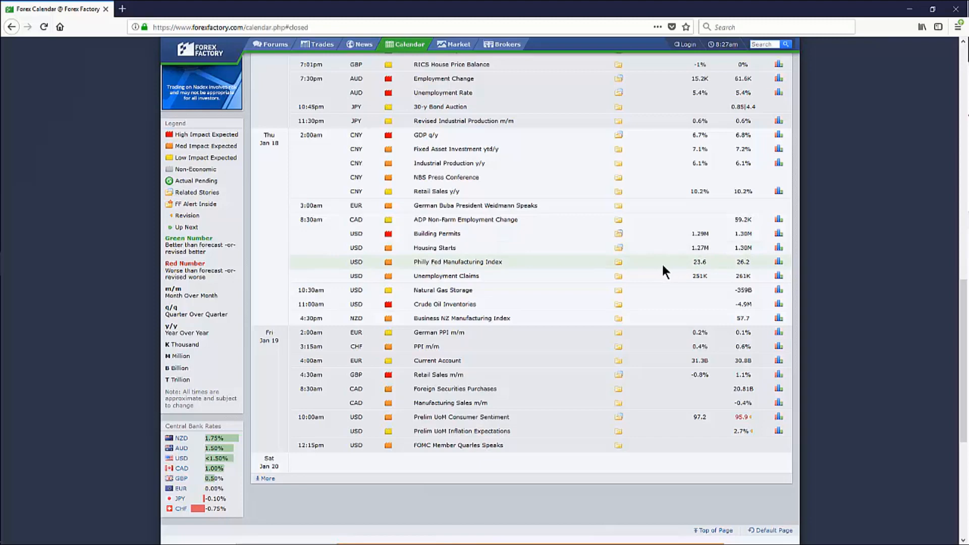
mouse_move(657, 265)
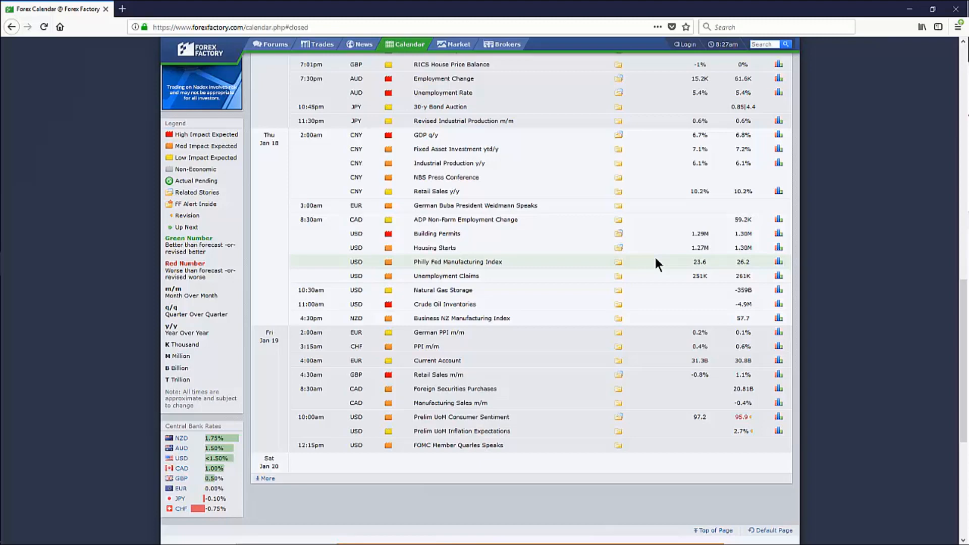
mouse_move(442, 289)
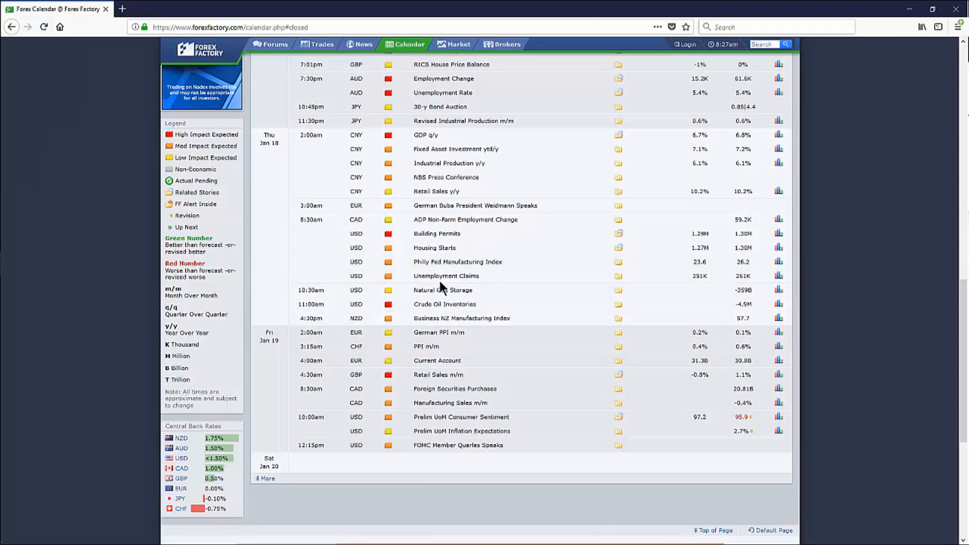
mouse_move(392, 247)
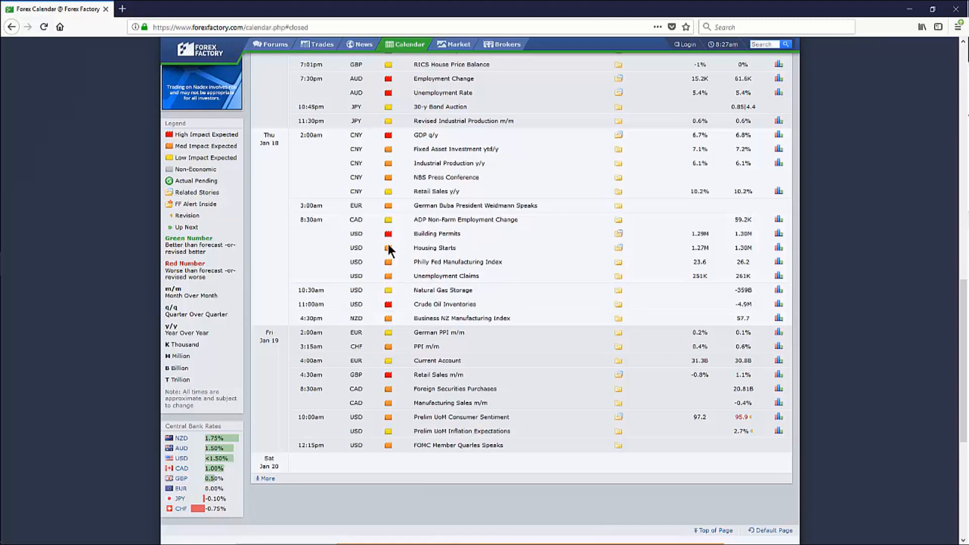
mouse_move(419, 247)
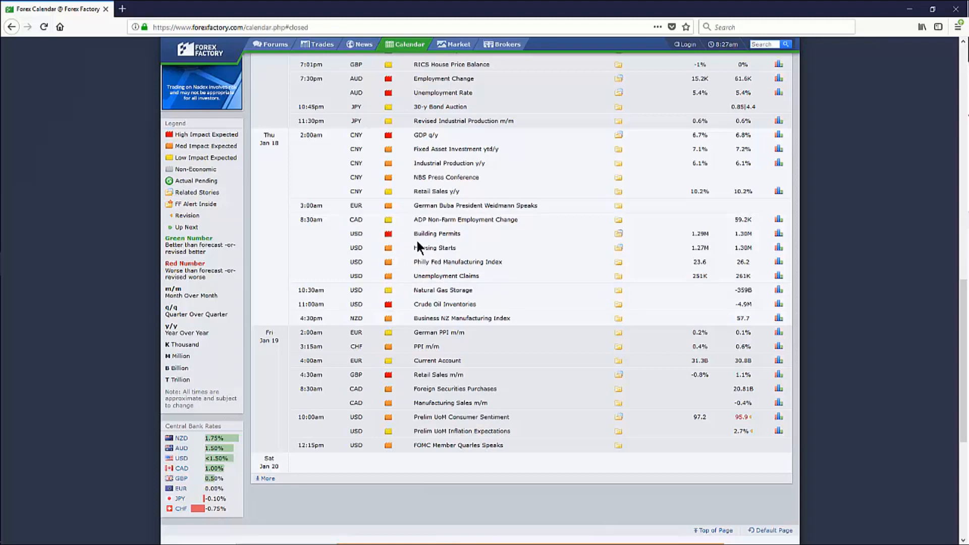
mouse_move(421, 246)
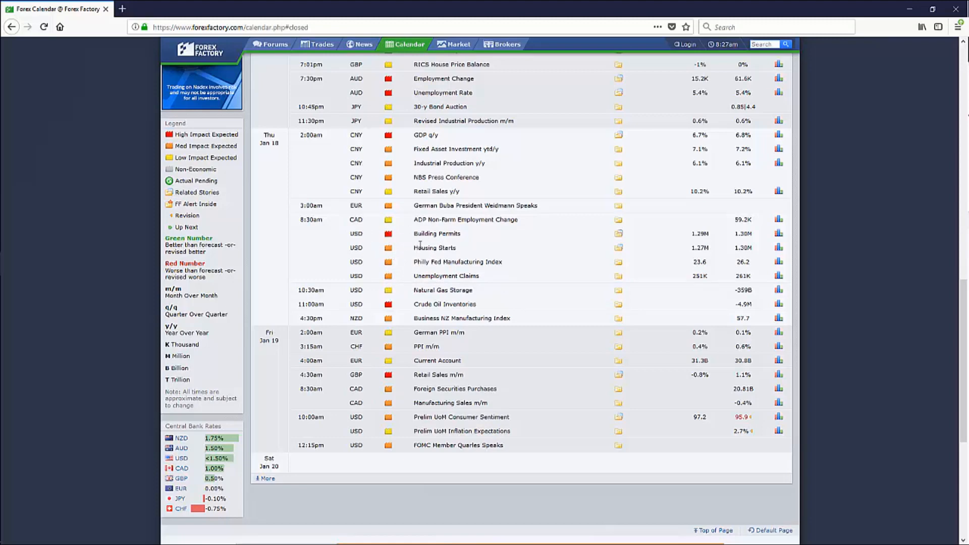
mouse_move(422, 259)
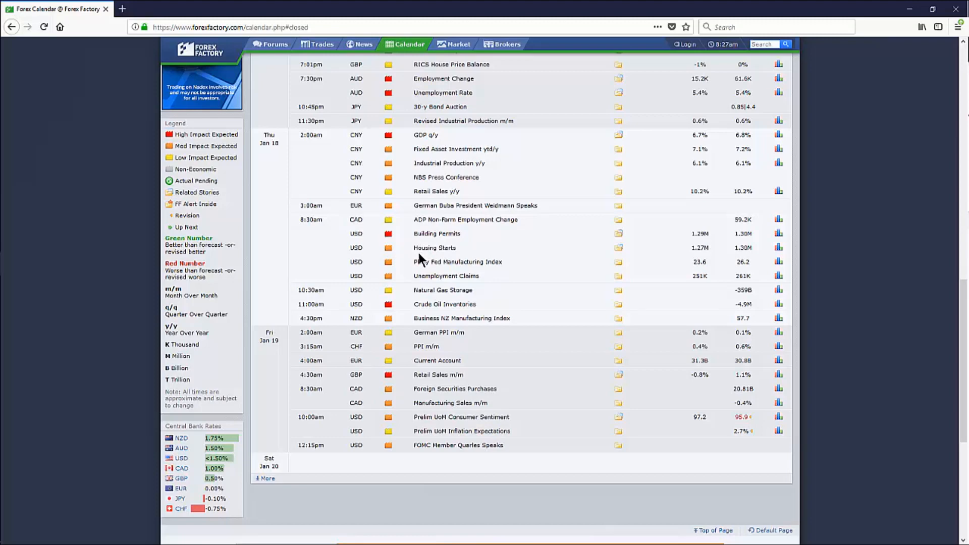
mouse_move(433, 306)
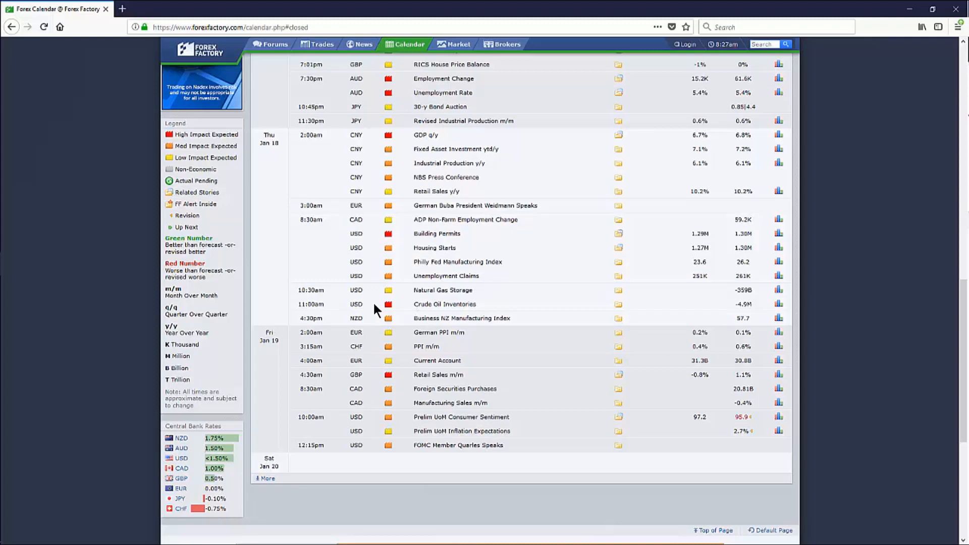
mouse_move(434, 316)
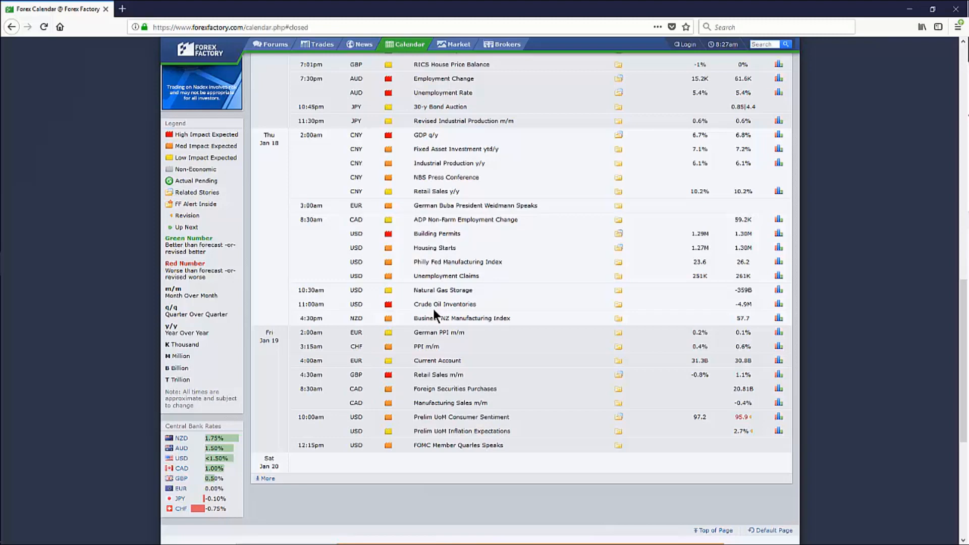
mouse_move(437, 315)
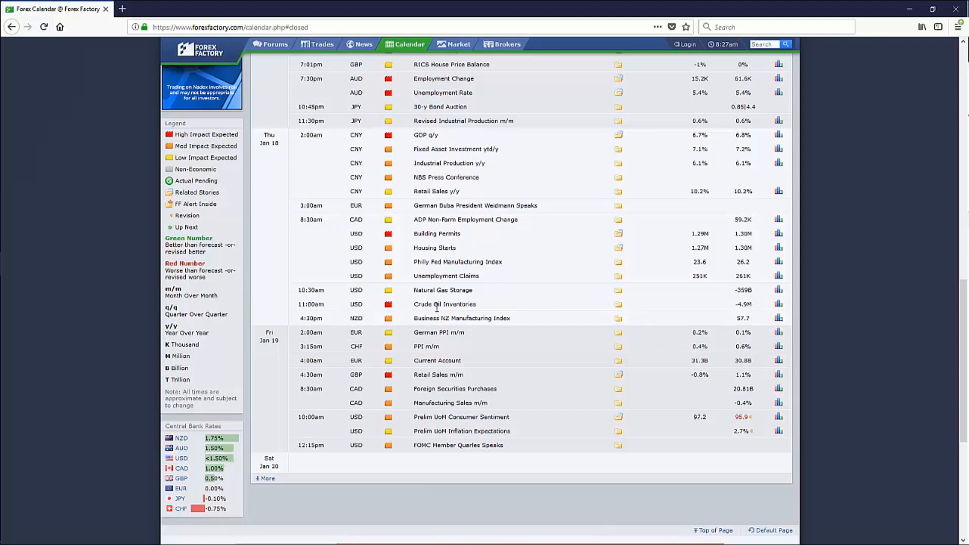
mouse_move(415, 315)
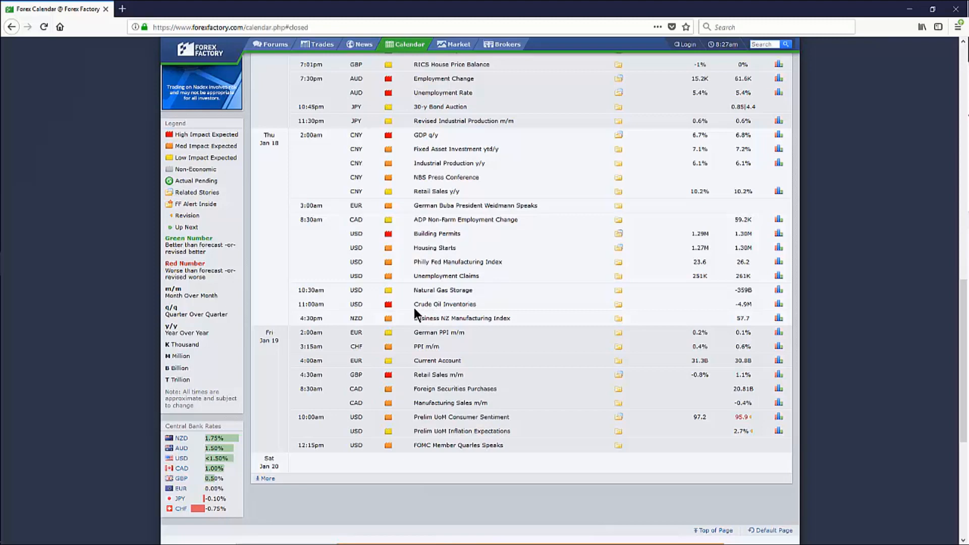
mouse_move(484, 312)
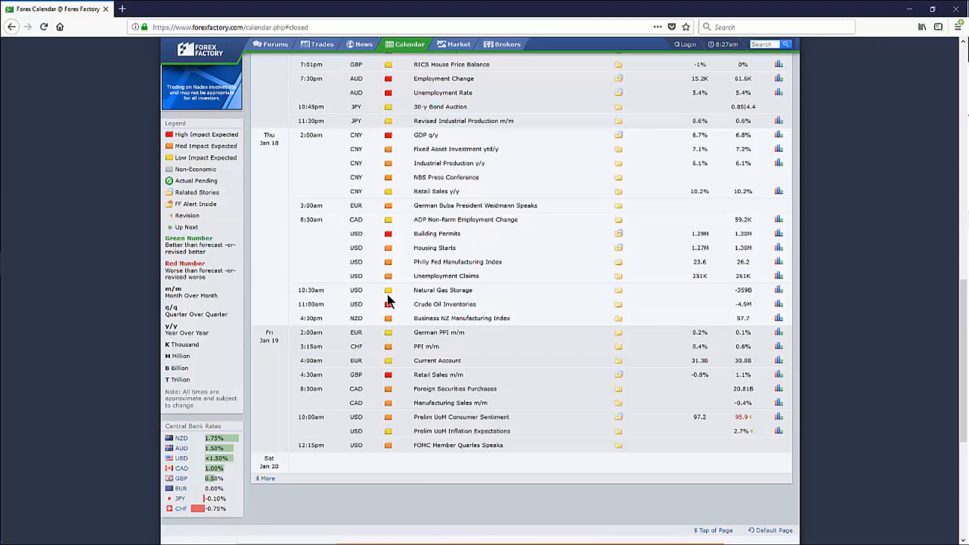
mouse_move(389, 303)
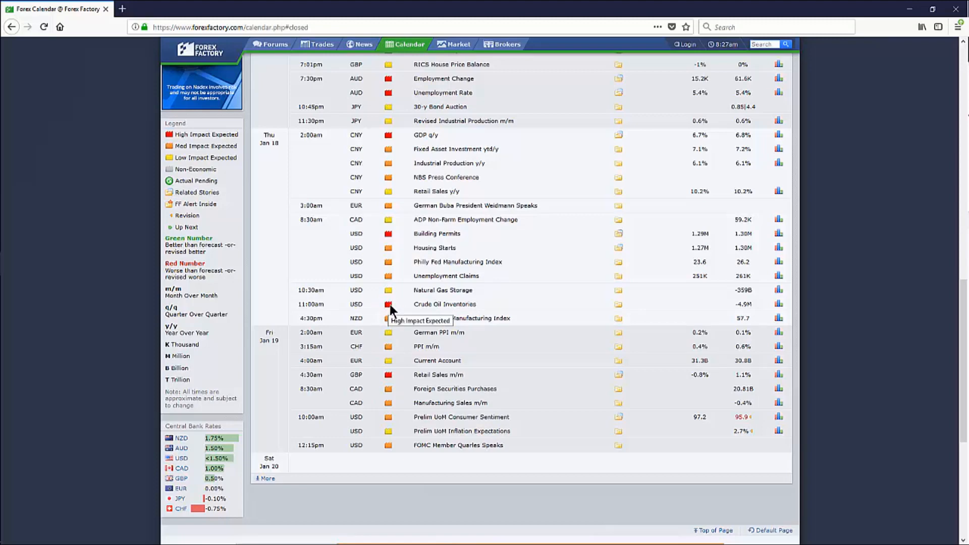
mouse_move(389, 307)
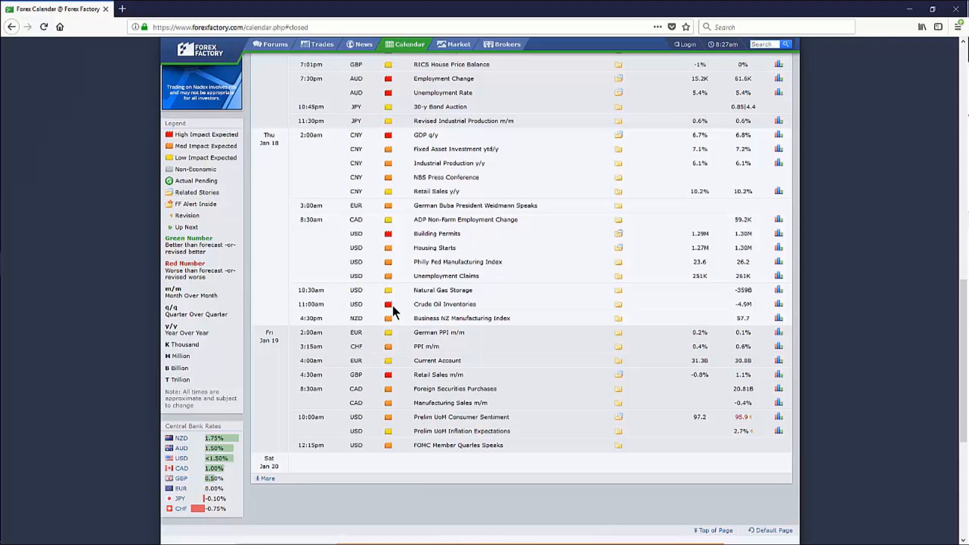
mouse_move(384, 314)
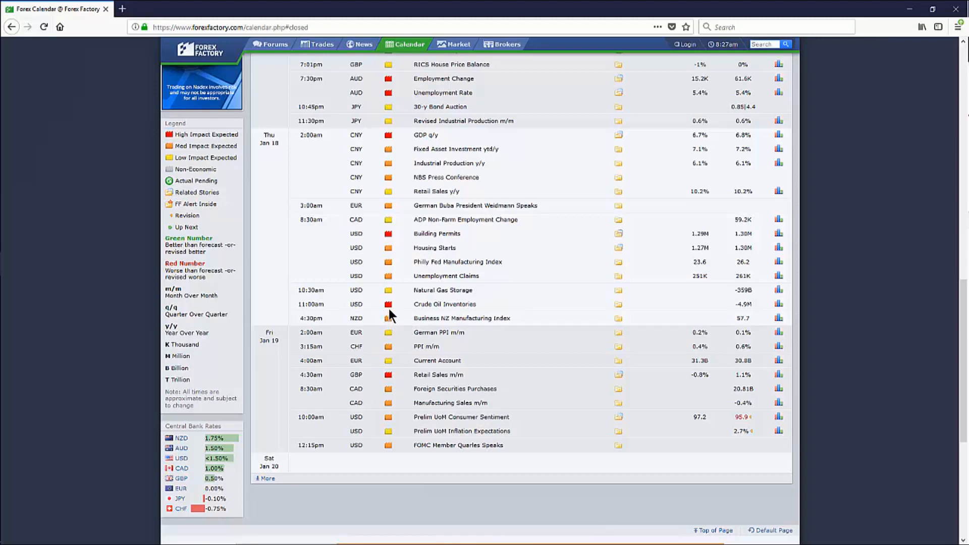
mouse_move(303, 314)
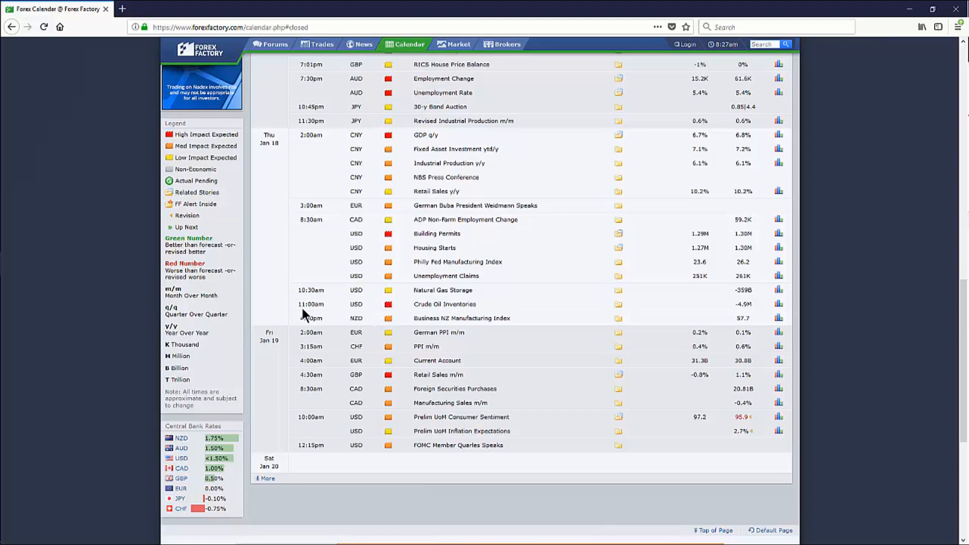
mouse_move(488, 371)
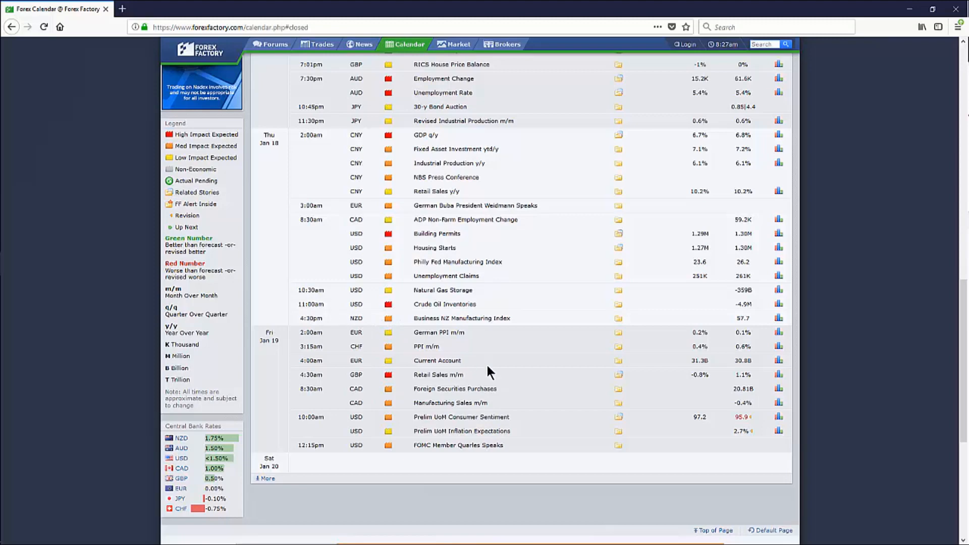
scroll(down, 3)
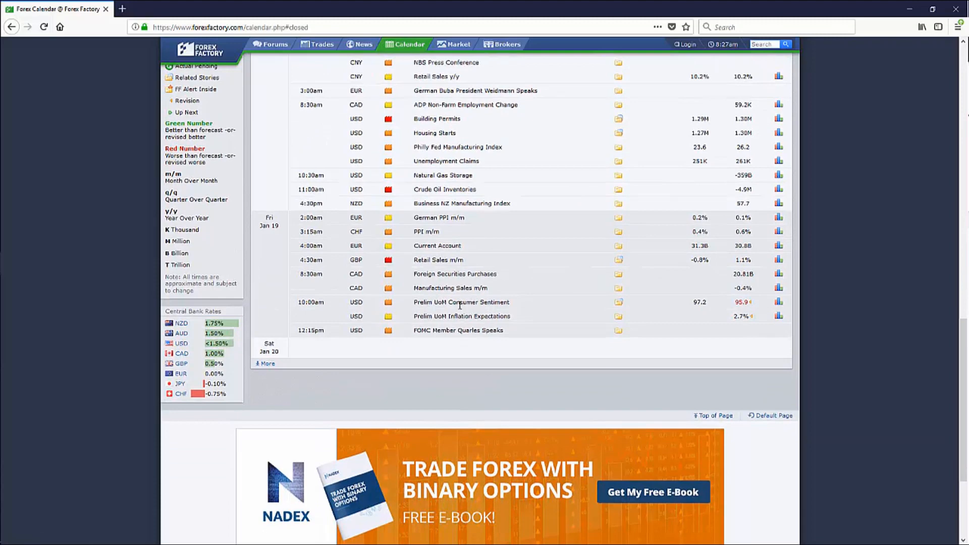
mouse_move(453, 325)
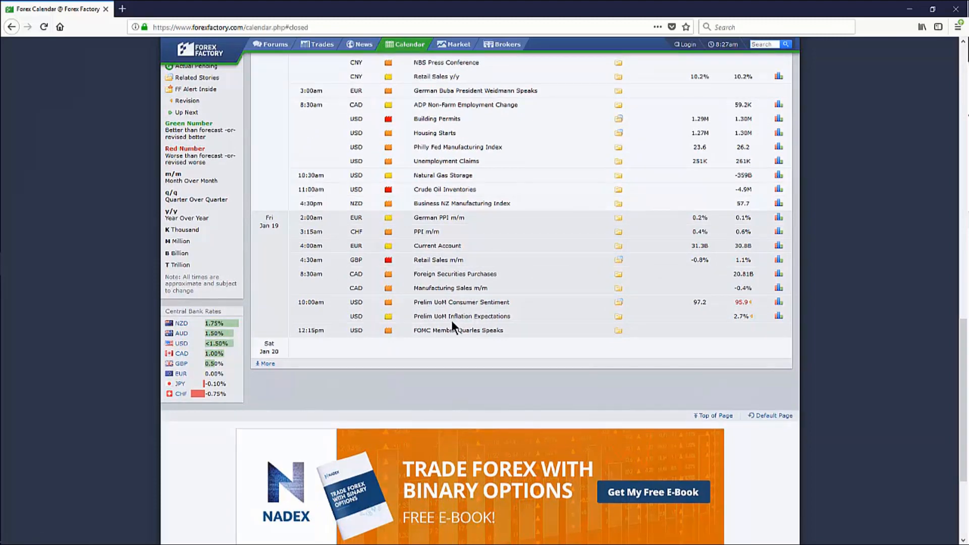
mouse_move(360, 292)
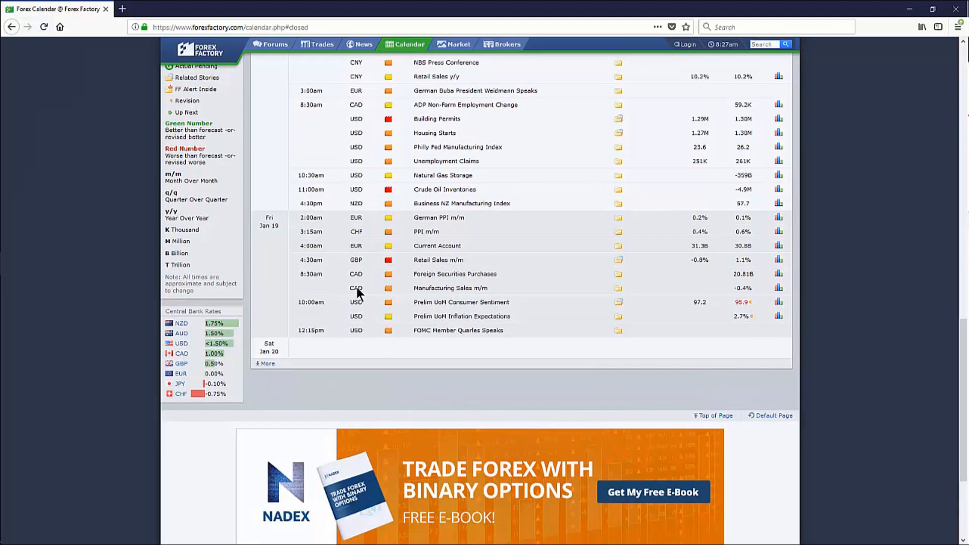
mouse_move(396, 328)
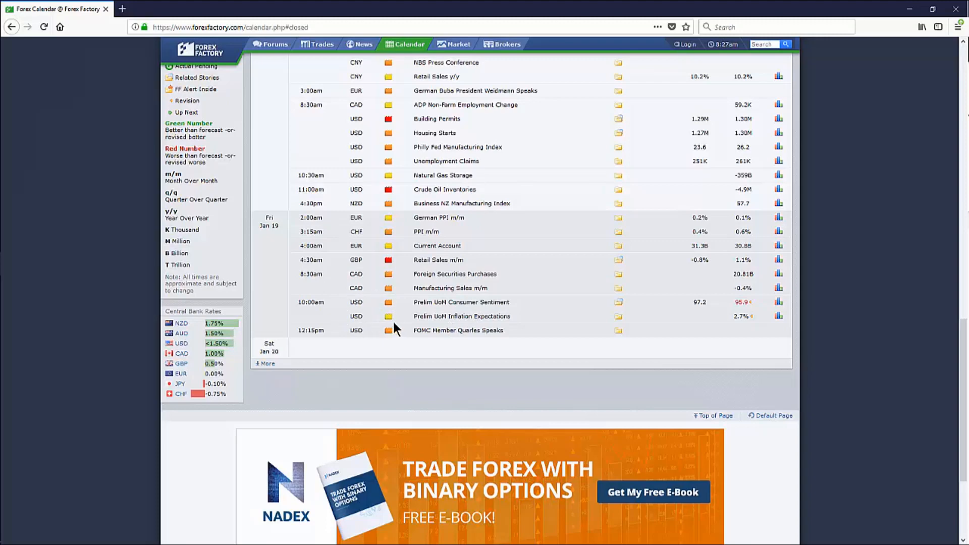
mouse_move(388, 316)
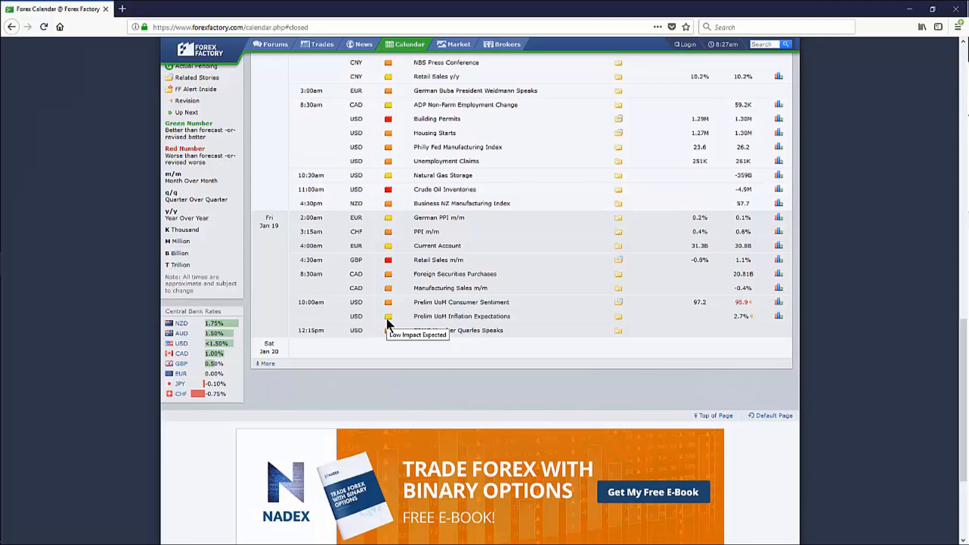
mouse_move(383, 221)
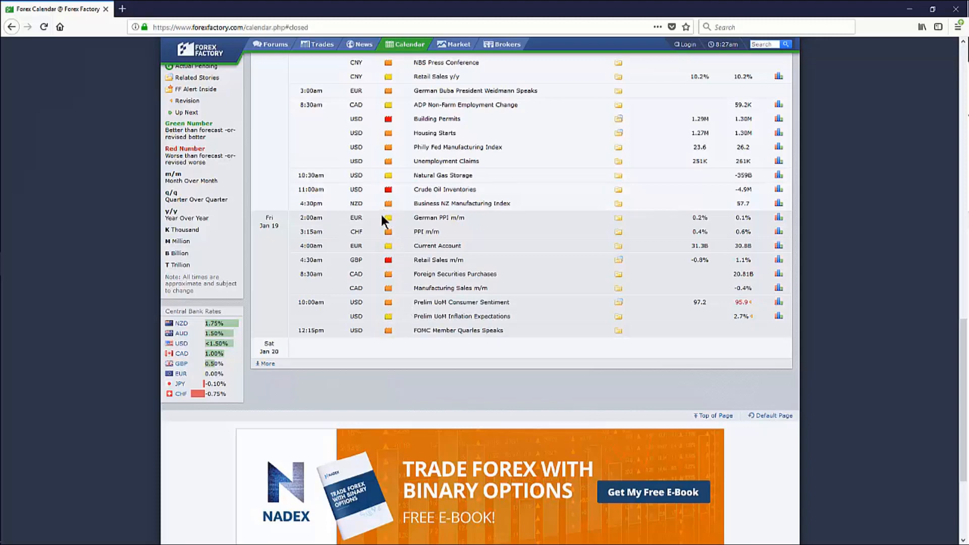
mouse_move(358, 266)
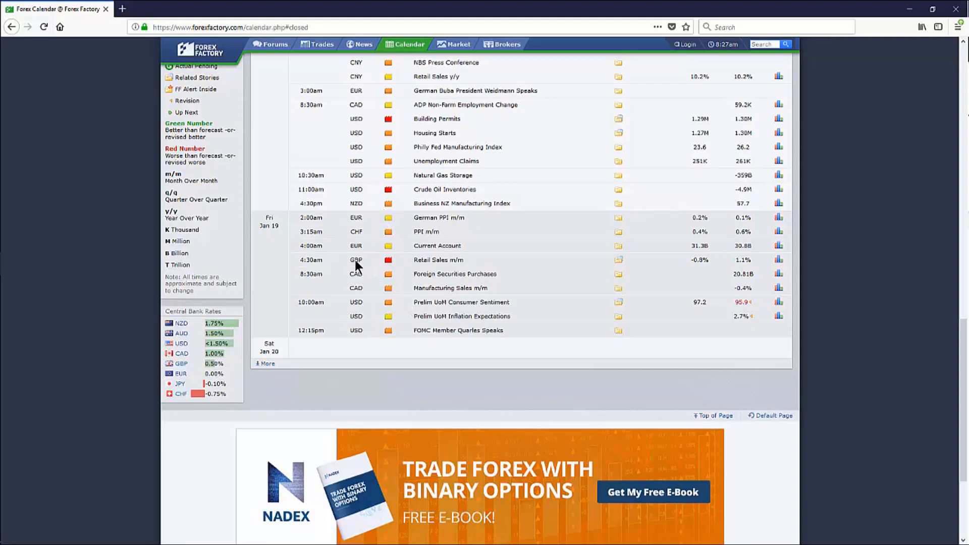
mouse_move(407, 272)
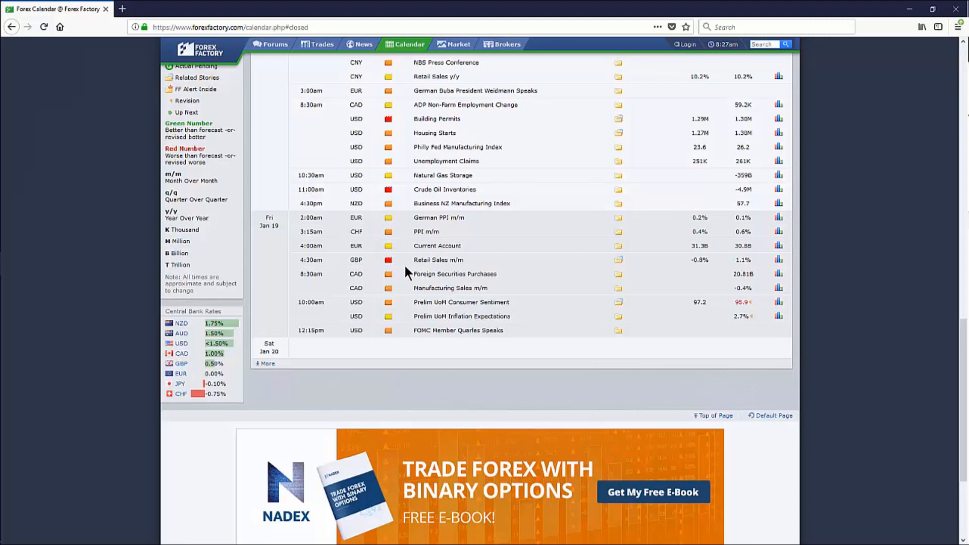
mouse_move(460, 262)
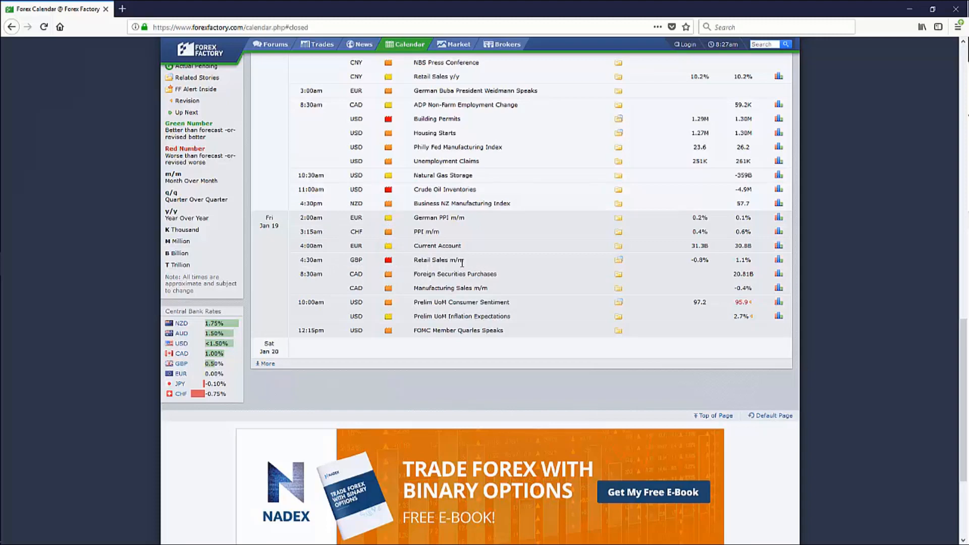
mouse_move(317, 259)
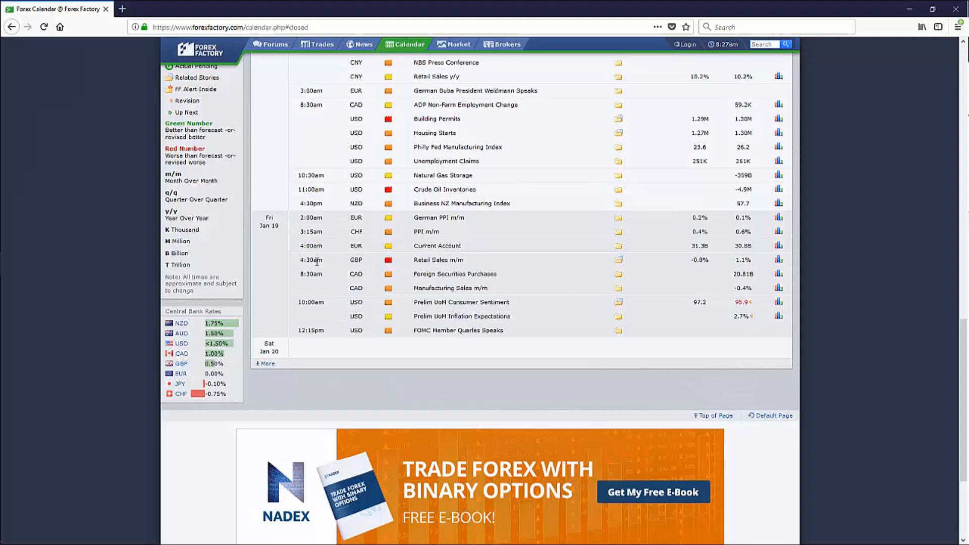
mouse_move(316, 270)
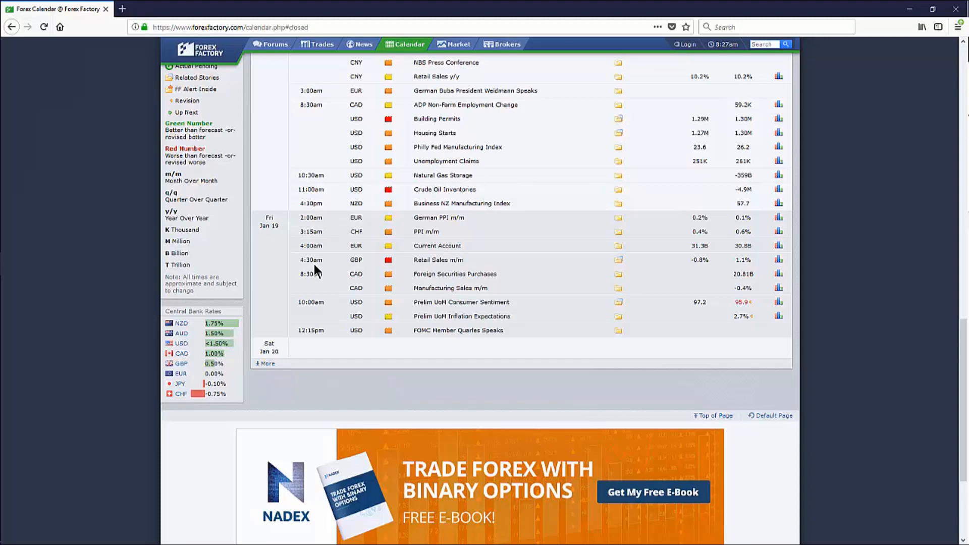
mouse_move(689, 194)
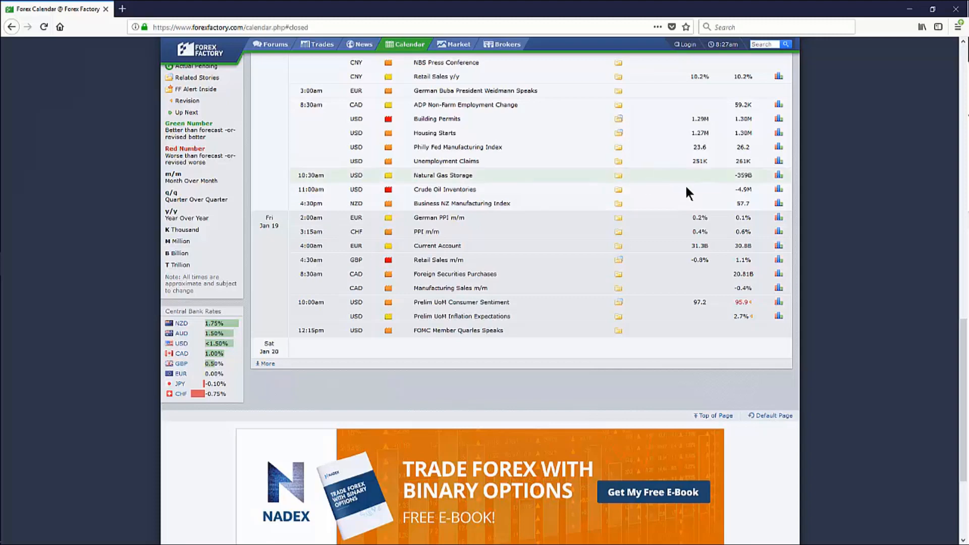
mouse_move(873, 61)
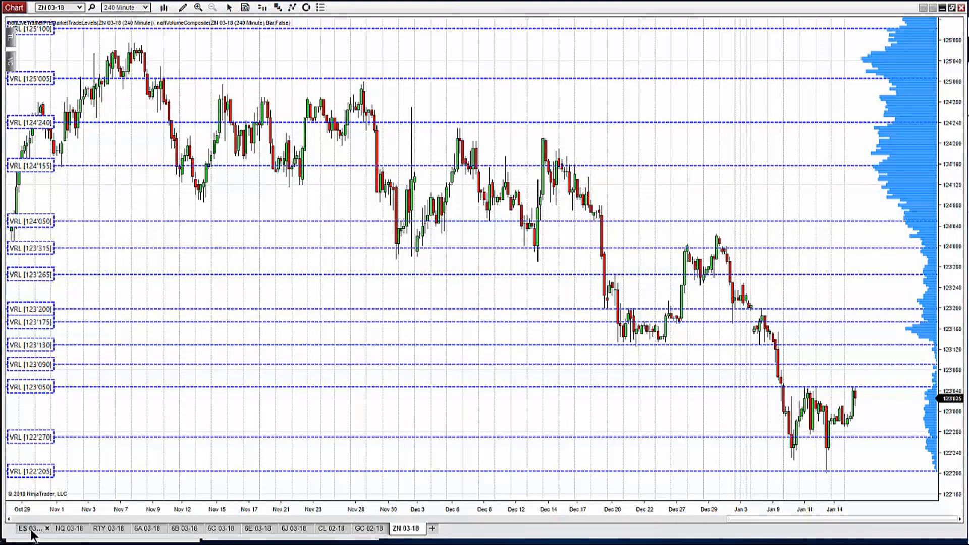
- Switch to the ES 03-18 240-minute chart with its VRL levels, volume profile and volume panel
click(31, 529)
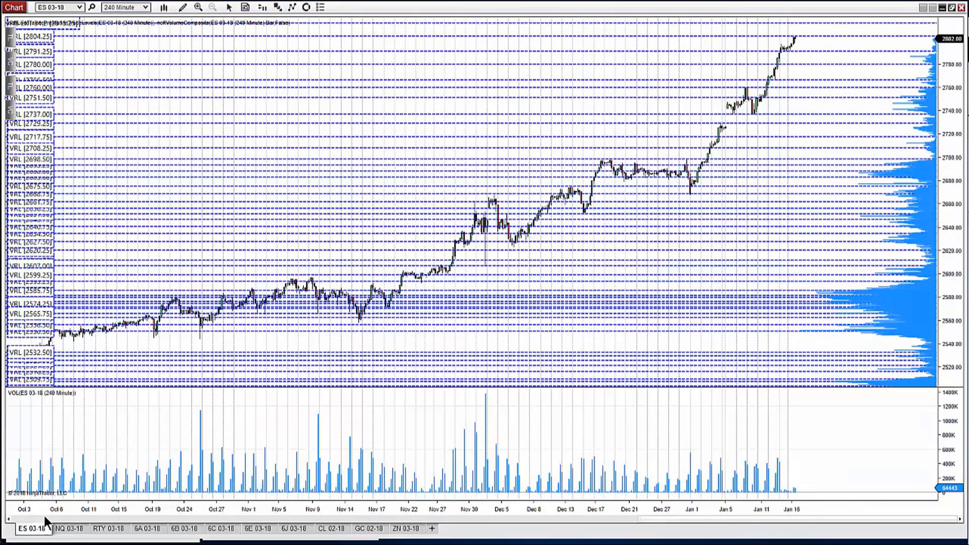
mouse_move(90, 491)
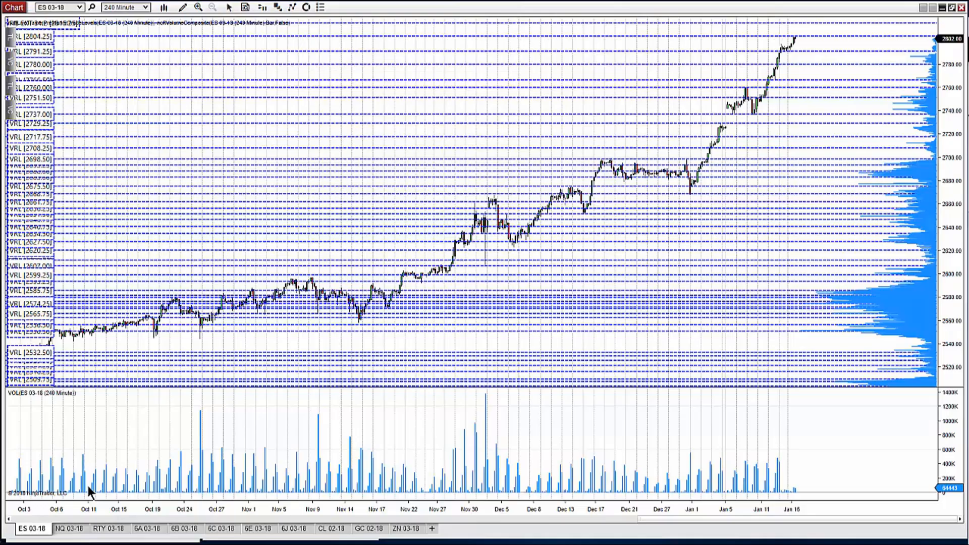
mouse_move(695, 126)
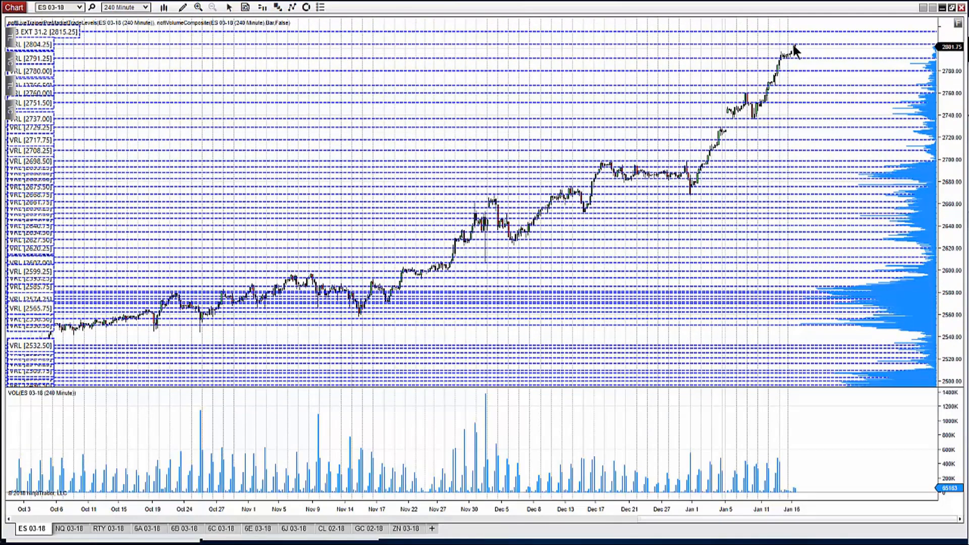
mouse_move(754, 93)
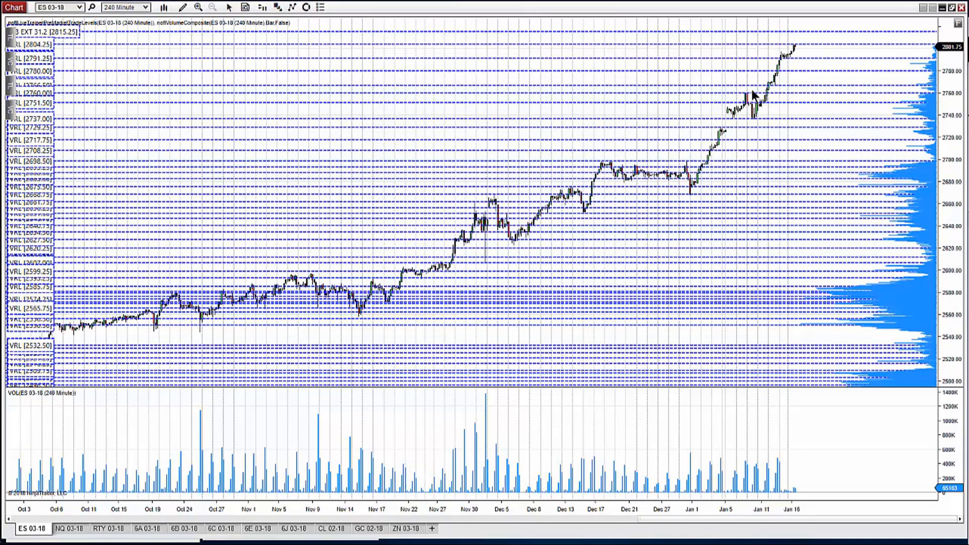
mouse_move(868, 56)
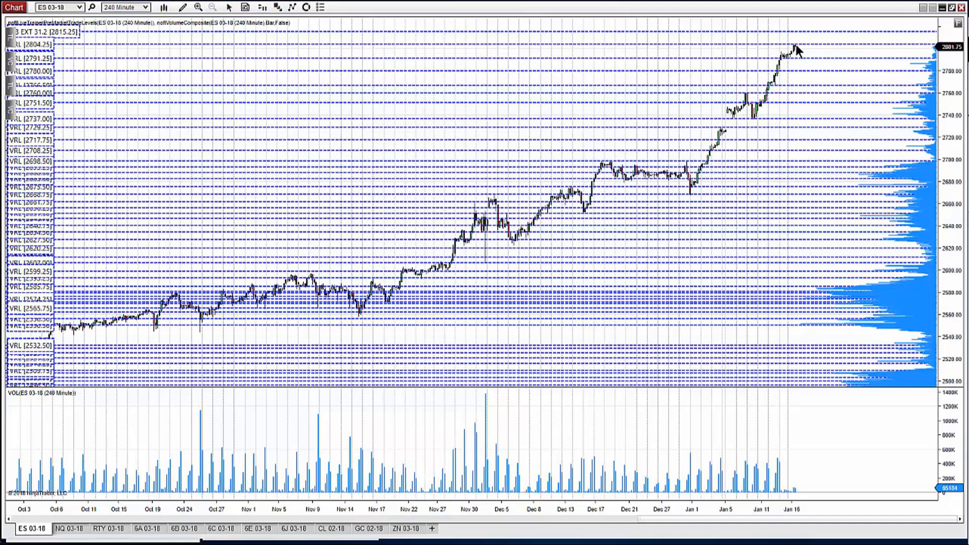
mouse_move(806, 52)
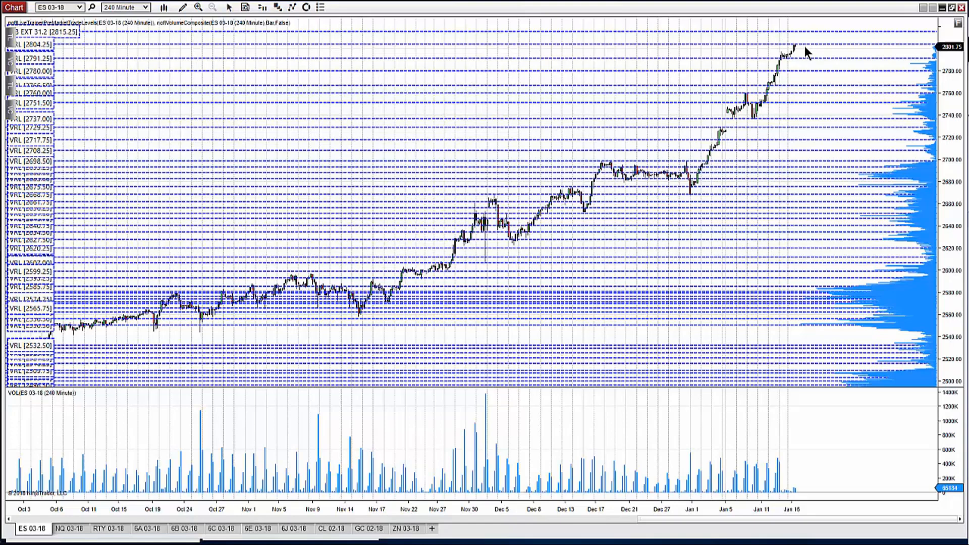
mouse_move(800, 52)
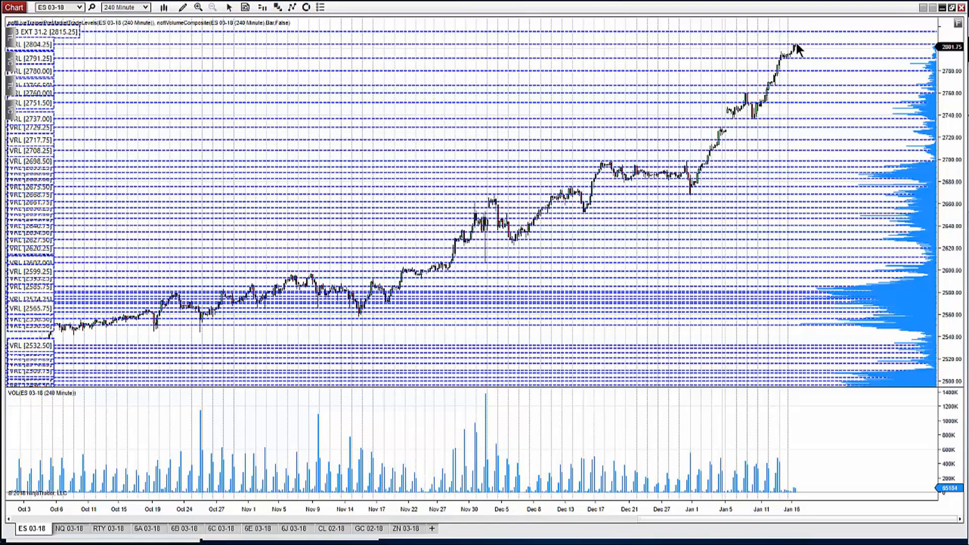
mouse_move(797, 51)
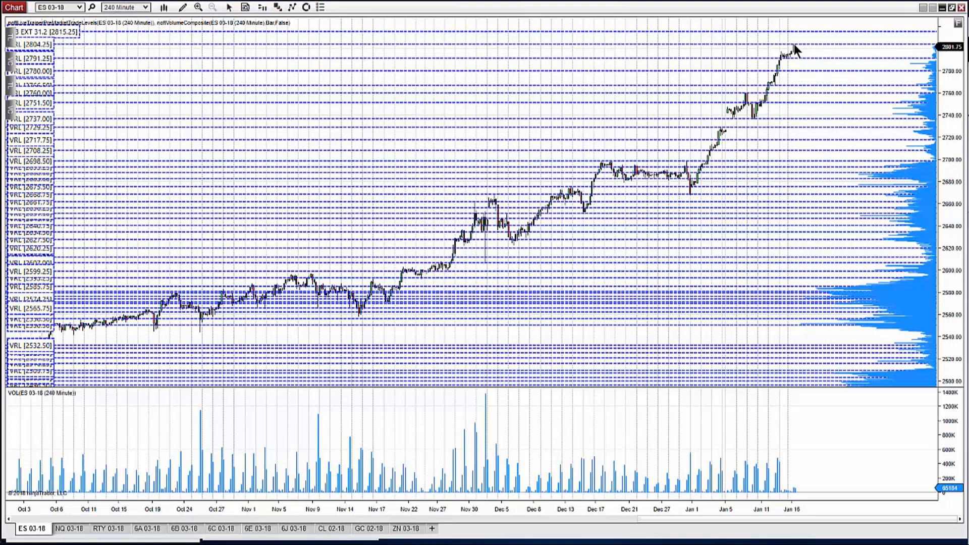
mouse_move(796, 40)
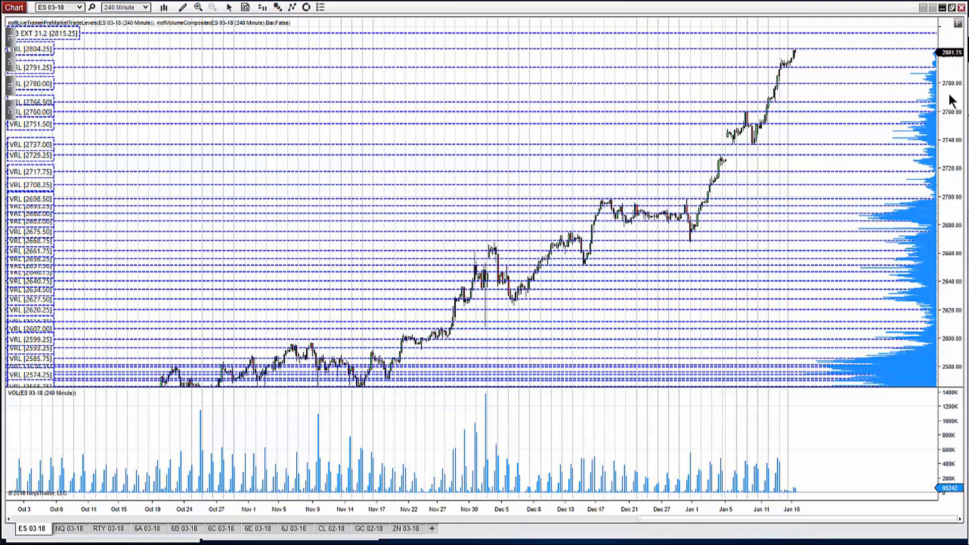
mouse_move(847, 114)
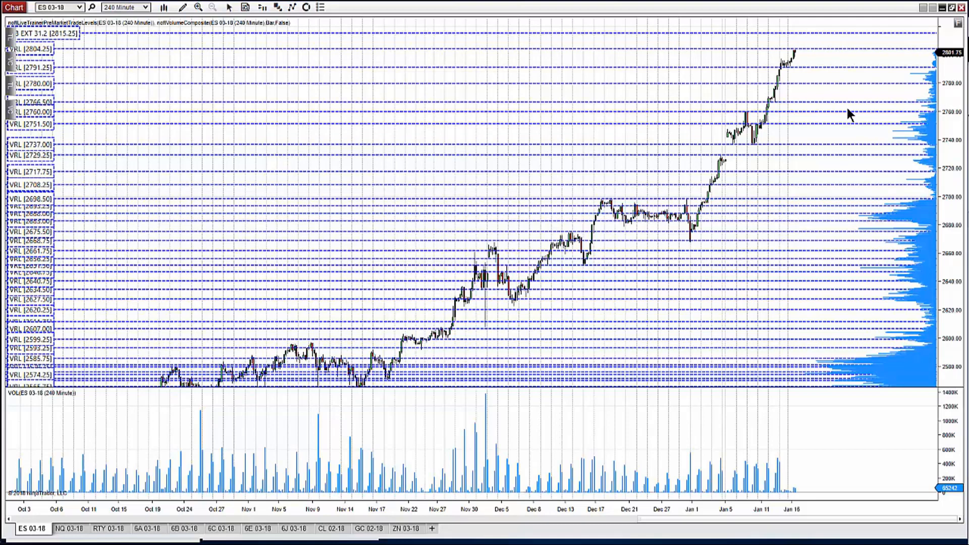
mouse_move(774, 139)
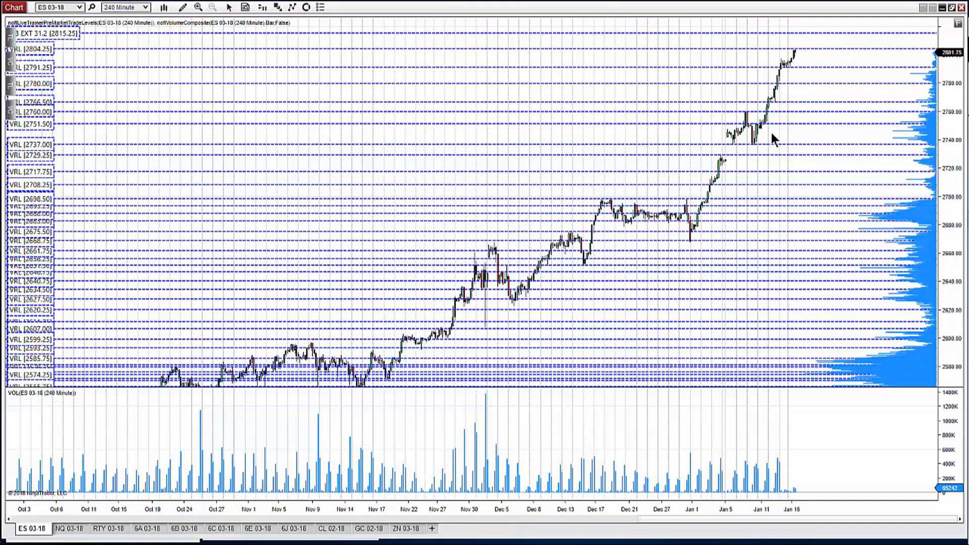
mouse_move(801, 55)
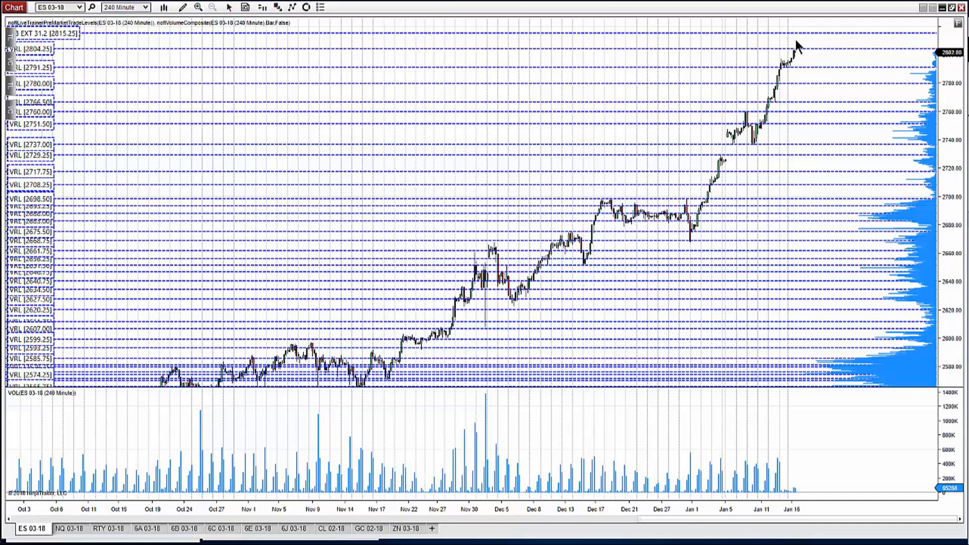
mouse_move(800, 59)
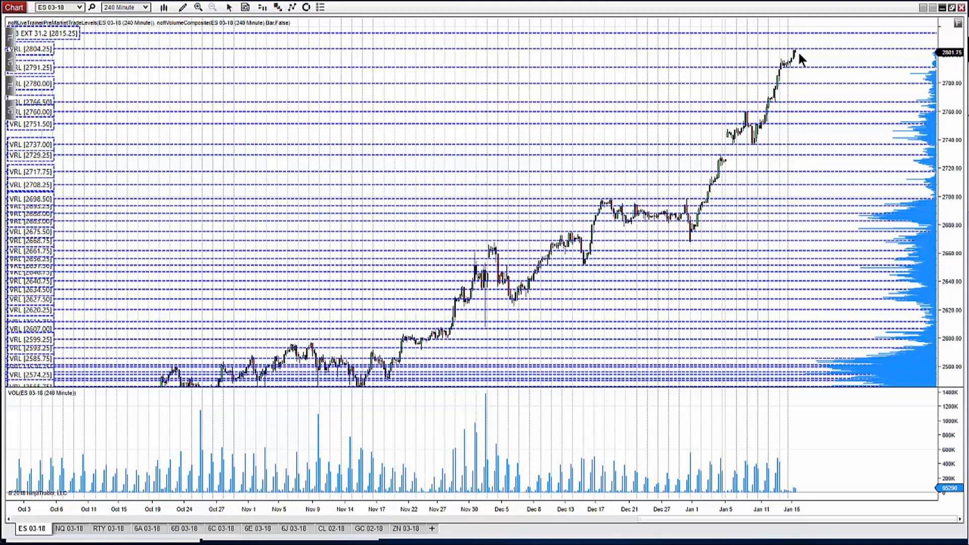
mouse_move(793, 61)
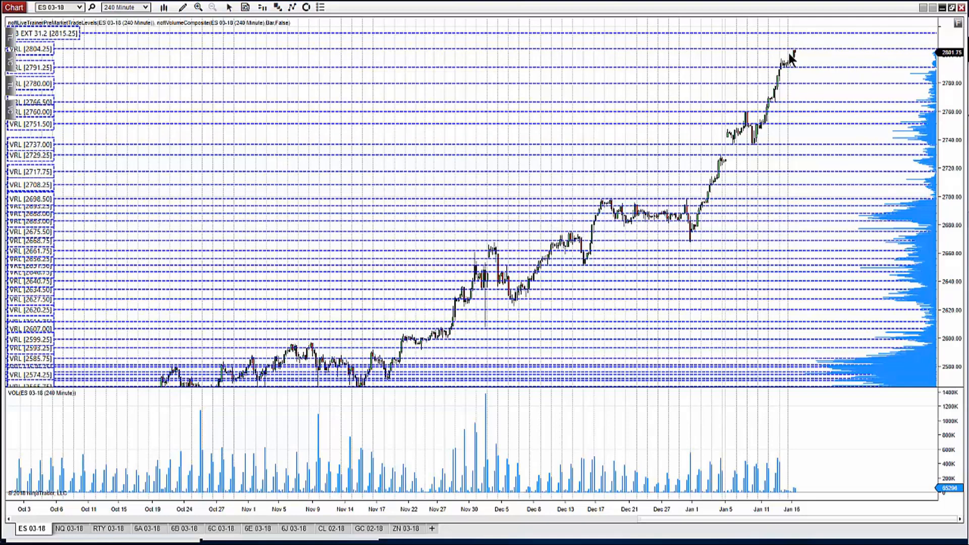
mouse_move(735, 485)
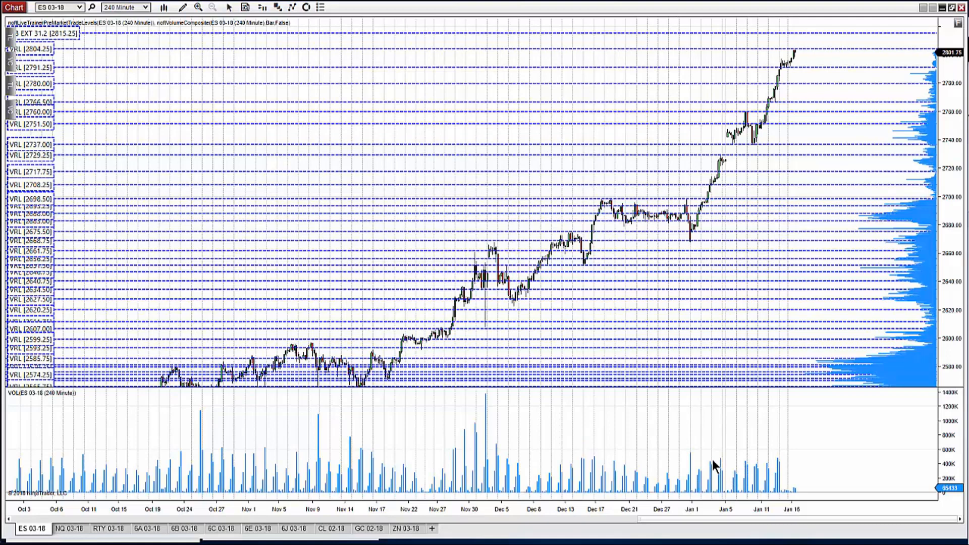
mouse_move(703, 471)
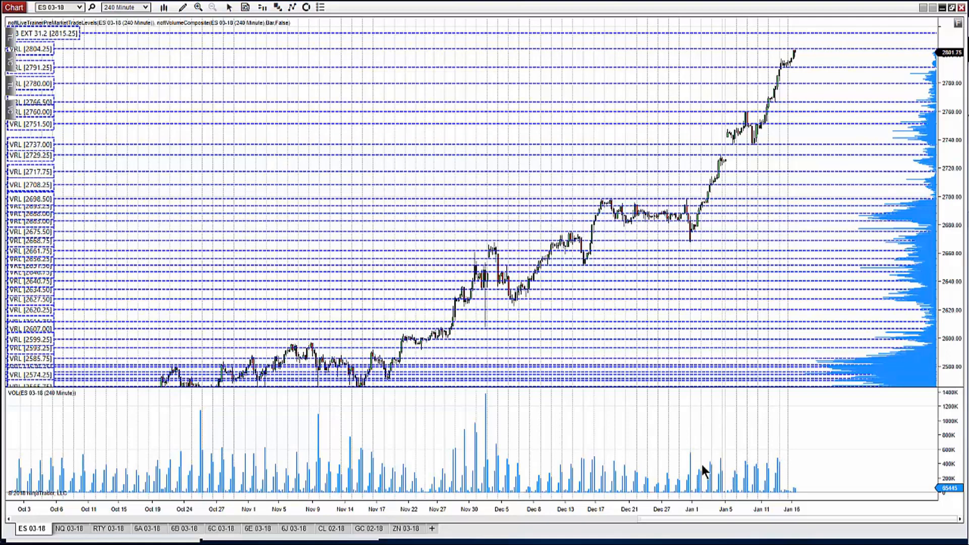
mouse_move(751, 473)
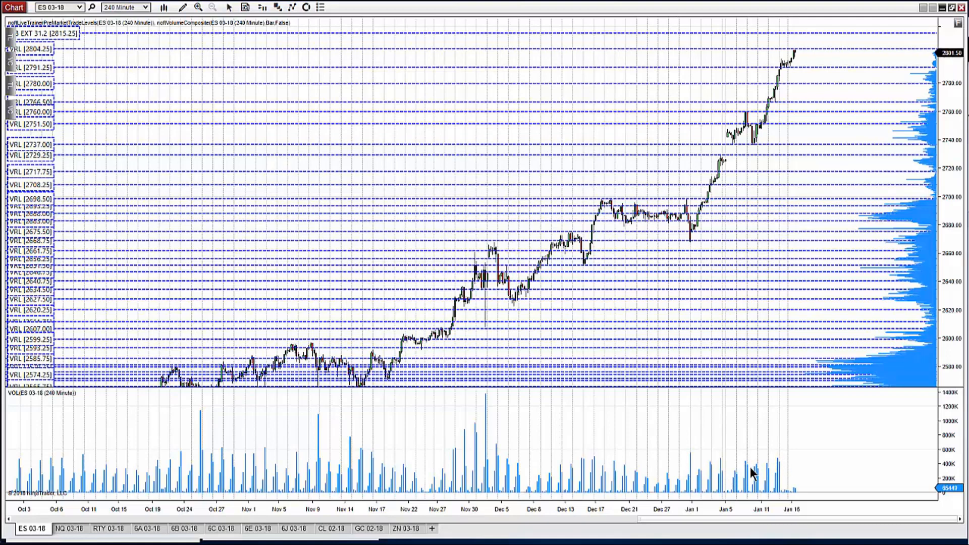
mouse_move(604, 490)
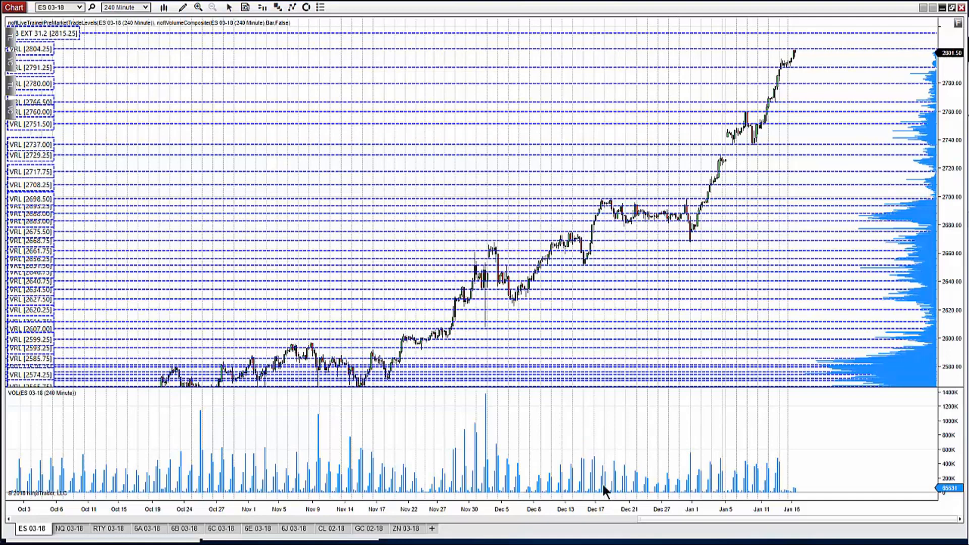
mouse_move(788, 481)
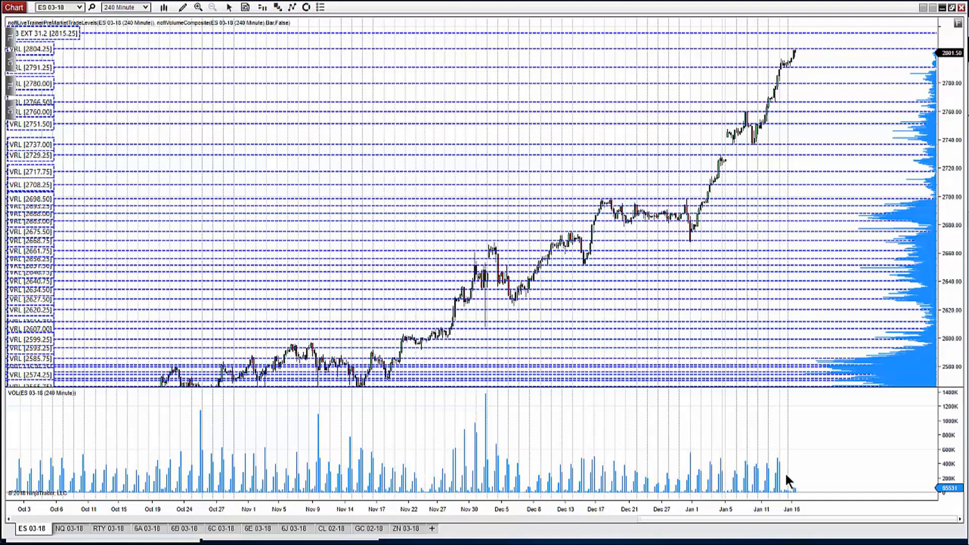
mouse_move(741, 473)
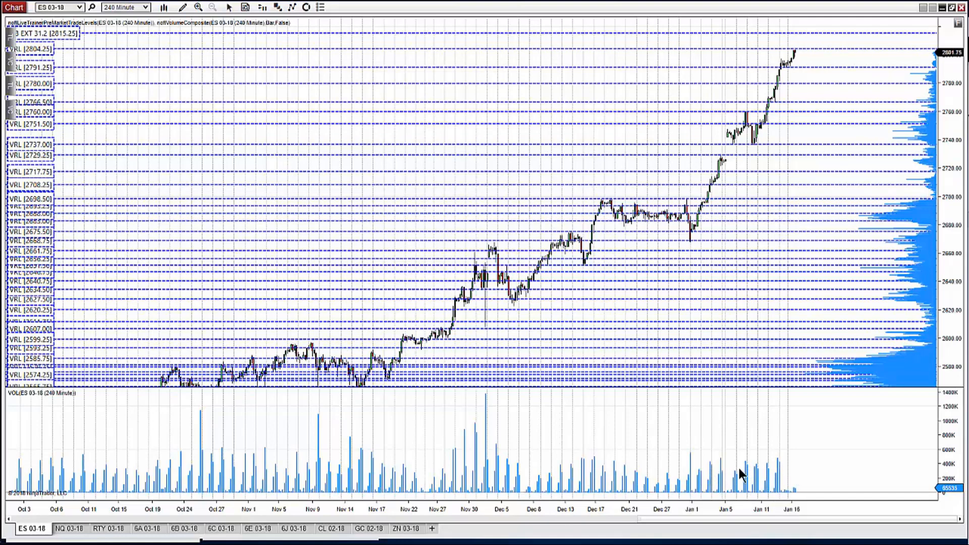
mouse_move(710, 468)
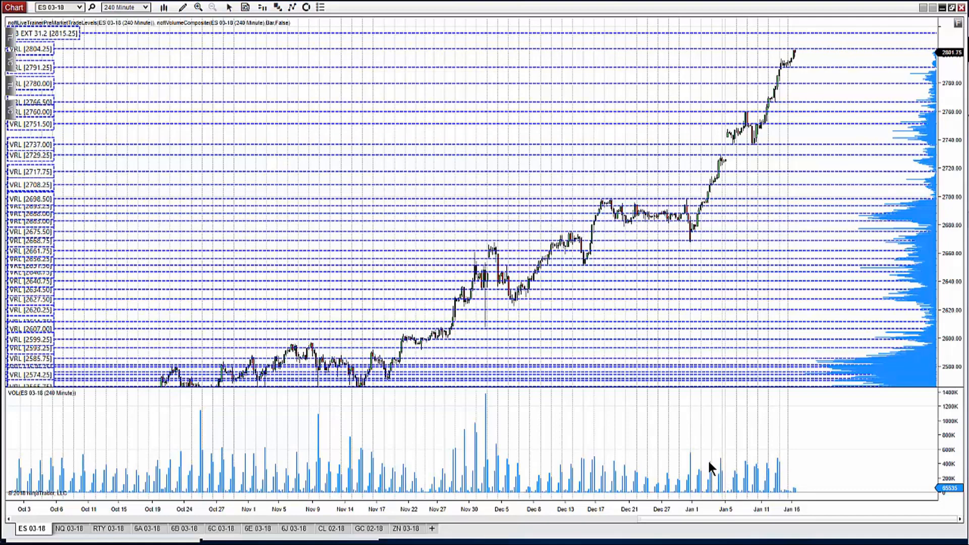
mouse_move(482, 408)
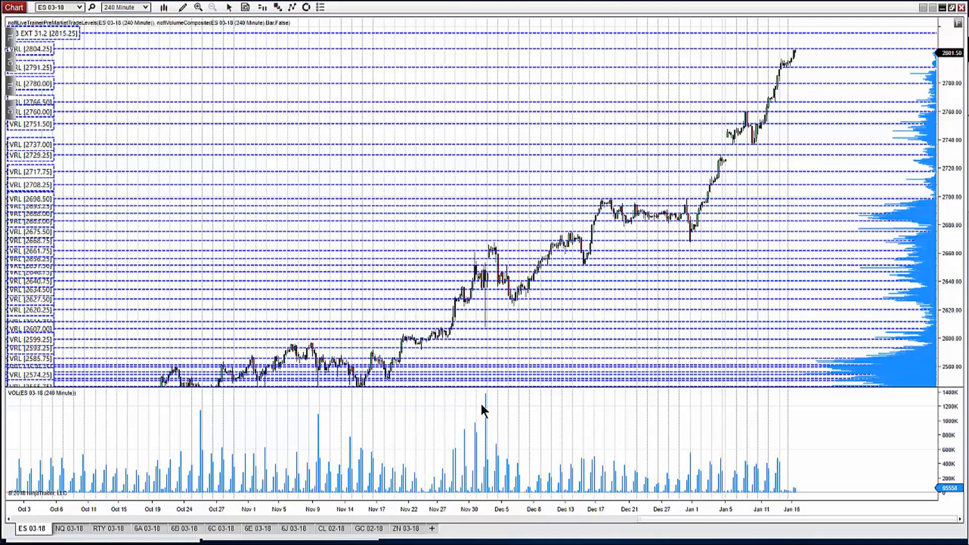
mouse_move(495, 427)
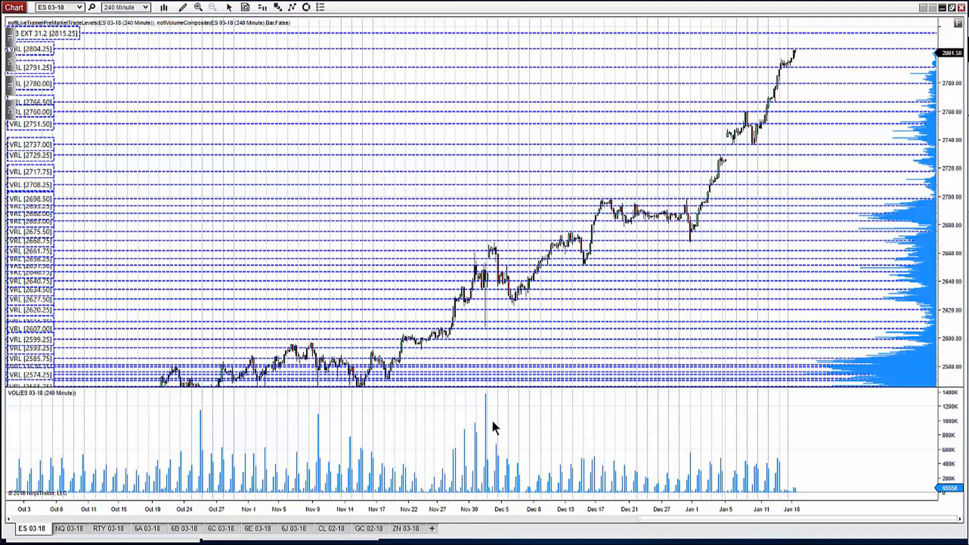
mouse_move(87, 54)
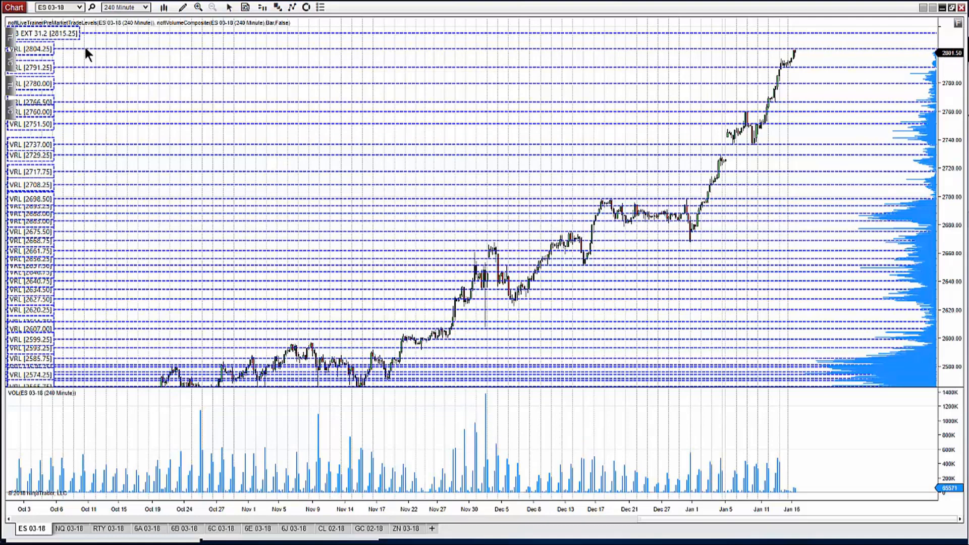
- Bring up the drawing tools menu, including Ray and Fibonacci Retracements, on the ES chart
click(181, 7)
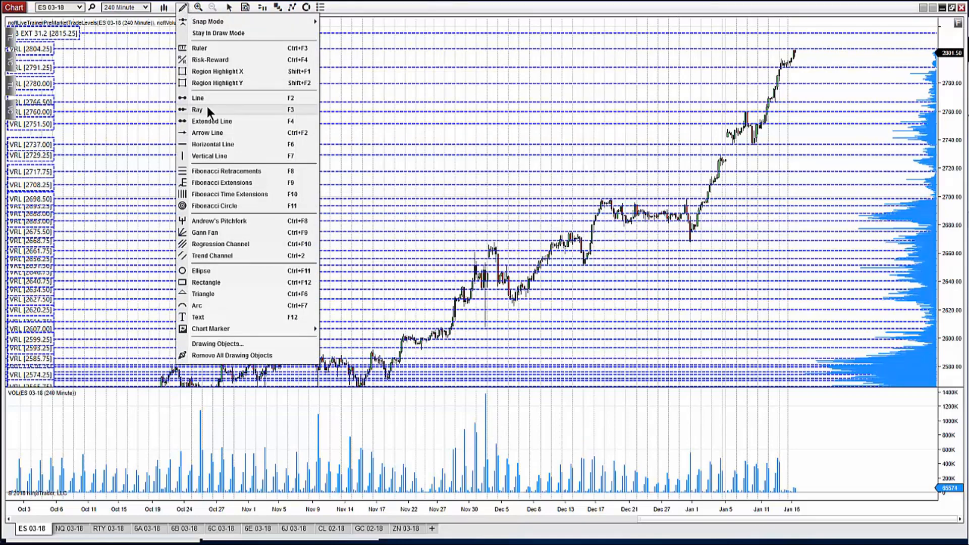
- Draw a declining trendline across the ES volume highs from Oct 24 to Jan 16
click(197, 110)
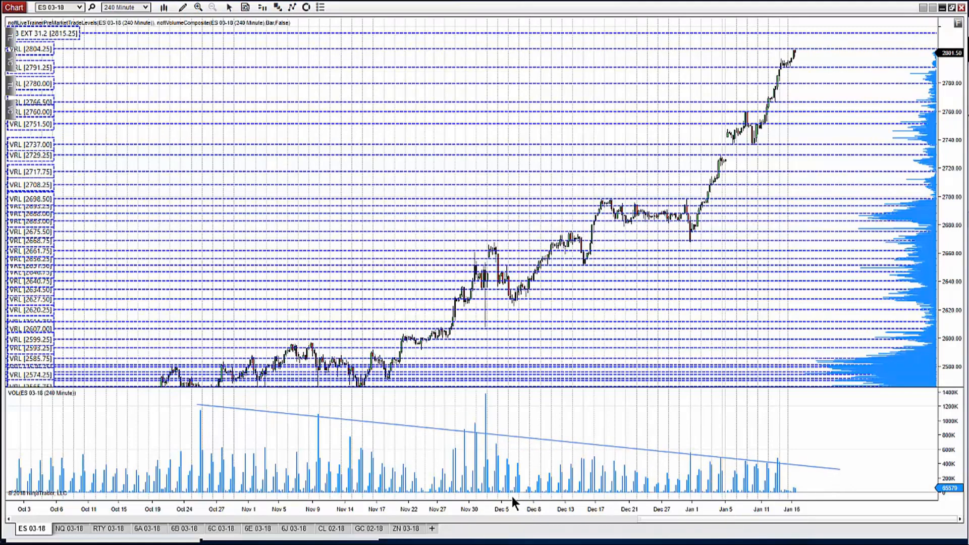
mouse_move(803, 470)
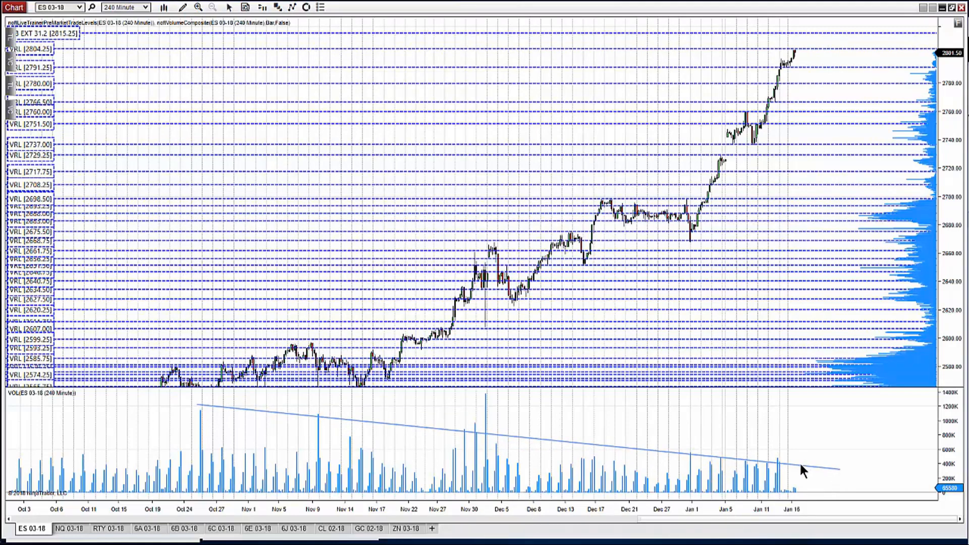
mouse_move(763, 468)
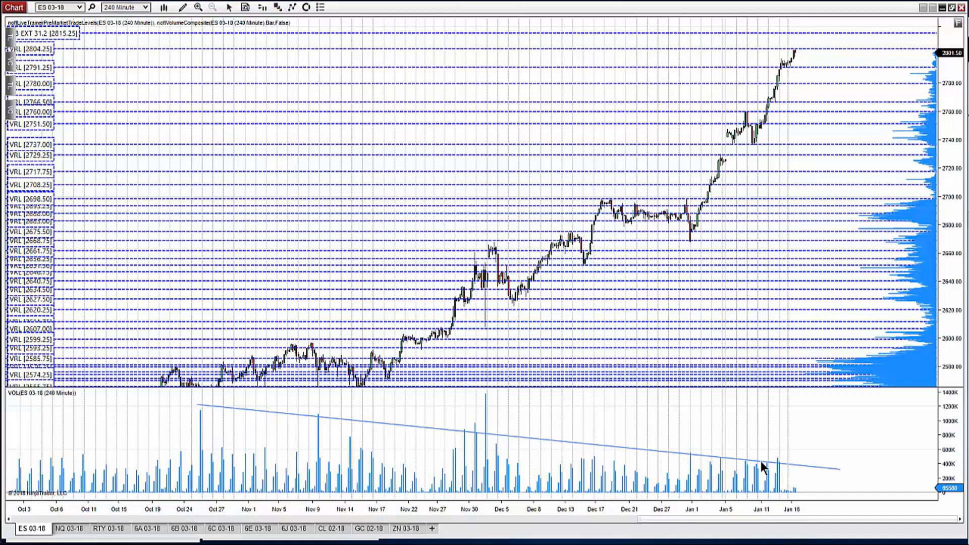
mouse_move(785, 456)
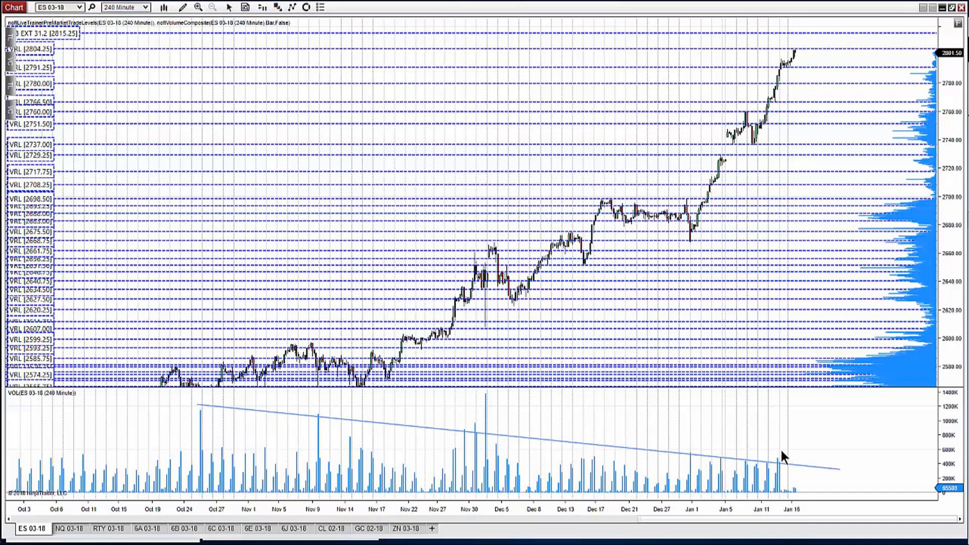
mouse_move(777, 471)
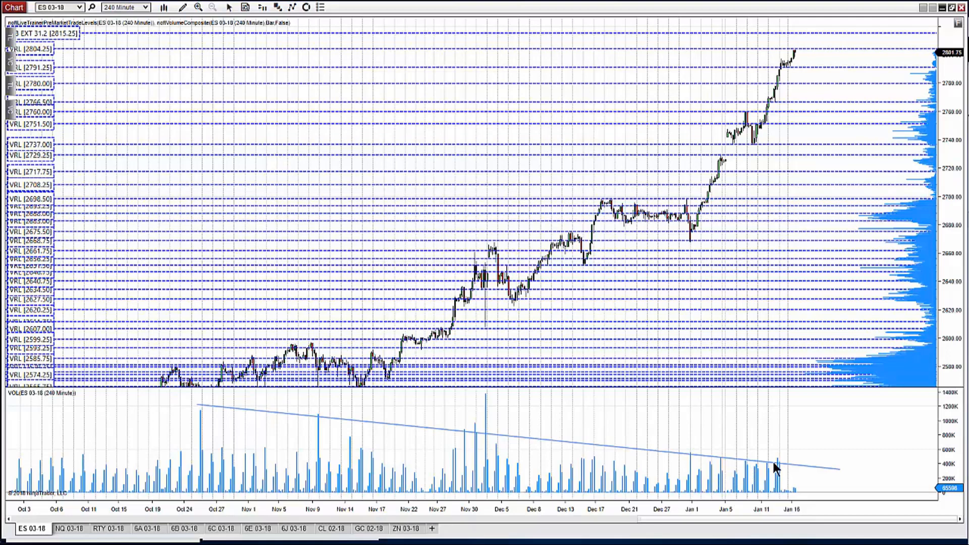
mouse_move(456, 457)
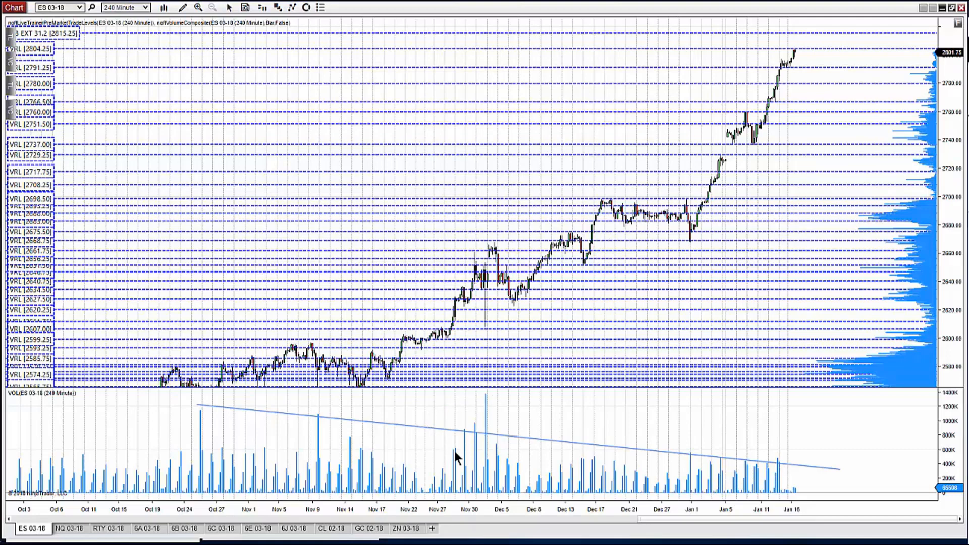
mouse_move(519, 405)
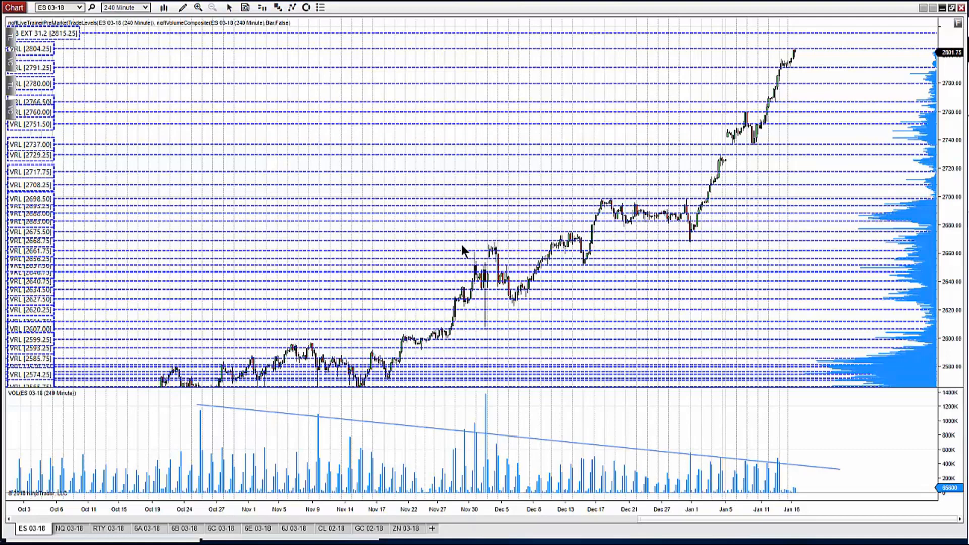
mouse_move(655, 468)
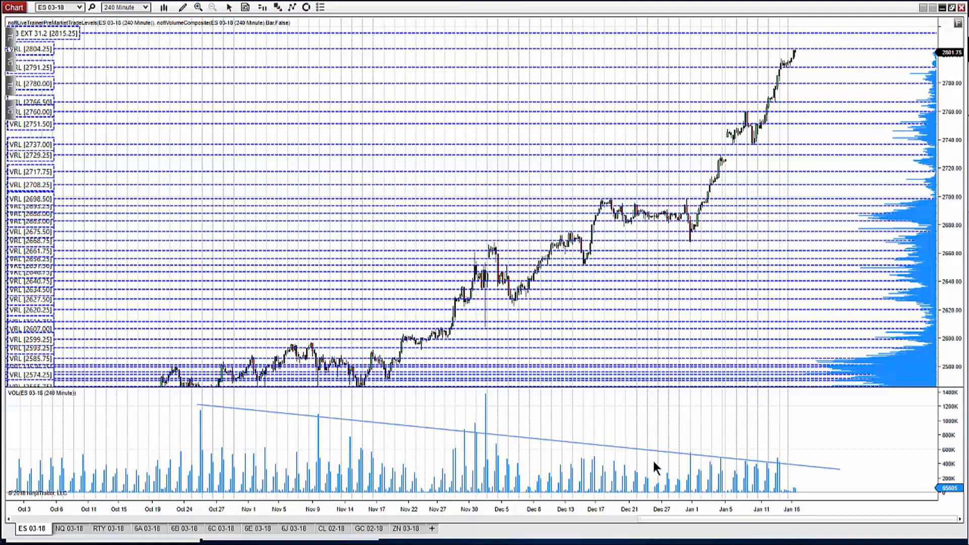
mouse_move(746, 484)
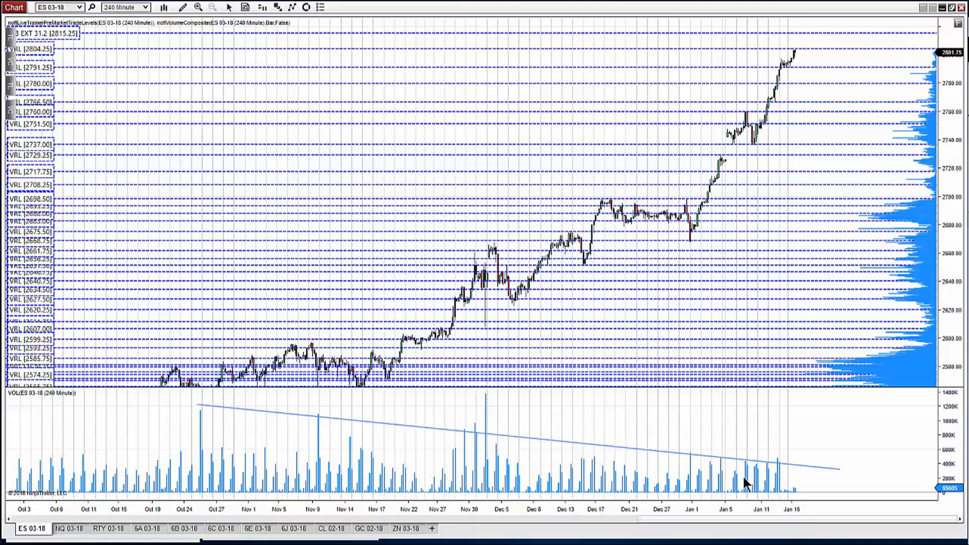
mouse_move(782, 473)
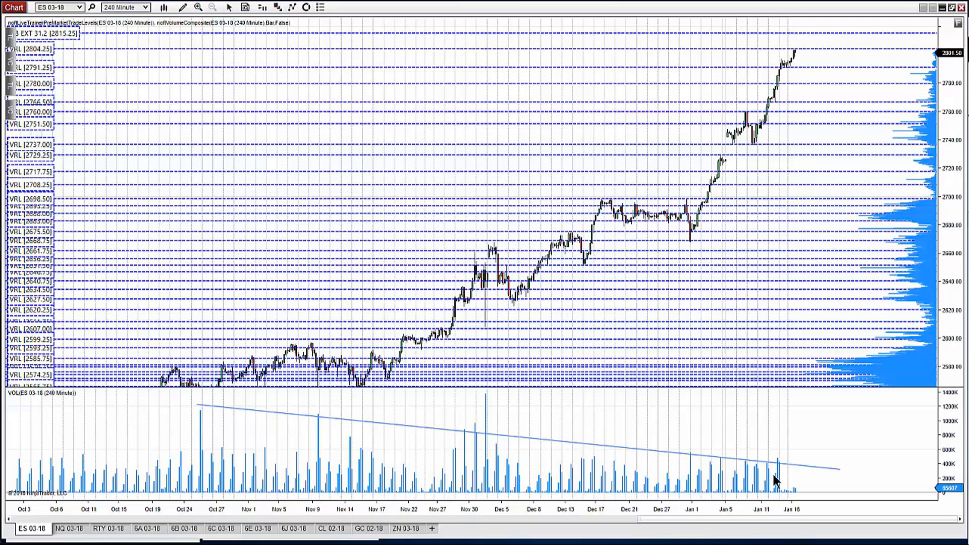
mouse_move(763, 479)
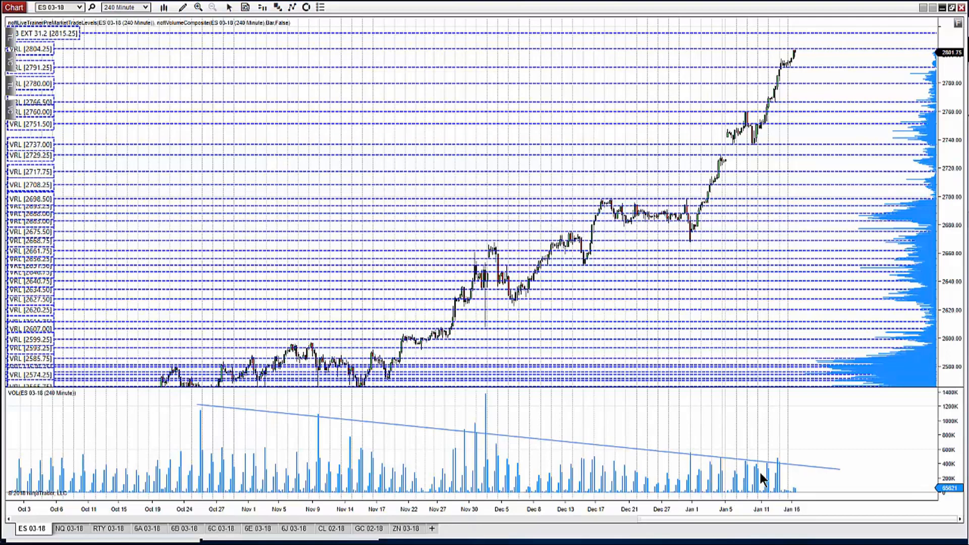
mouse_move(729, 181)
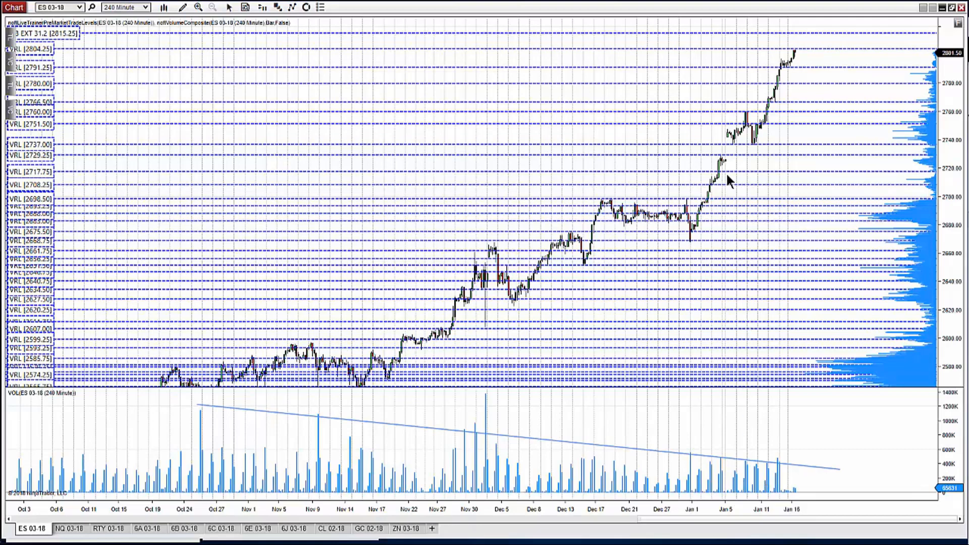
mouse_move(800, 66)
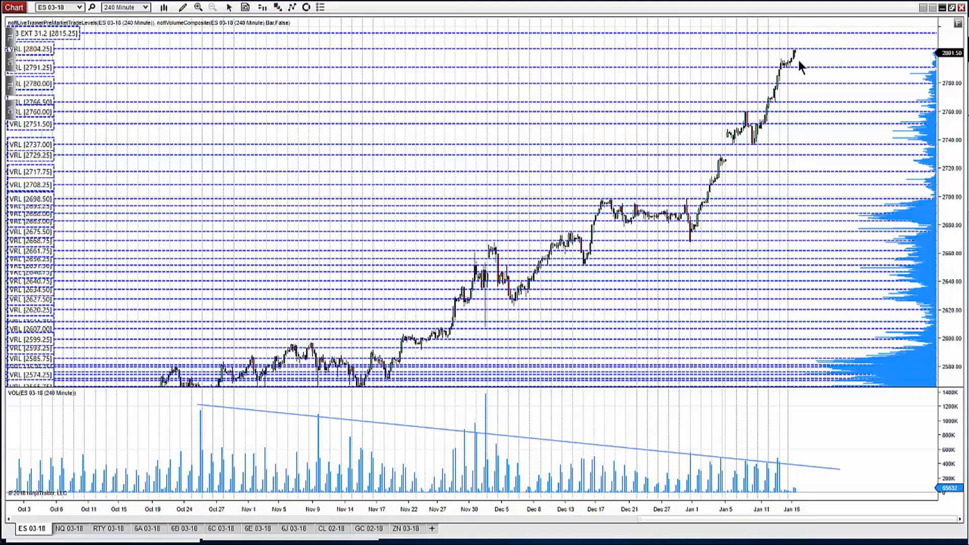
mouse_move(799, 104)
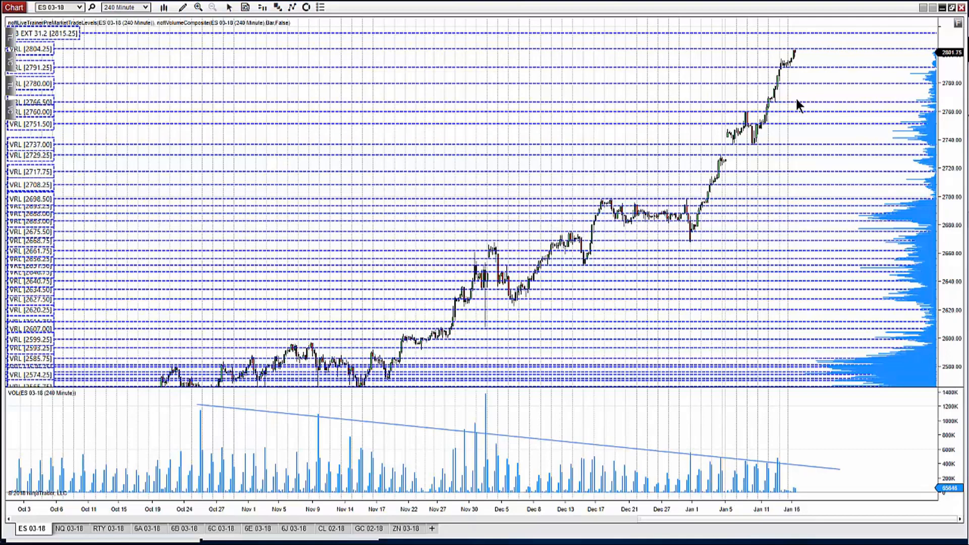
- Switch to the NQ 03-18 chart with its VRL levels and 6831.75 EXT target
click(67, 529)
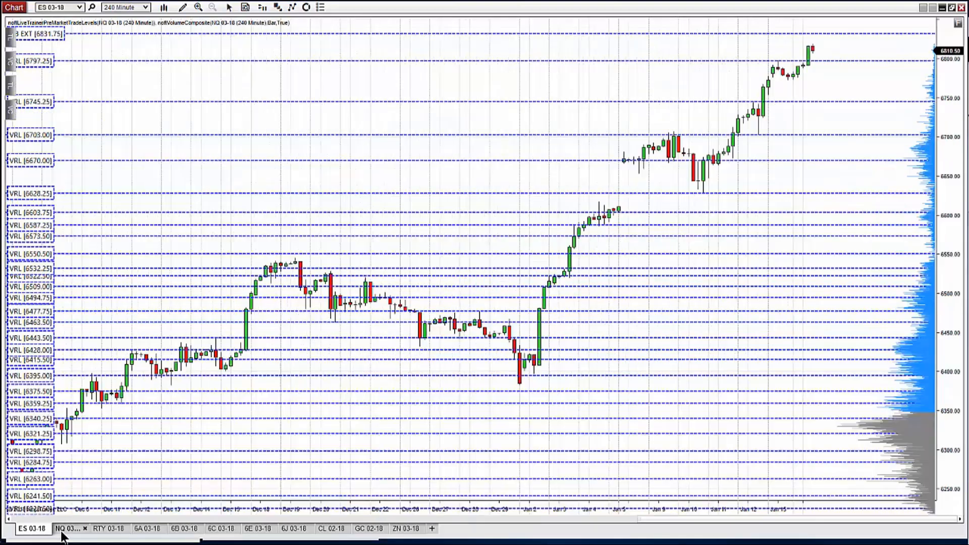
- Compress the NQ 03-18 price scale to reveal FIB EXT targets at 6878.75 and 6954.00
click(64, 528)
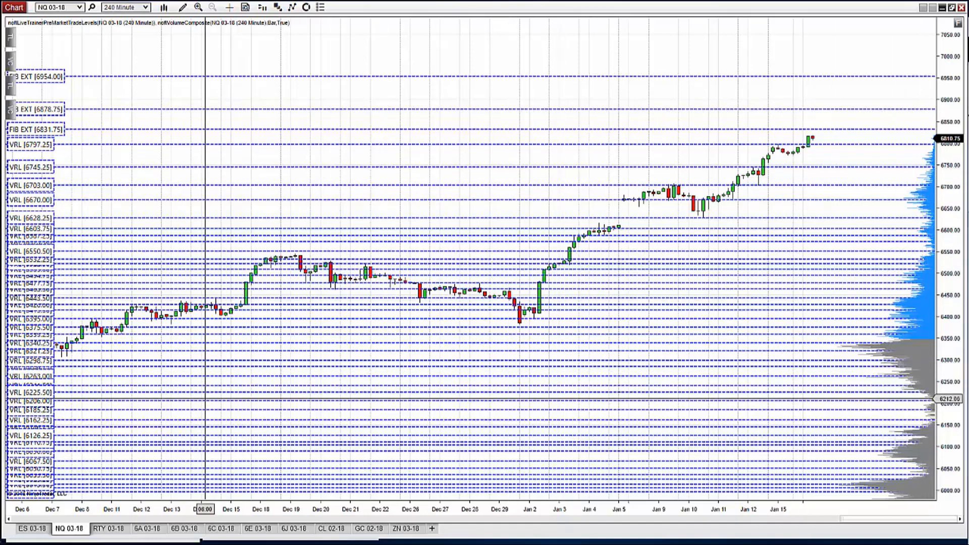
- Show the RTY 03-18 240-minute chart from July, with VRL levels 1503.3 to 1602.0
click(105, 528)
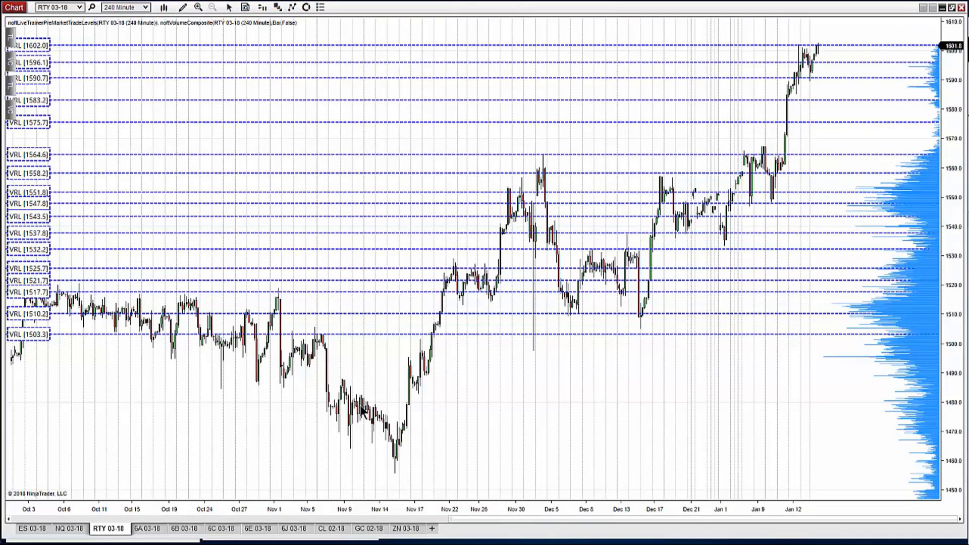
mouse_move(270, 513)
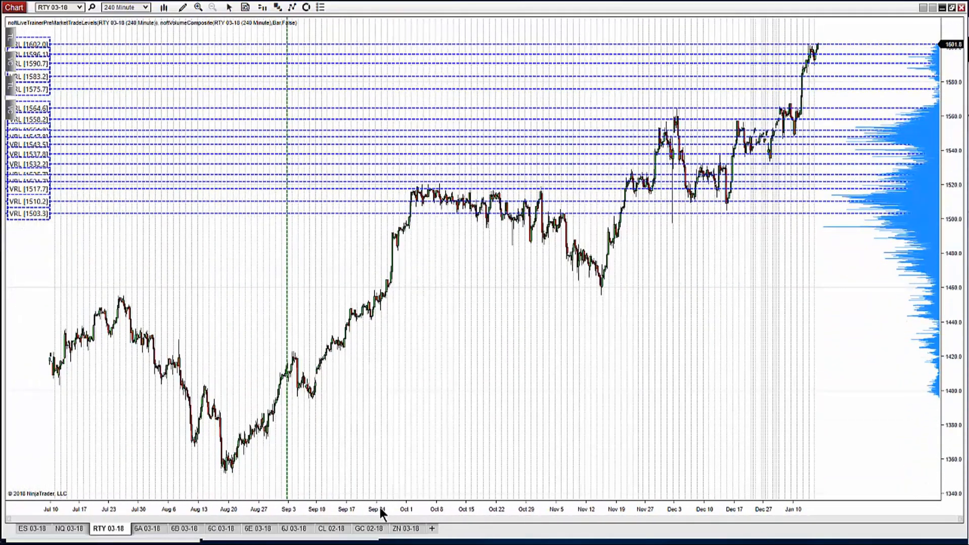
mouse_move(432, 207)
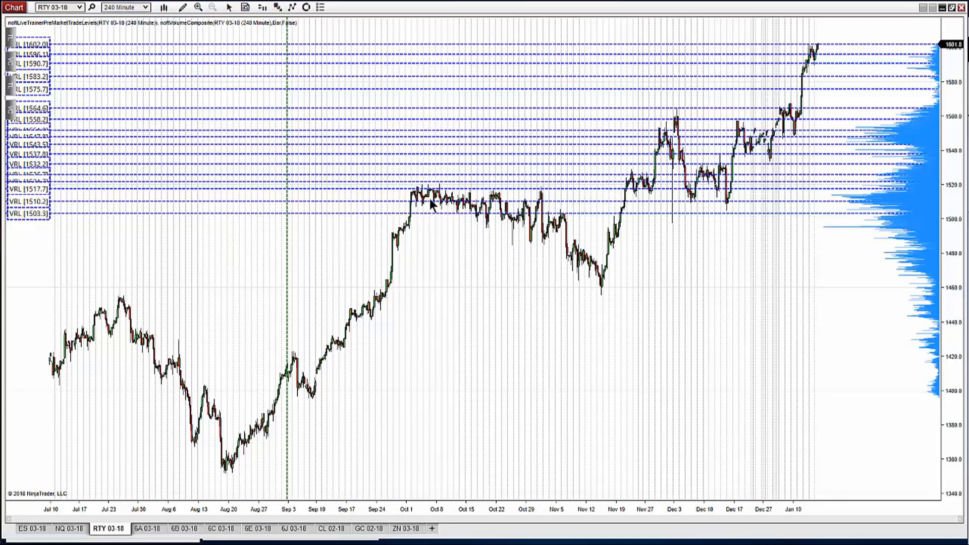
mouse_move(723, 179)
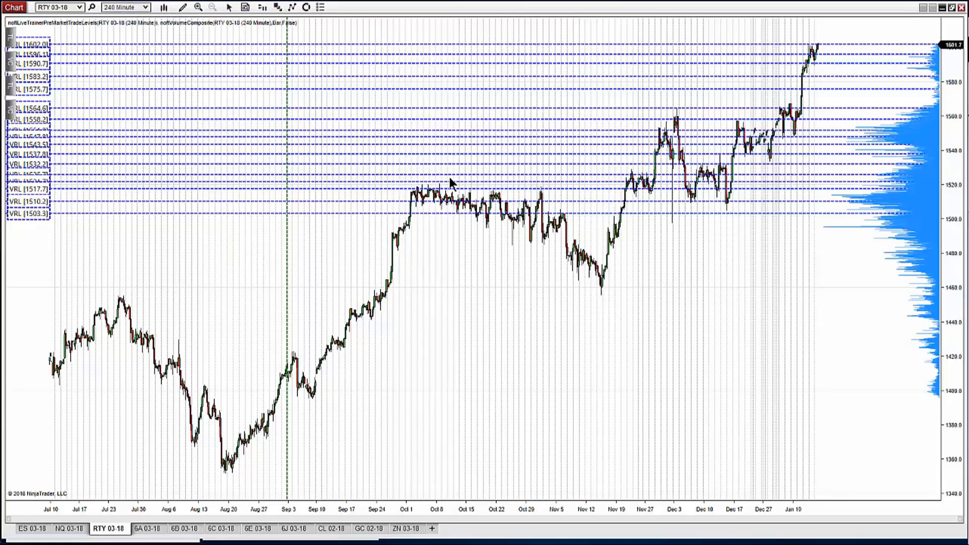
mouse_move(658, 153)
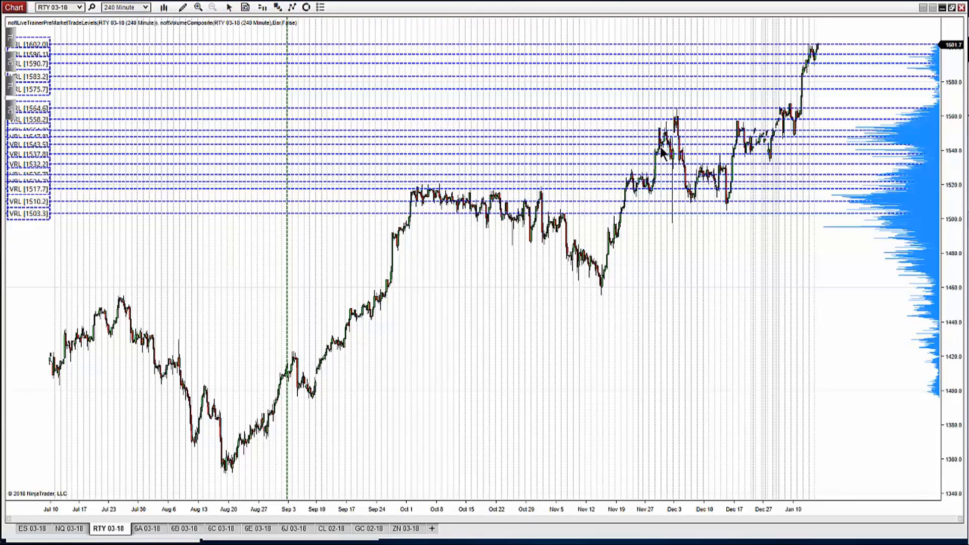
mouse_move(609, 198)
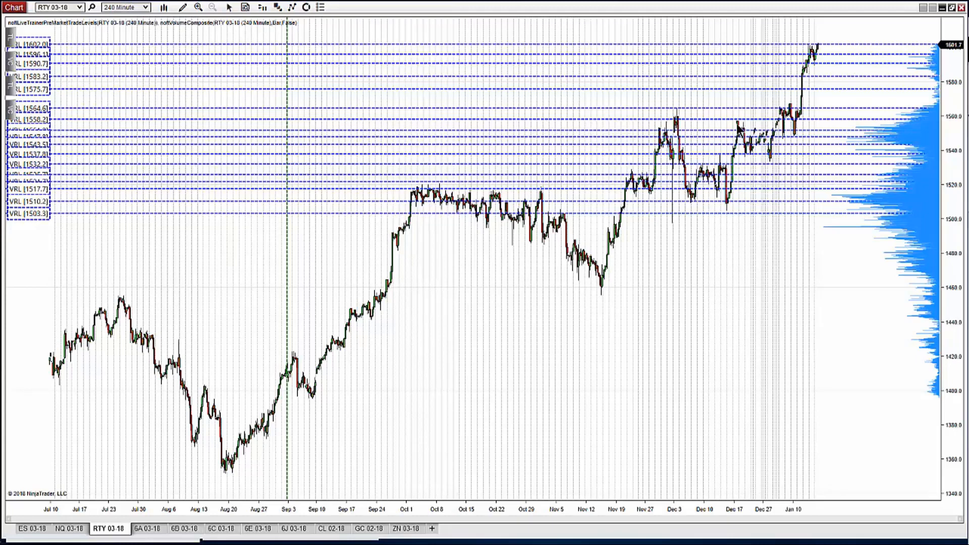
mouse_move(801, 126)
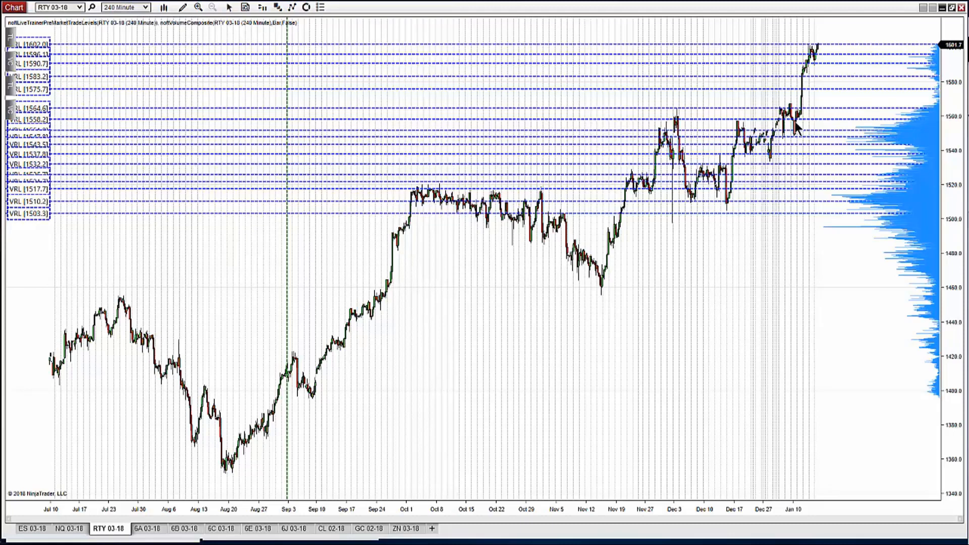
click(33, 542)
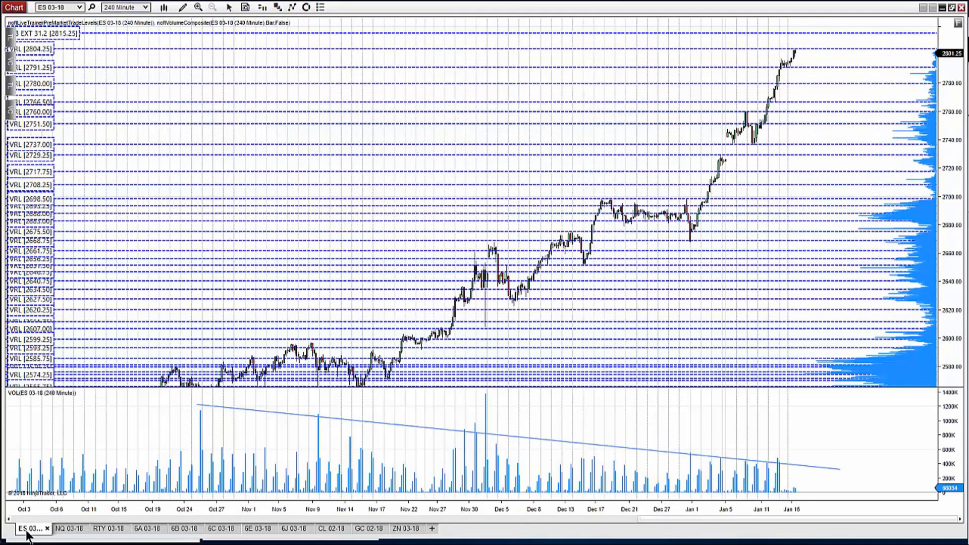
mouse_move(833, 176)
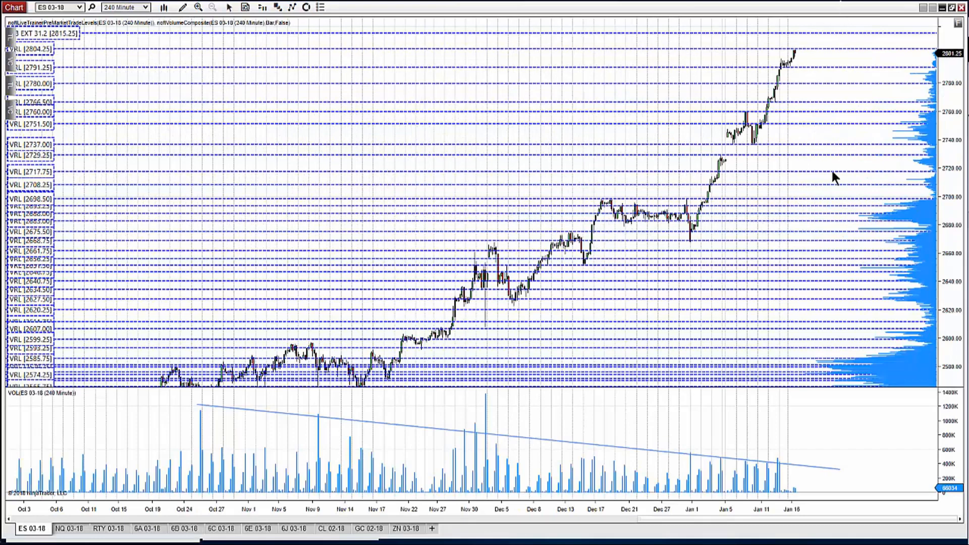
mouse_move(621, 227)
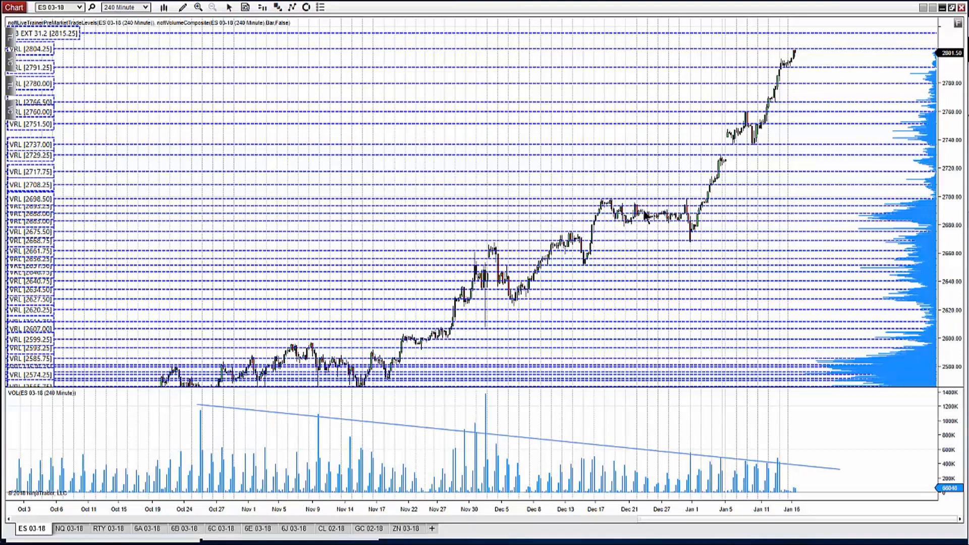
mouse_move(650, 228)
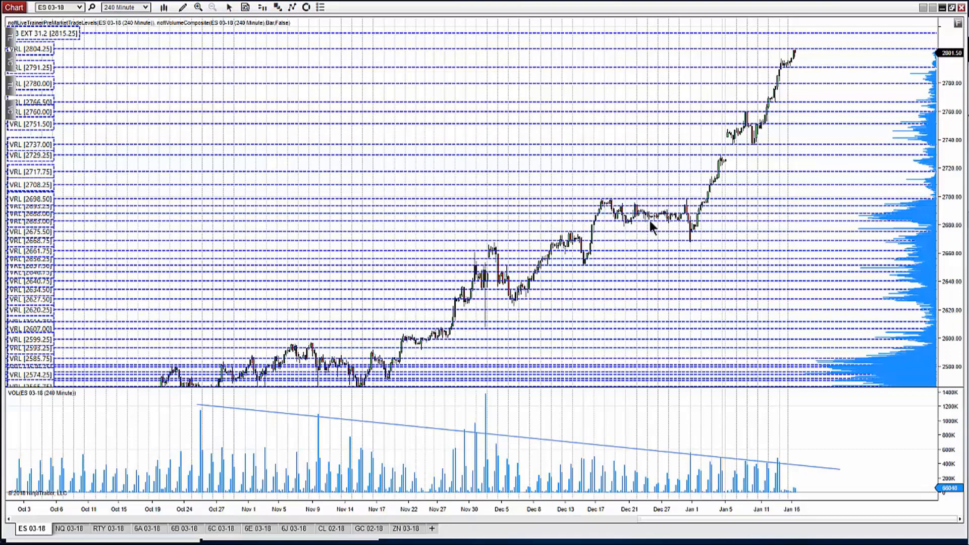
mouse_move(692, 219)
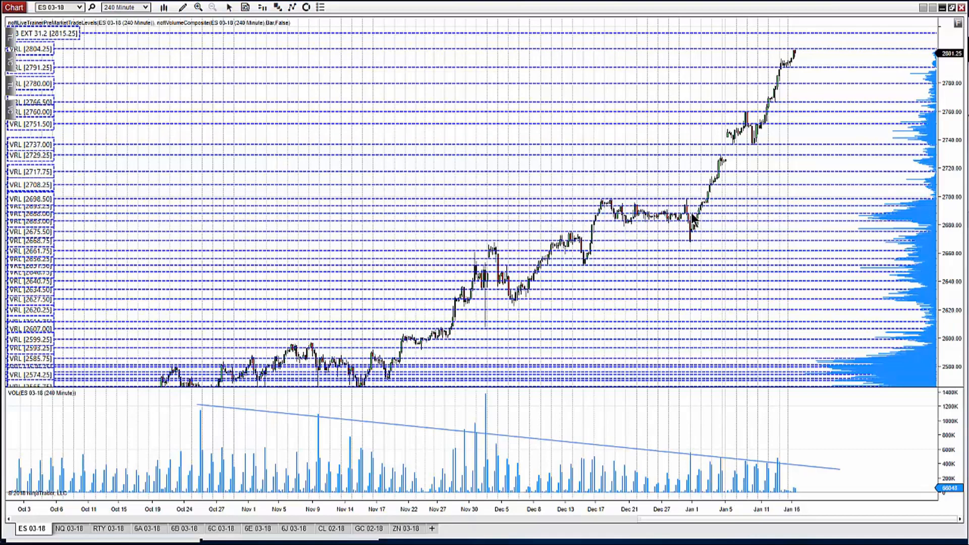
mouse_move(170, 40)
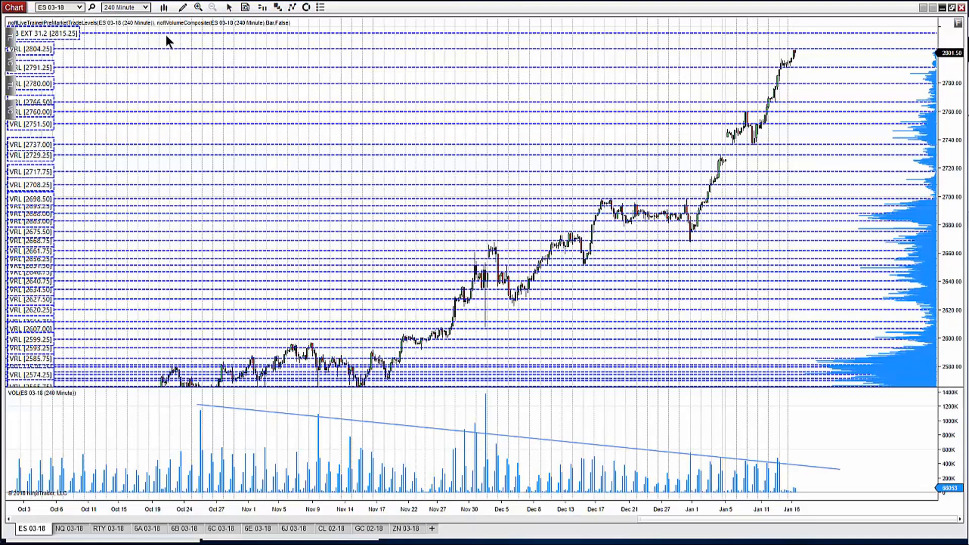
click(182, 7)
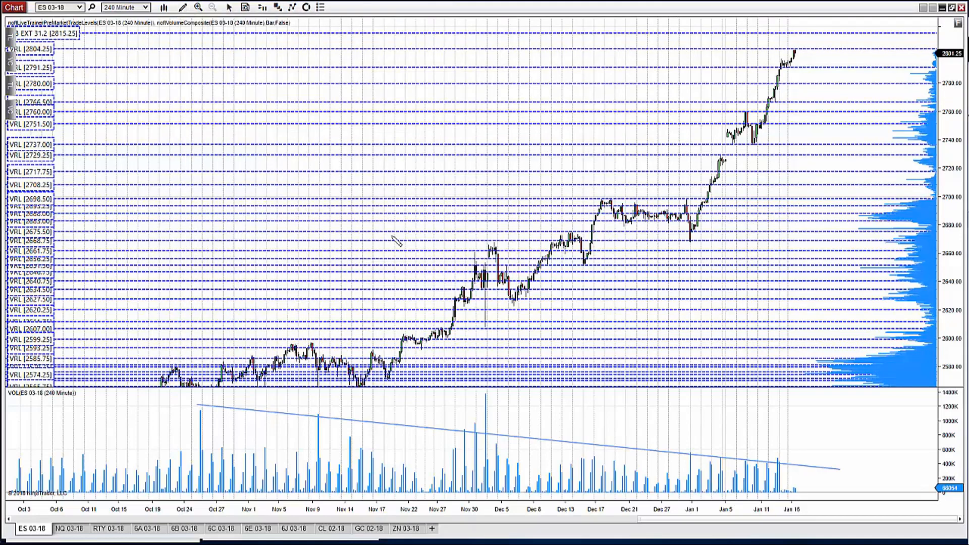
- Scroll the ES 03-18 chart to make room for an ellipse over roughly 2585 to 2790
scroll(right, 3)
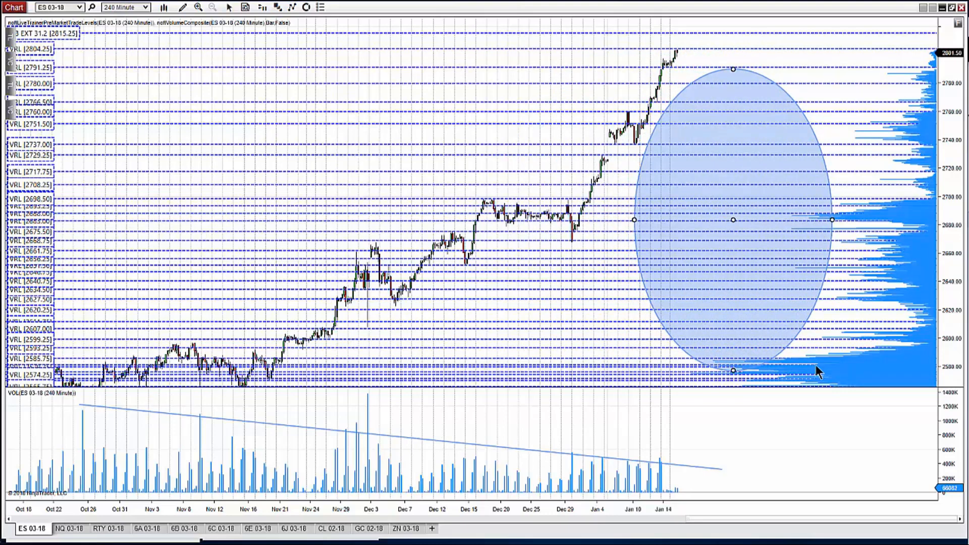
mouse_move(757, 143)
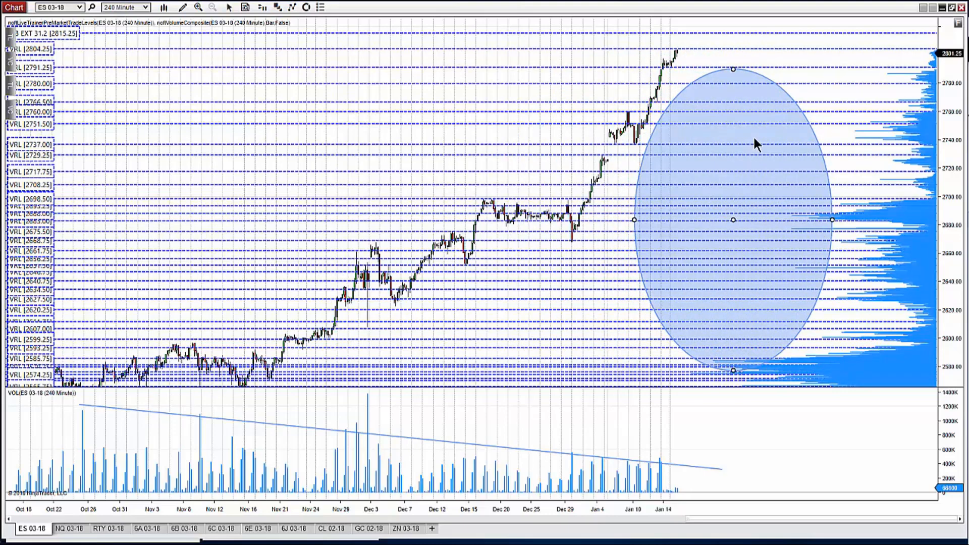
mouse_move(759, 150)
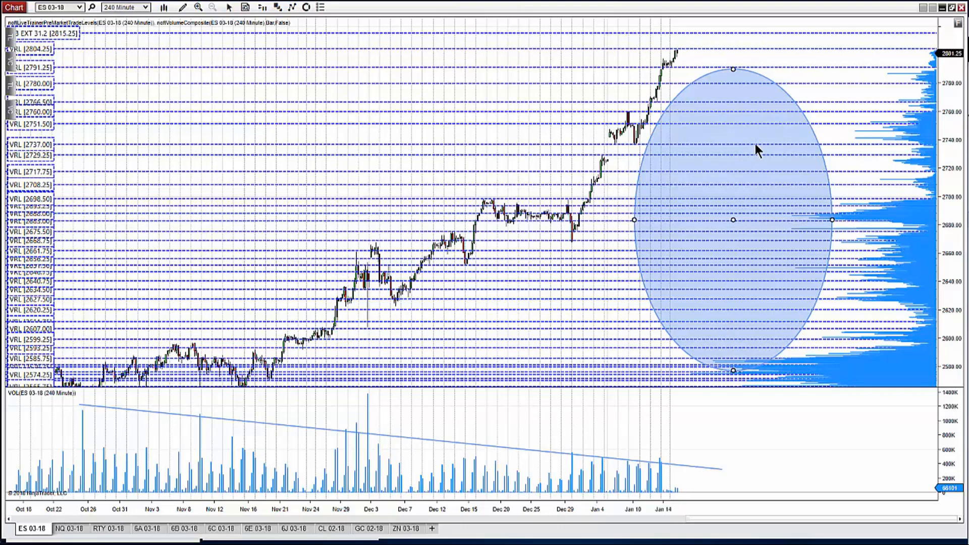
mouse_move(750, 171)
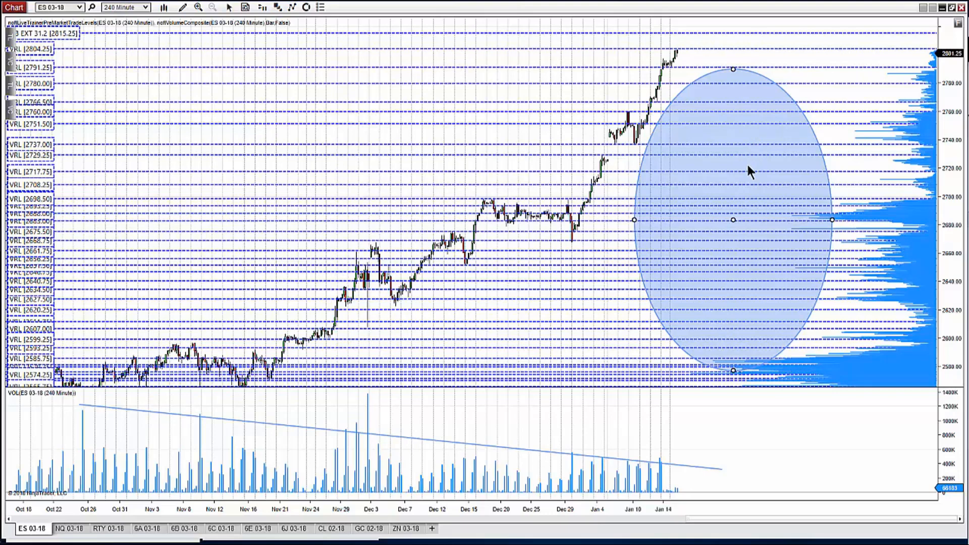
mouse_move(955, 9)
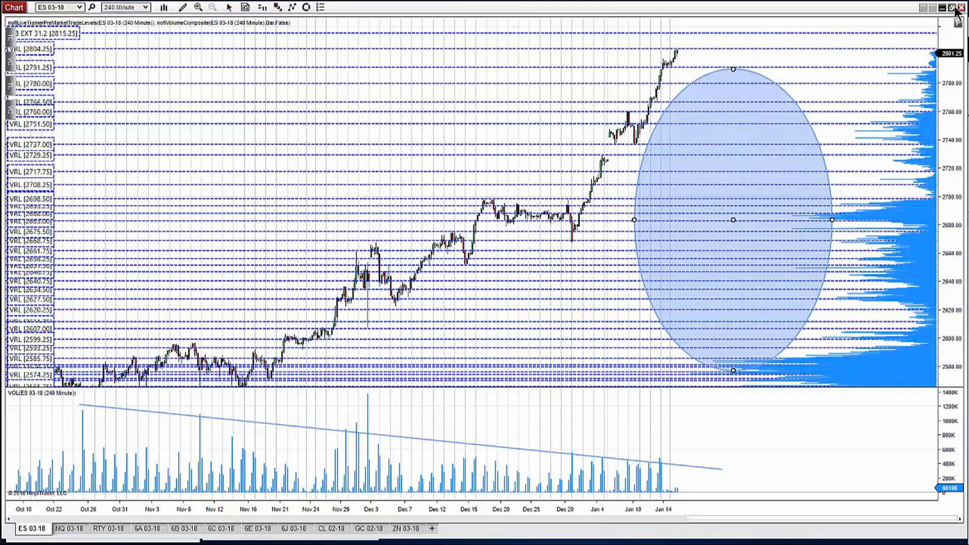
mouse_move(957, 8)
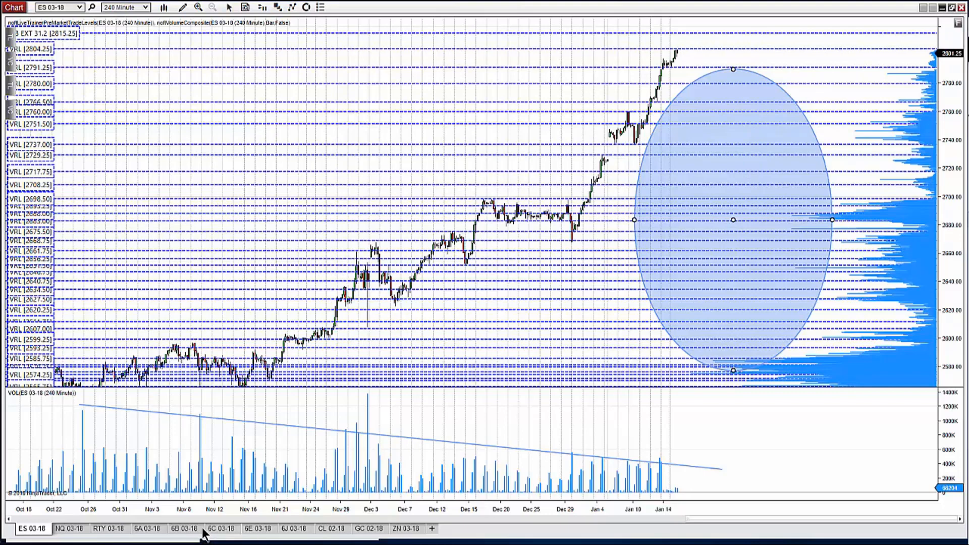
mouse_move(163, 537)
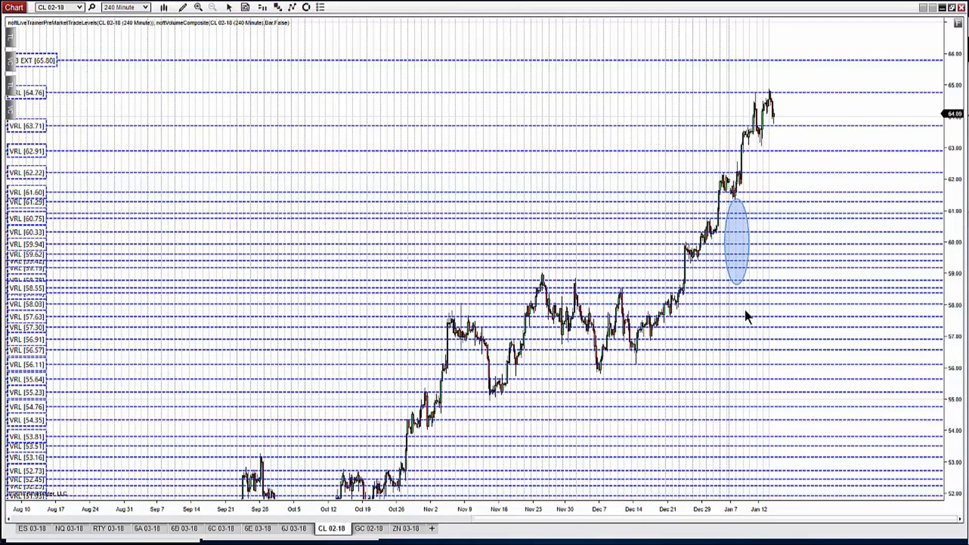
mouse_move(813, 291)
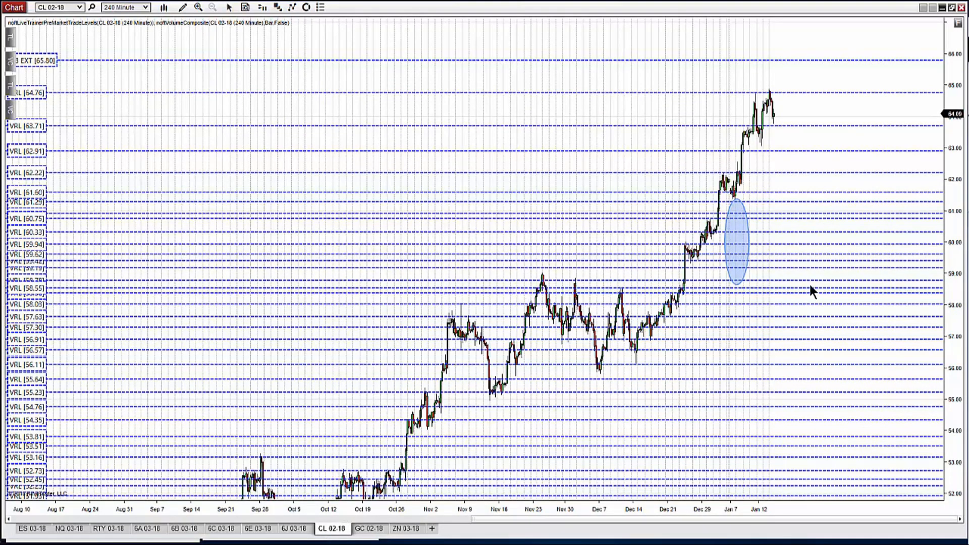
mouse_move(398, 289)
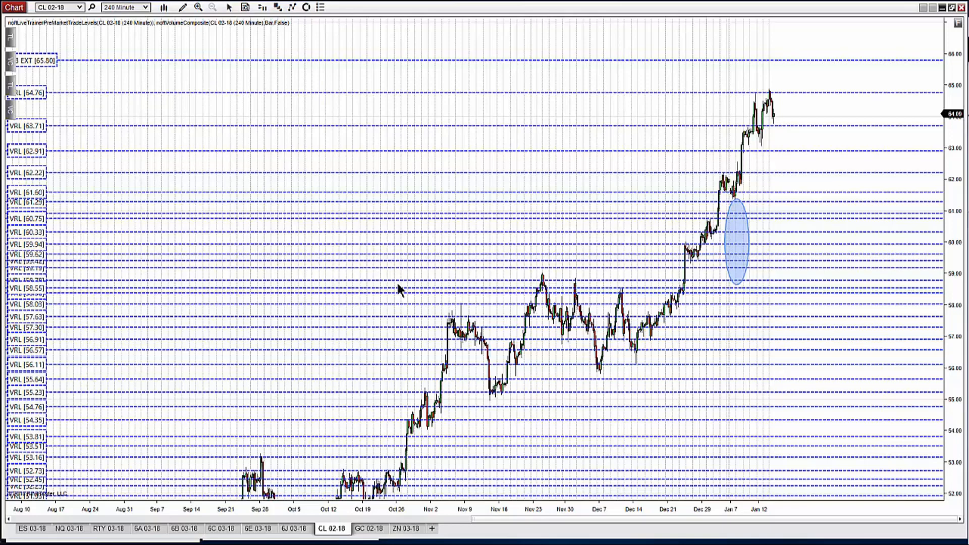
mouse_move(703, 223)
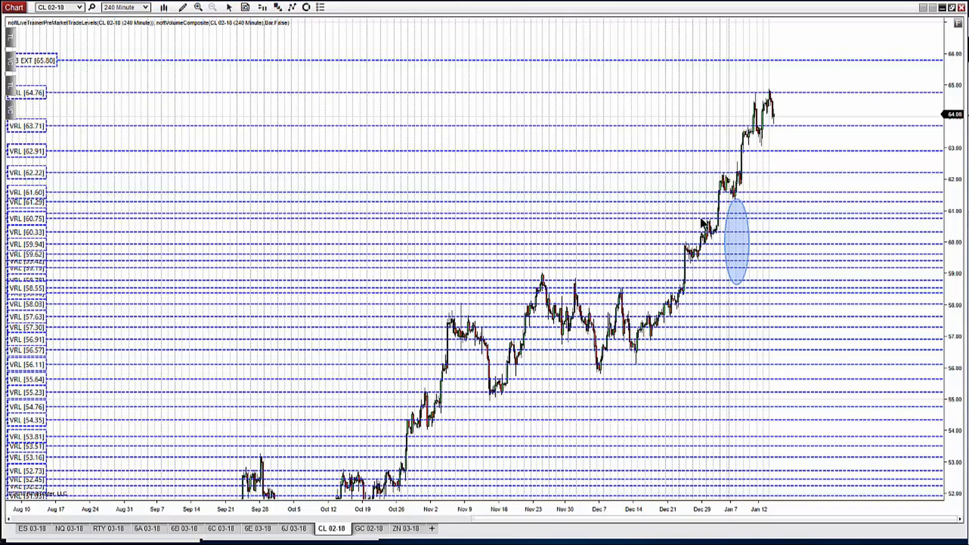
- Move the CL 02-18 shaded ellipse right of the latest bars, spanning about 58.6 to 61.3
click(735, 244)
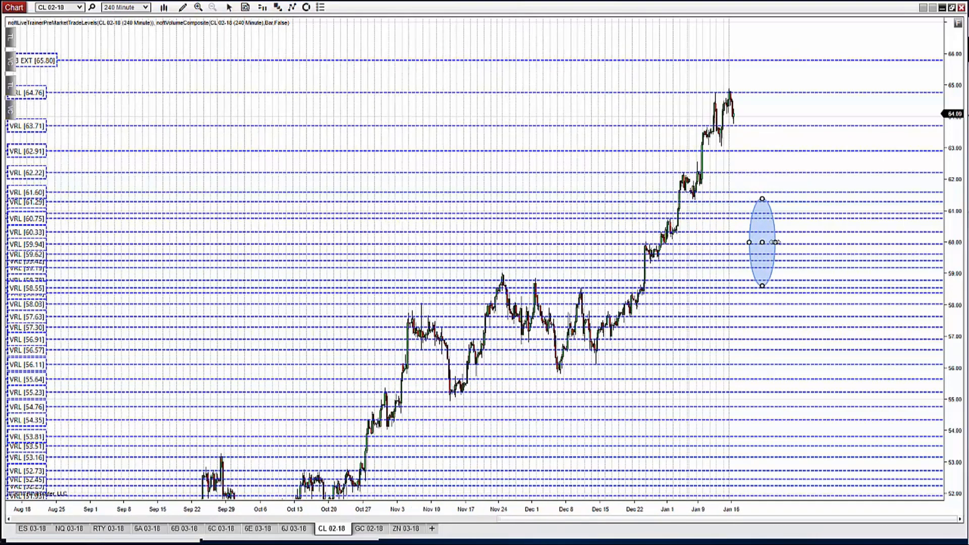
mouse_move(727, 275)
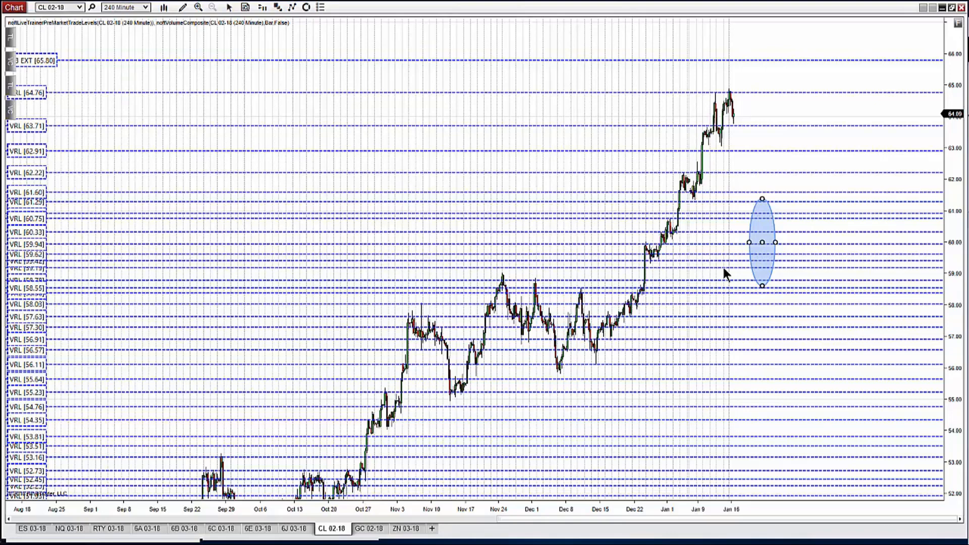
mouse_move(752, 156)
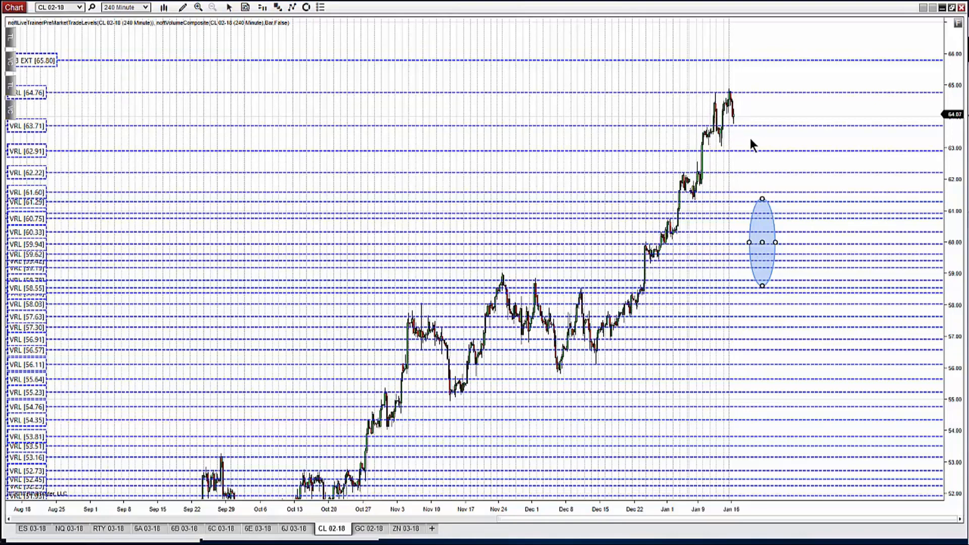
mouse_move(761, 80)
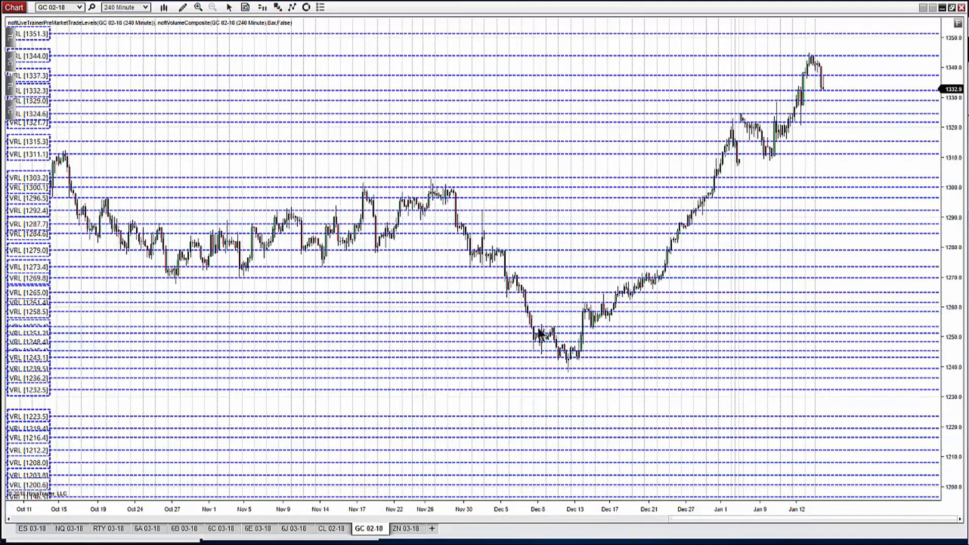
mouse_move(68, 170)
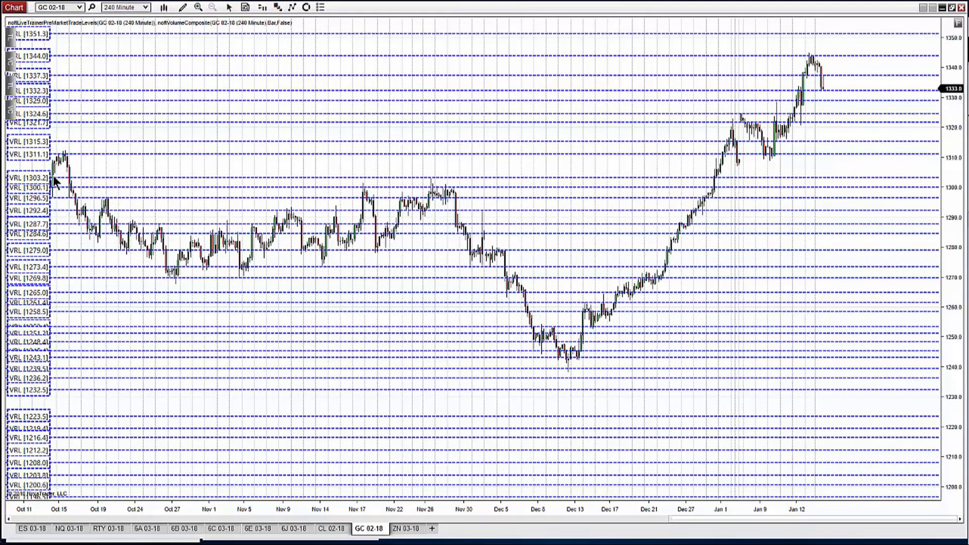
mouse_move(43, 185)
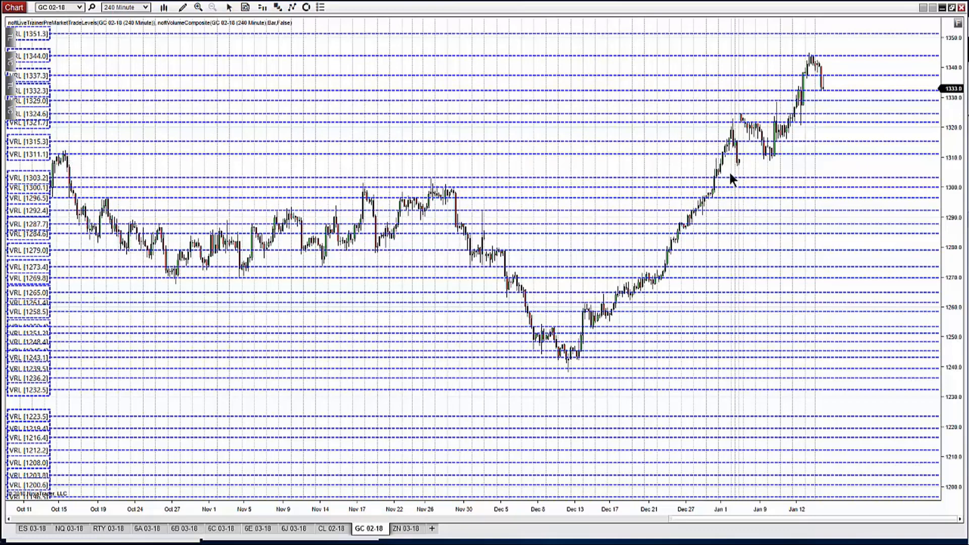
mouse_move(789, 99)
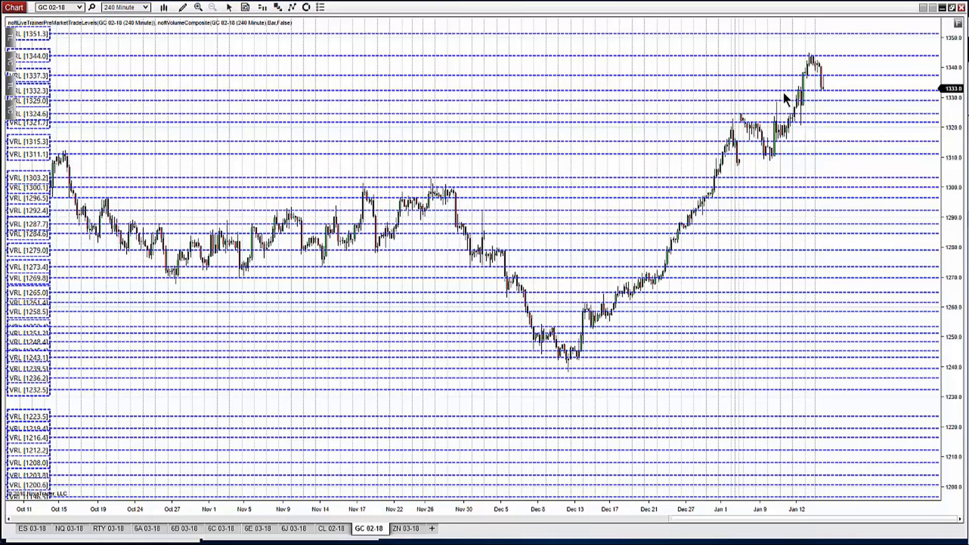
mouse_move(777, 126)
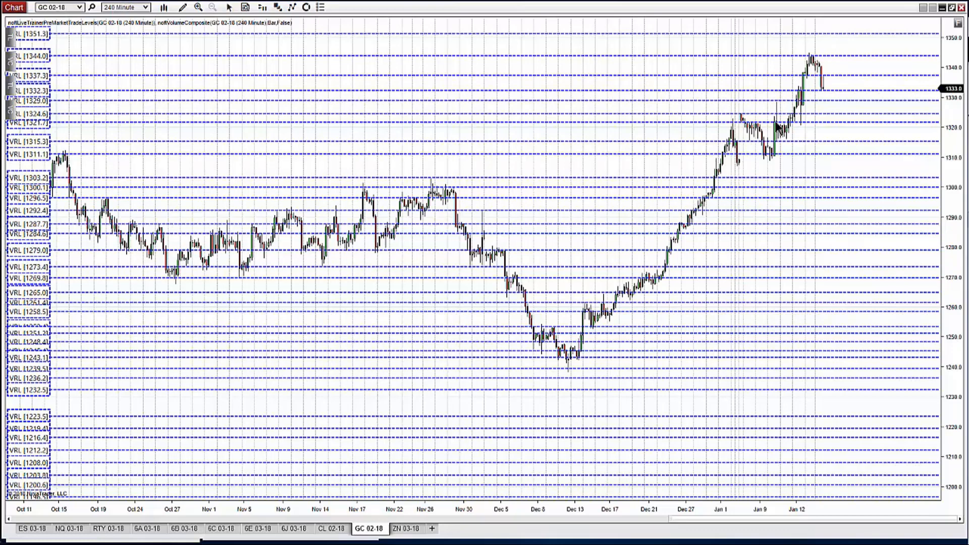
mouse_move(812, 193)
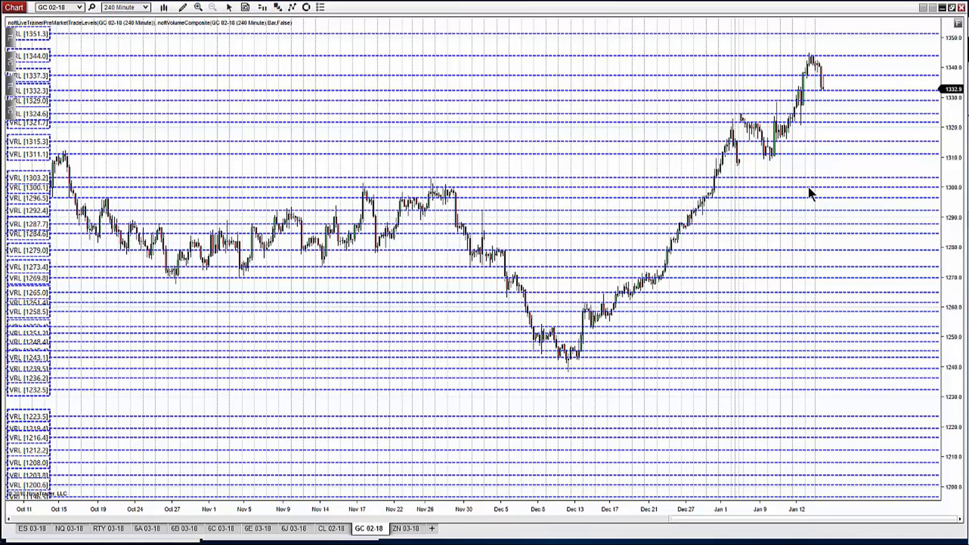
mouse_move(765, 193)
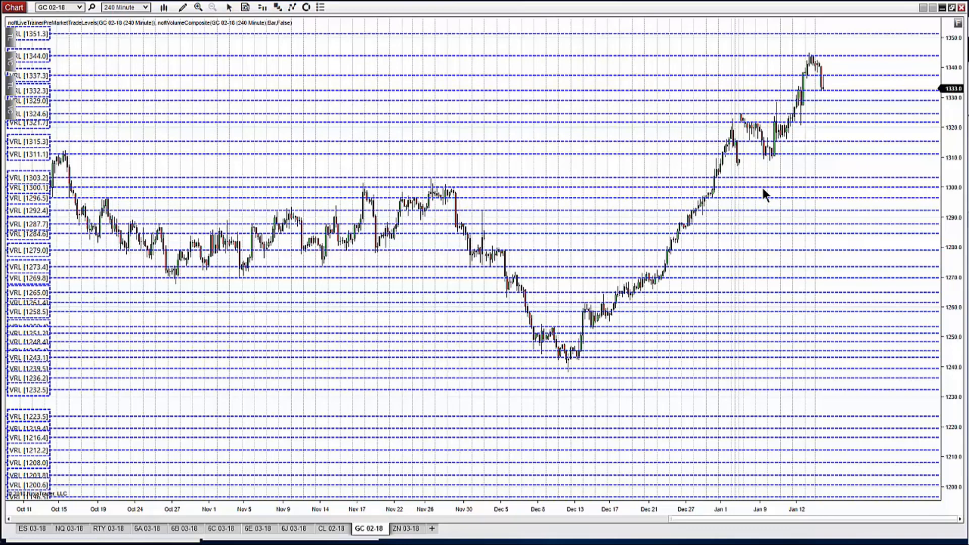
mouse_move(760, 193)
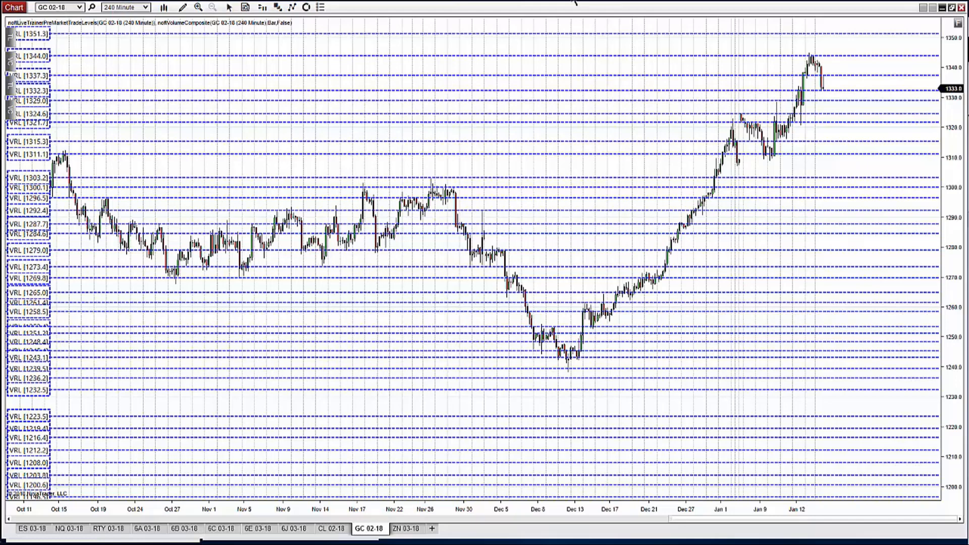
mouse_move(847, 52)
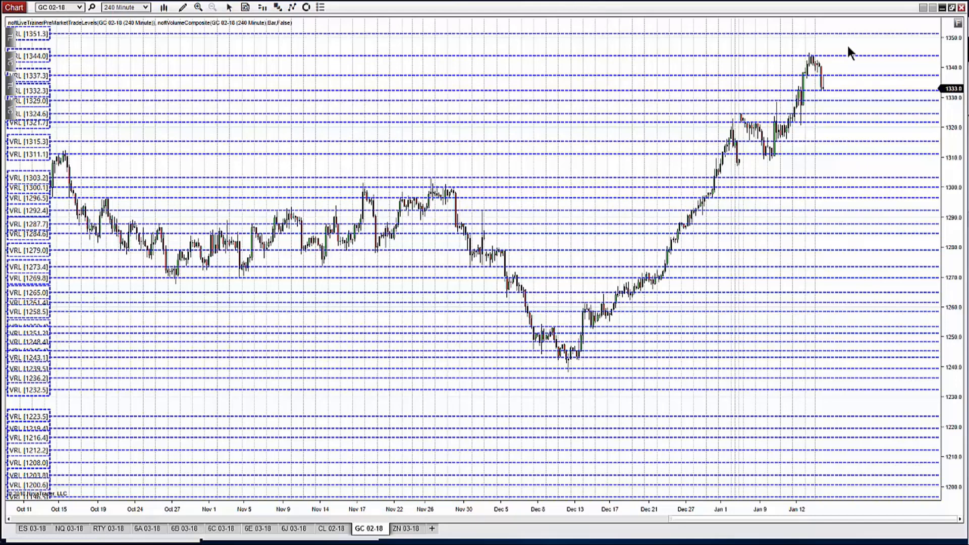
mouse_move(810, 65)
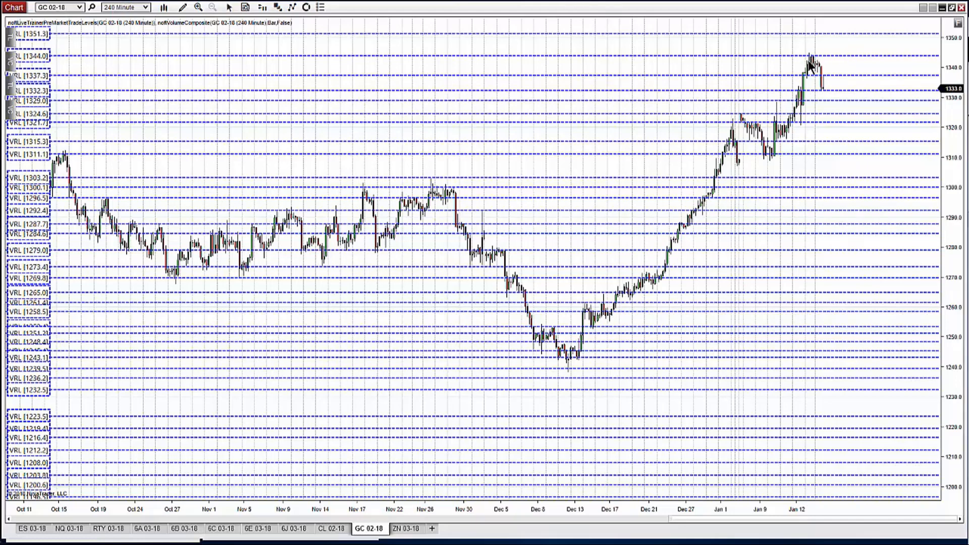